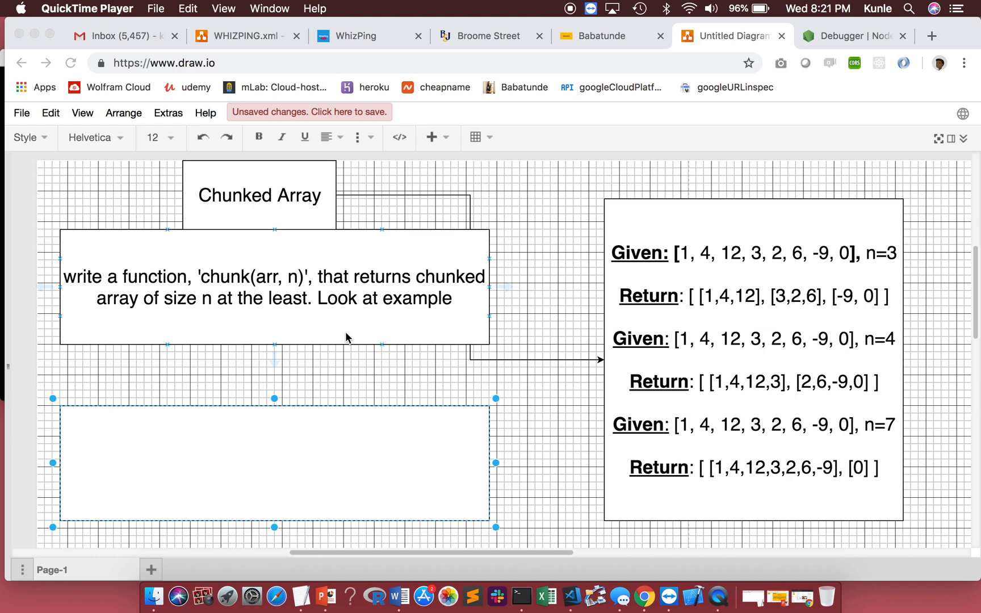
mouse_move(257, 257)
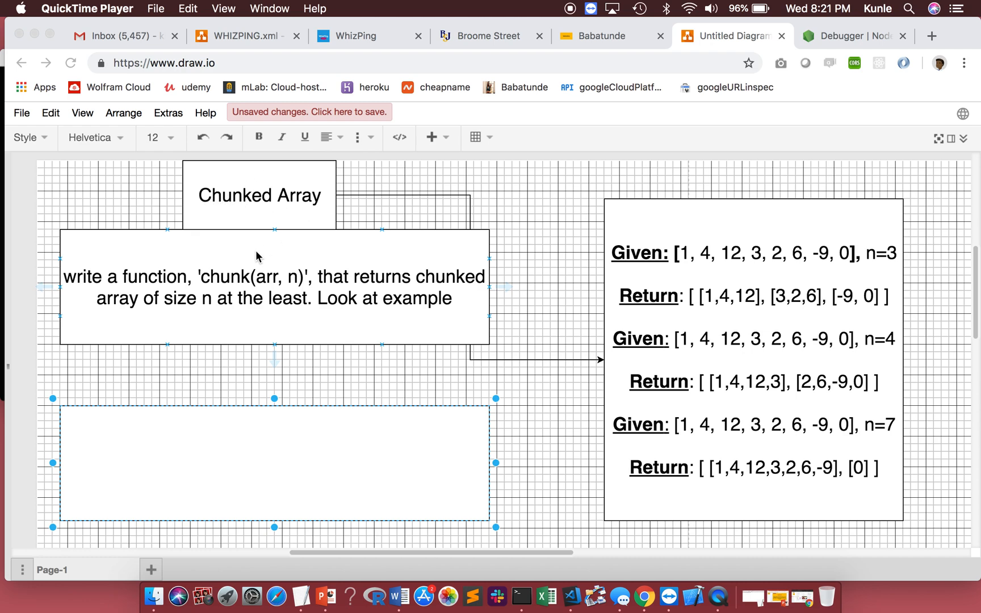
mouse_move(54, 280)
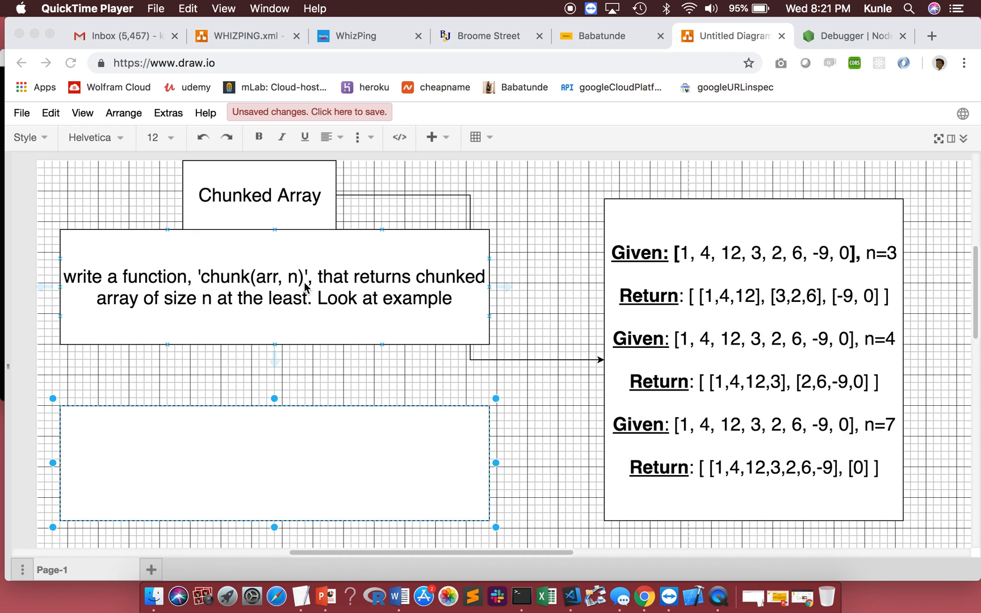
mouse_move(304, 291)
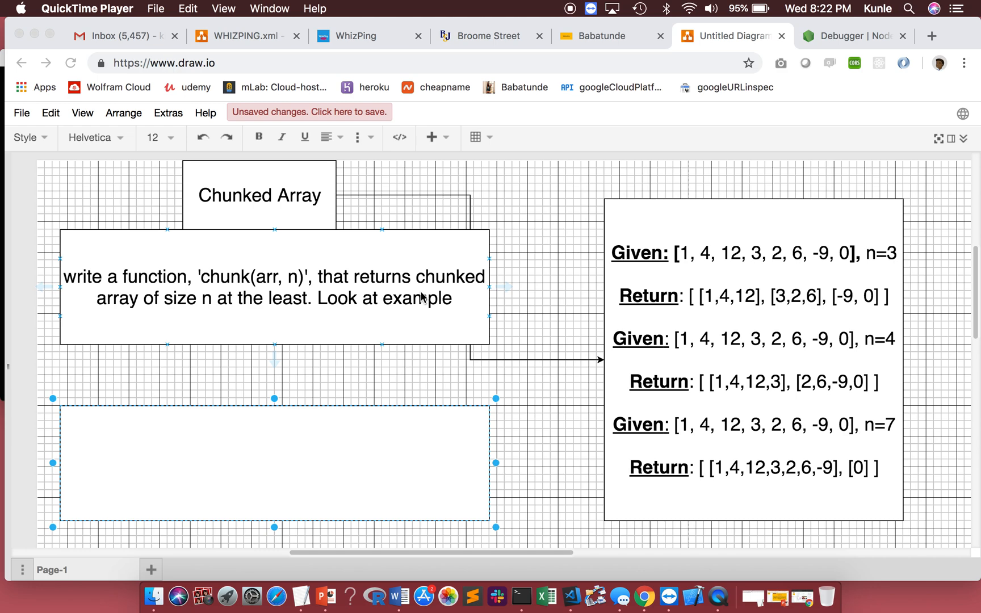
mouse_move(593, 277)
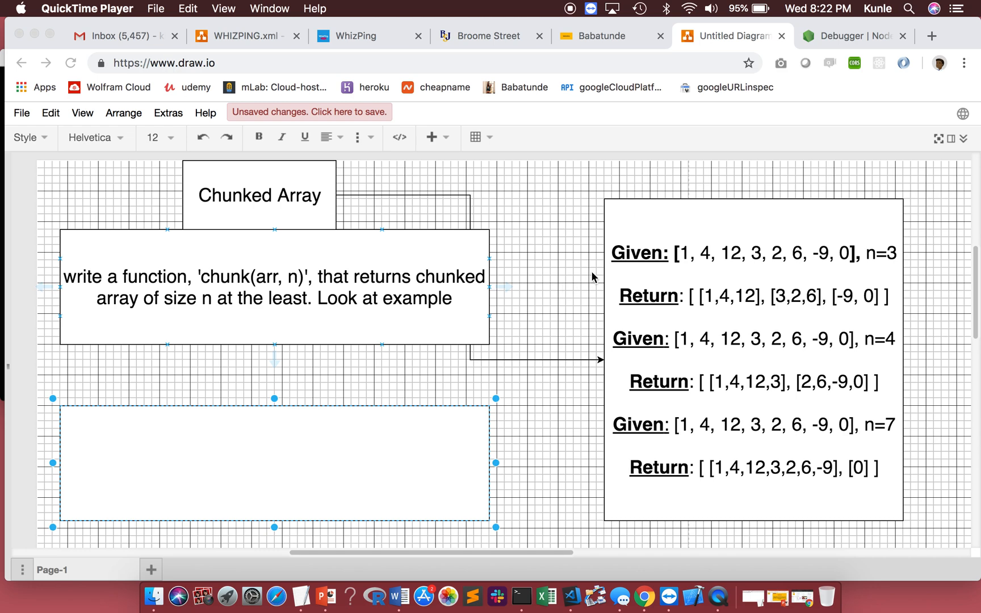
mouse_move(688, 268)
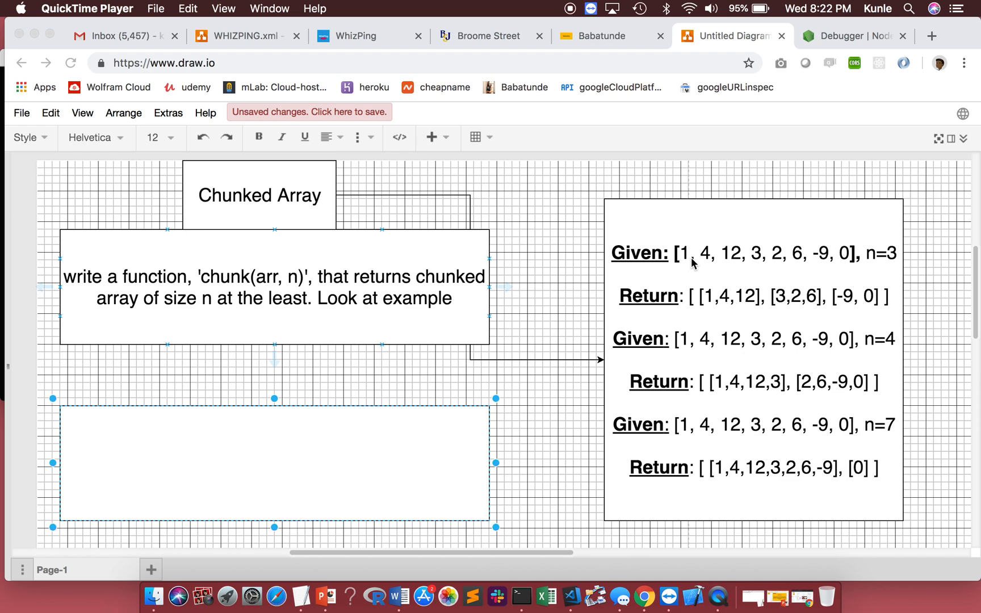
mouse_move(823, 264)
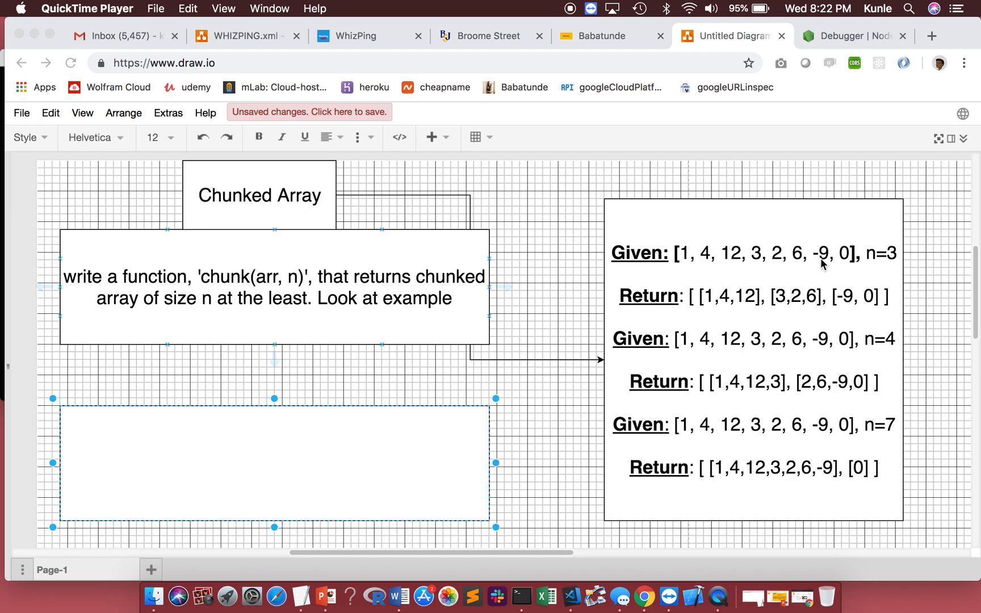
mouse_move(745, 266)
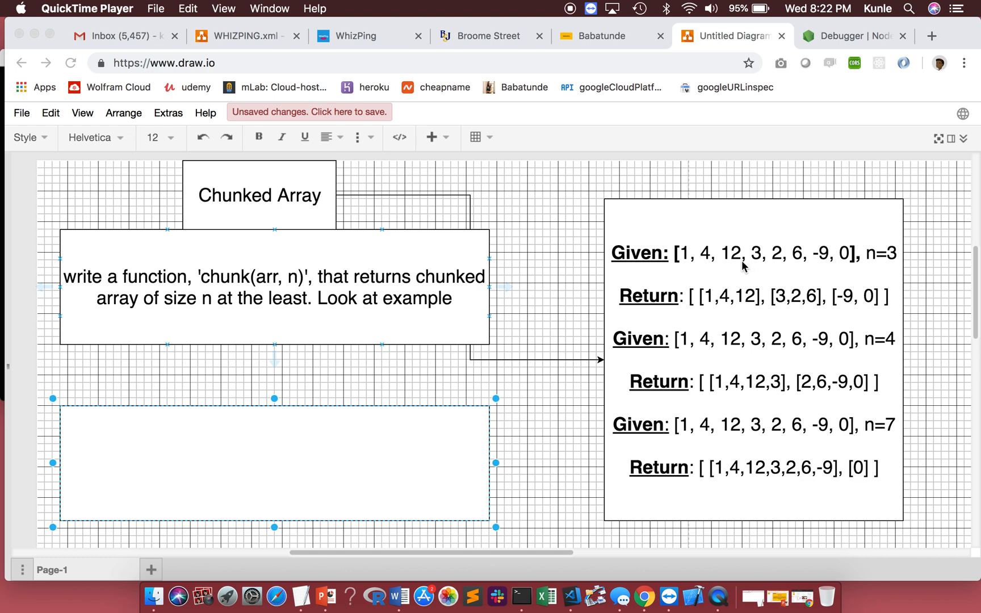
mouse_move(696, 262)
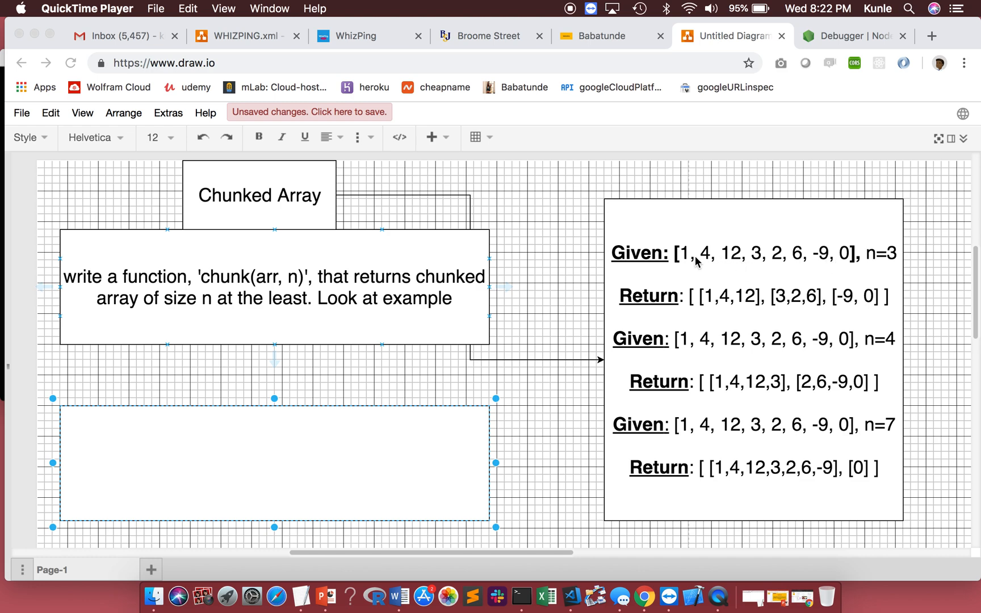
mouse_move(762, 263)
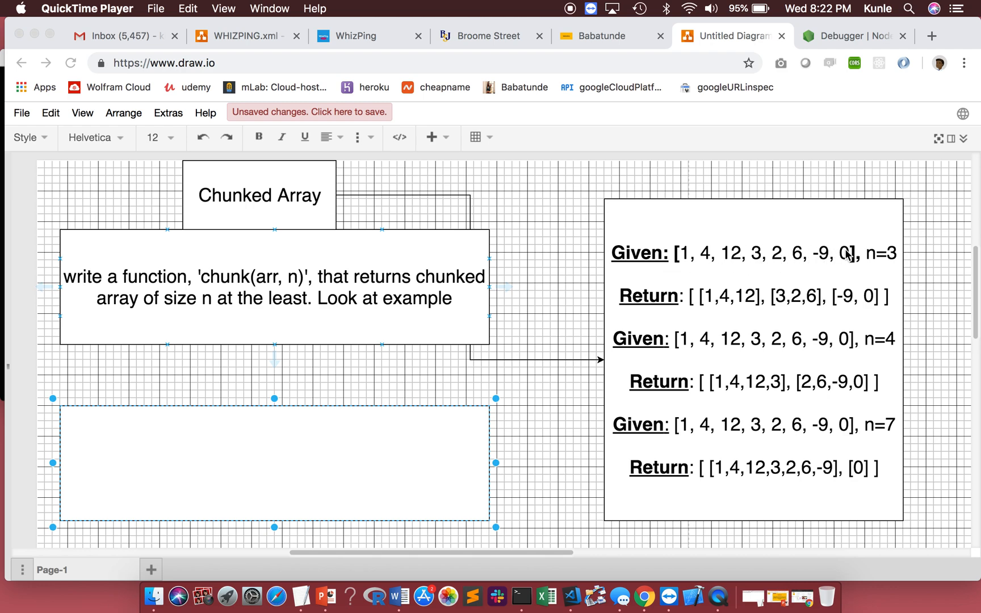
mouse_move(888, 261)
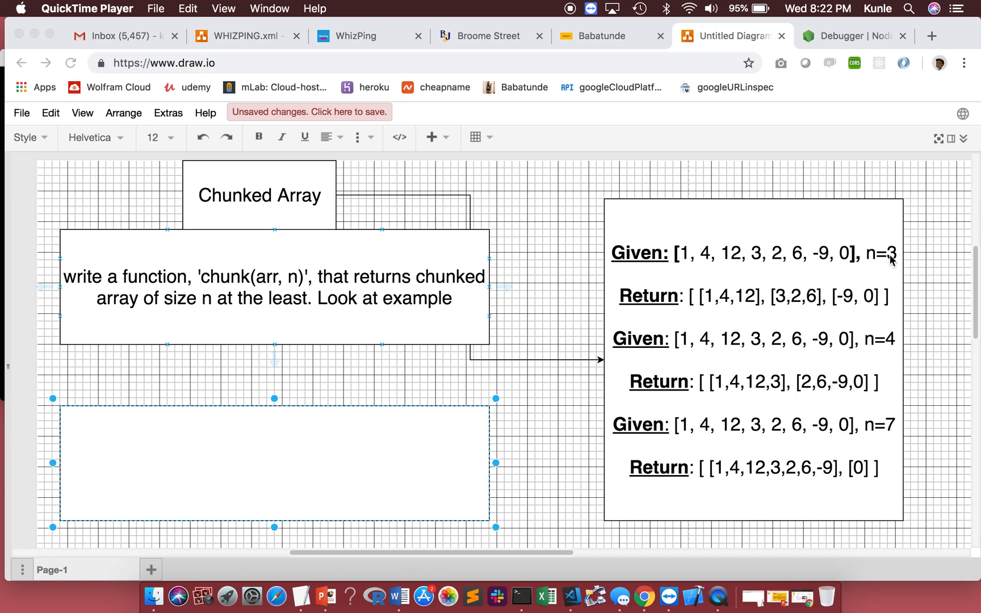
mouse_move(733, 311)
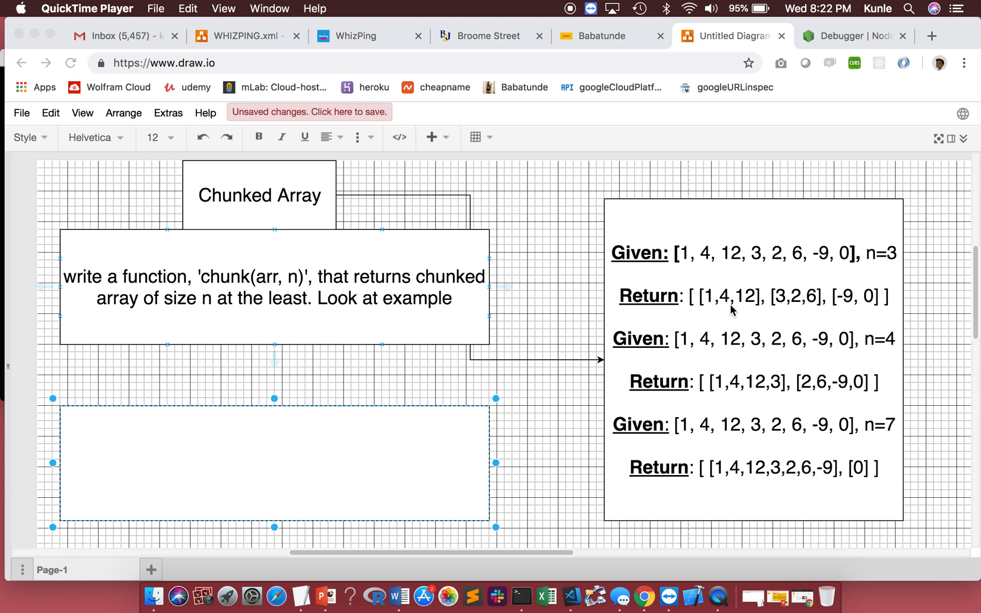
mouse_move(702, 310)
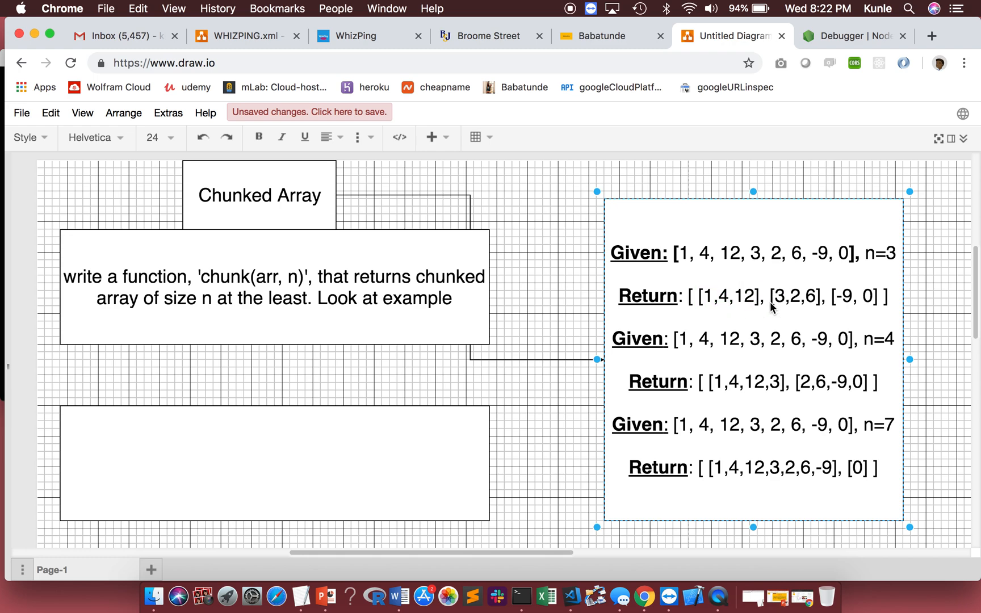
Highlight the first seven numbers of the n=7 example in the examples box.
double_click(796, 295)
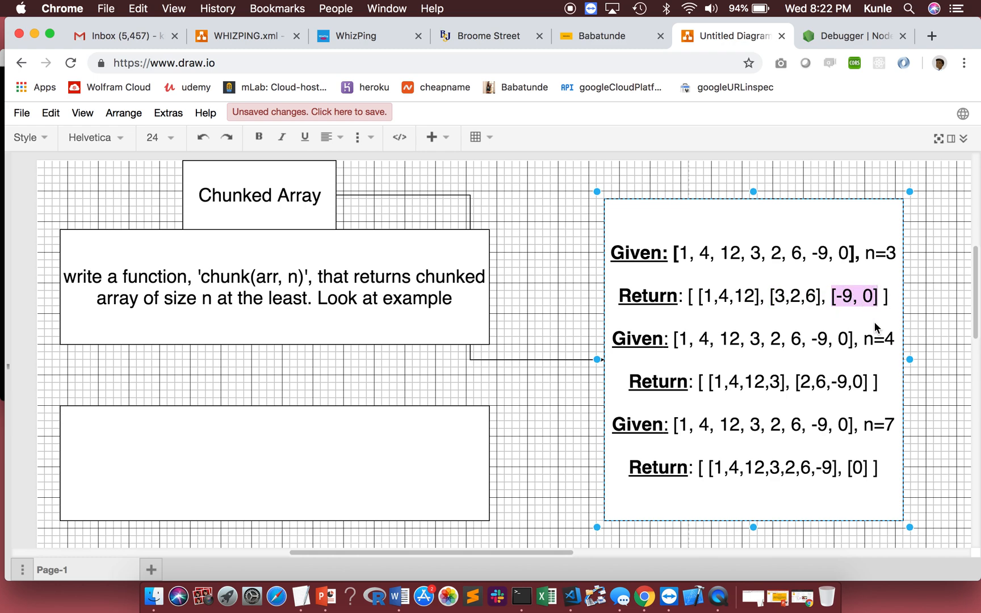
mouse_move(716, 394)
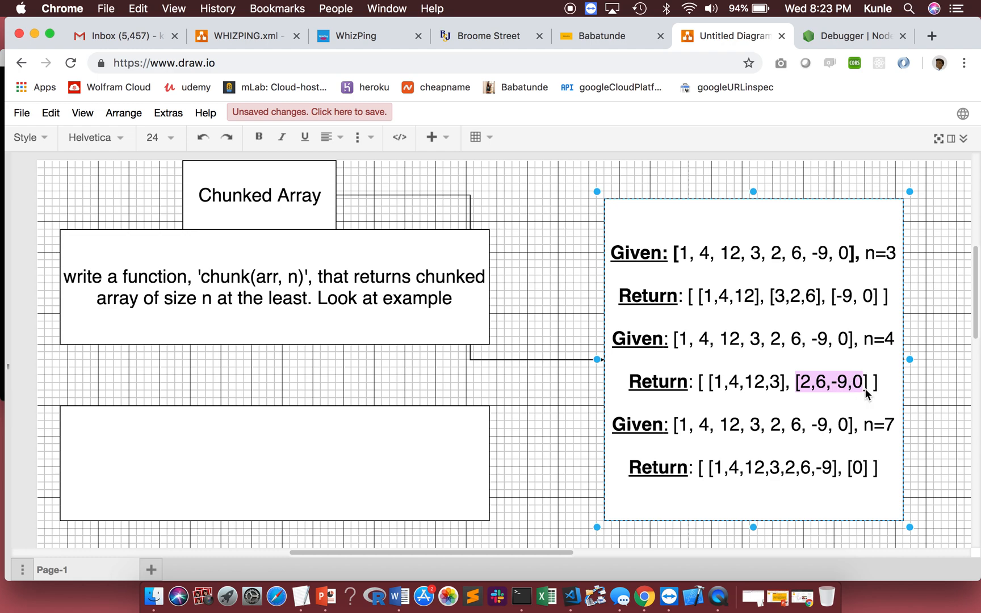
mouse_move(844, 348)
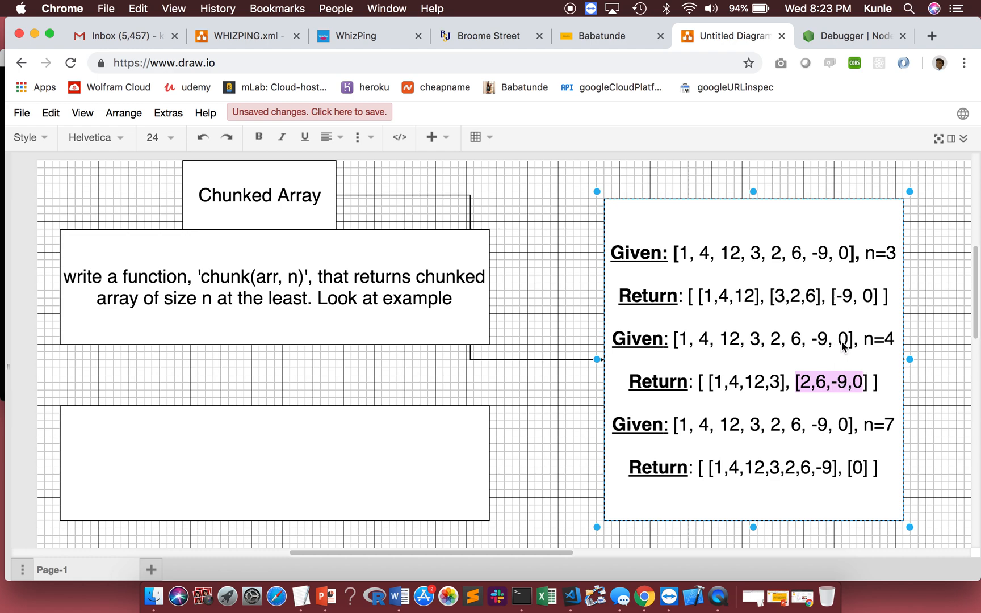
mouse_move(888, 438)
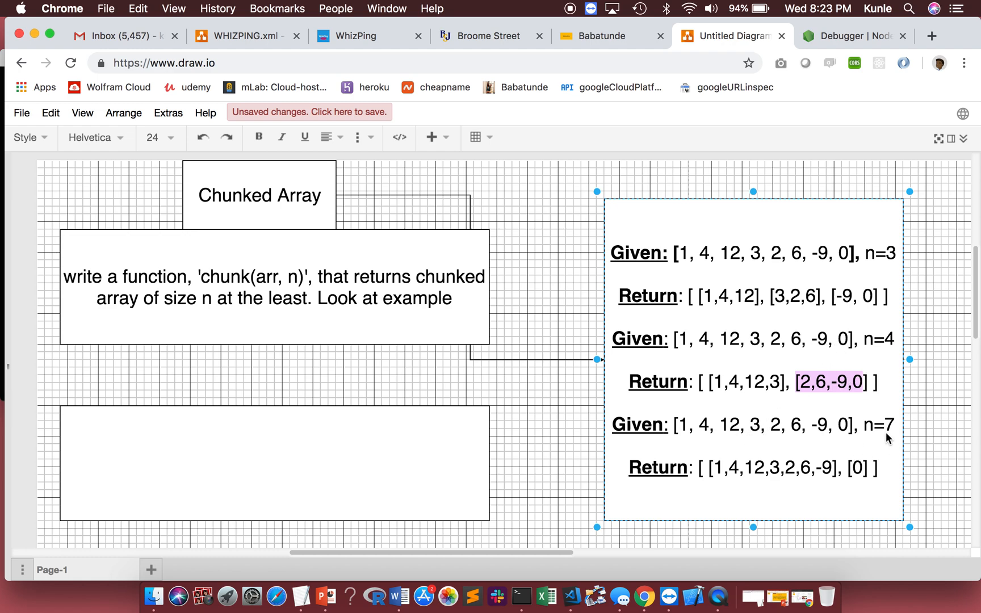
mouse_move(673, 435)
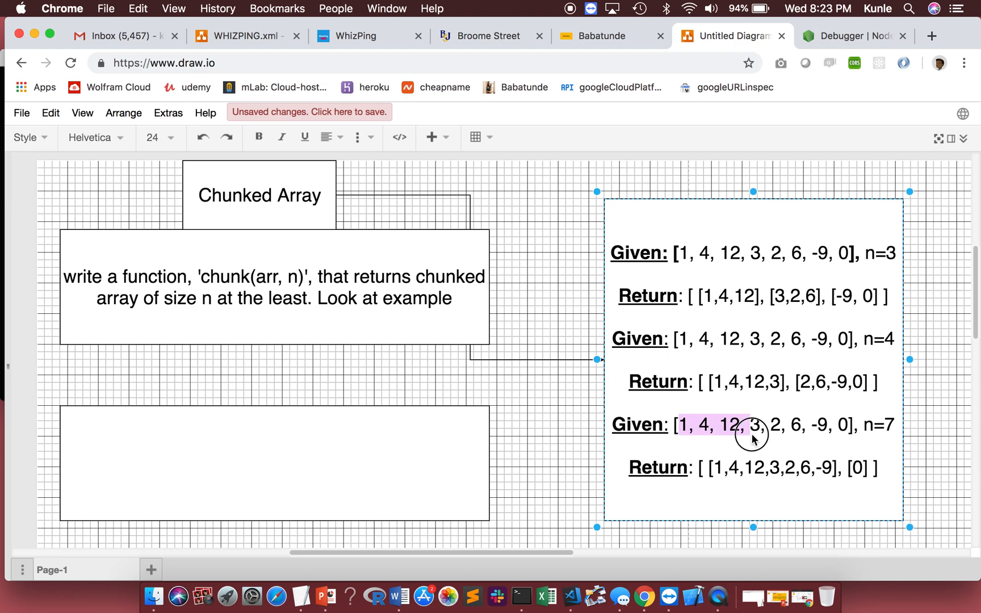
drag(754, 425, 825, 425)
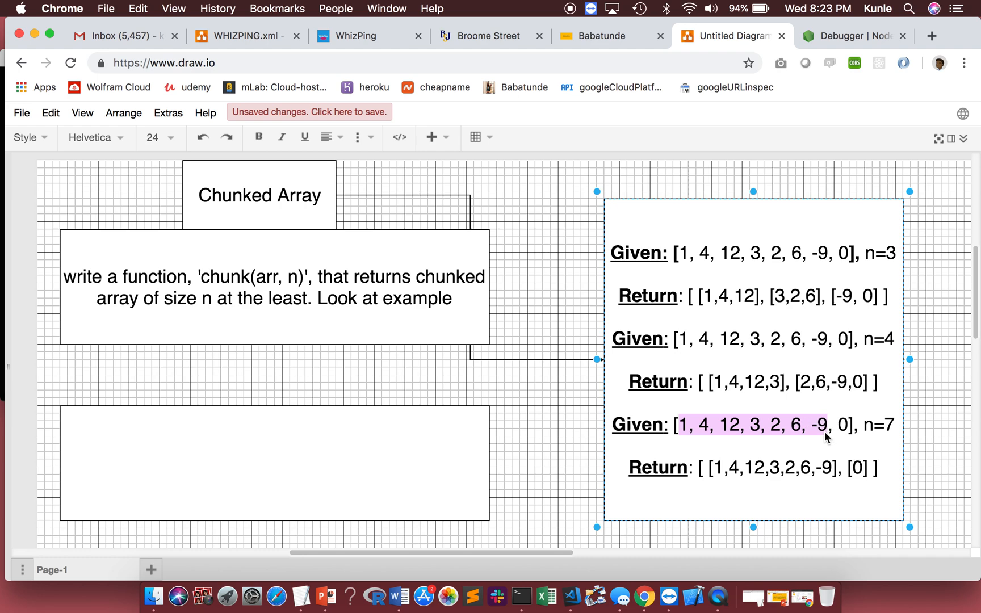
mouse_move(872, 476)
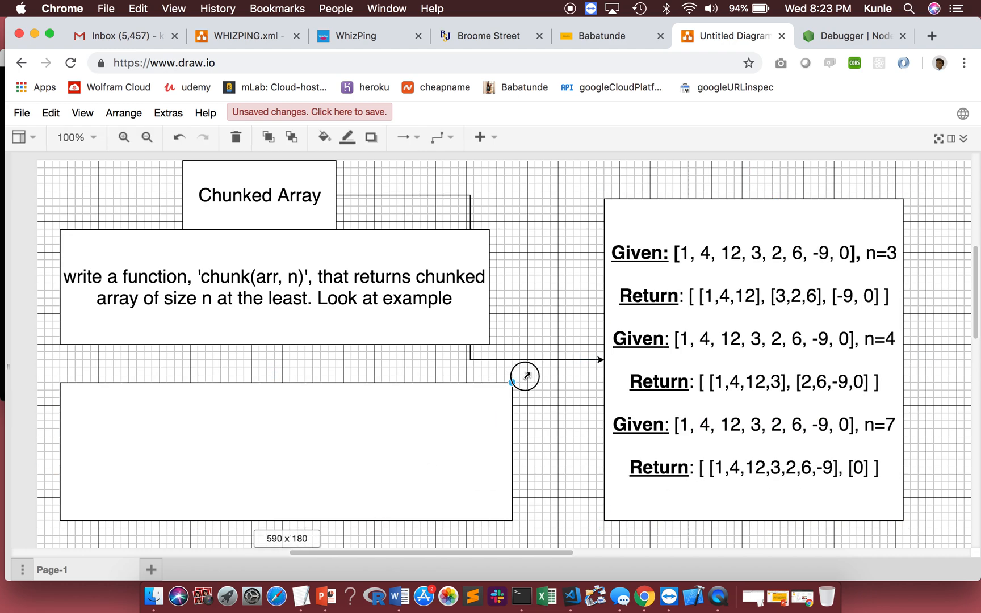
Write step 1 in the empty box: create an array called "chunked" = [ ].
click(298, 450)
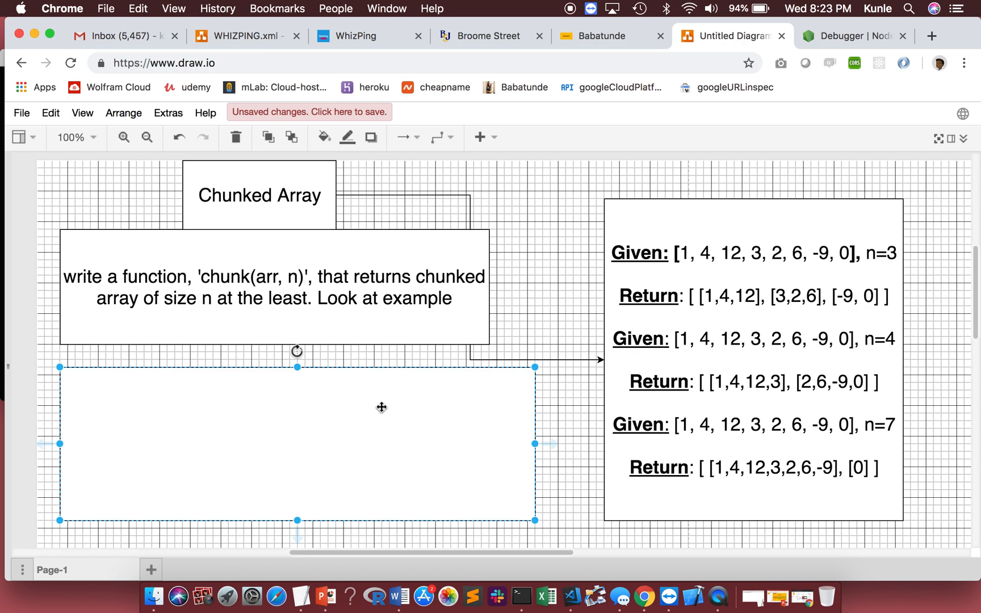
mouse_move(358, 428)
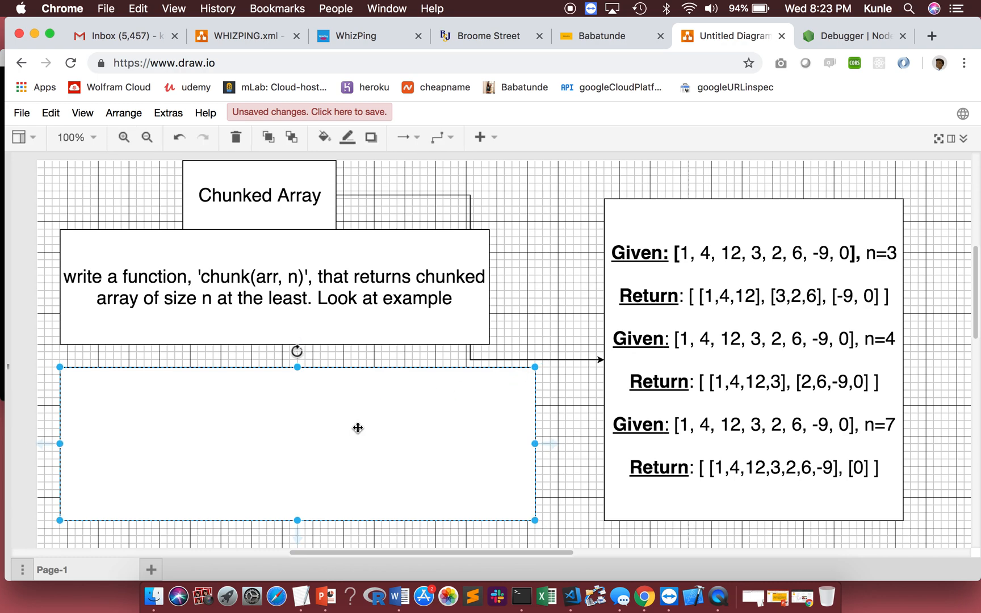
mouse_move(308, 444)
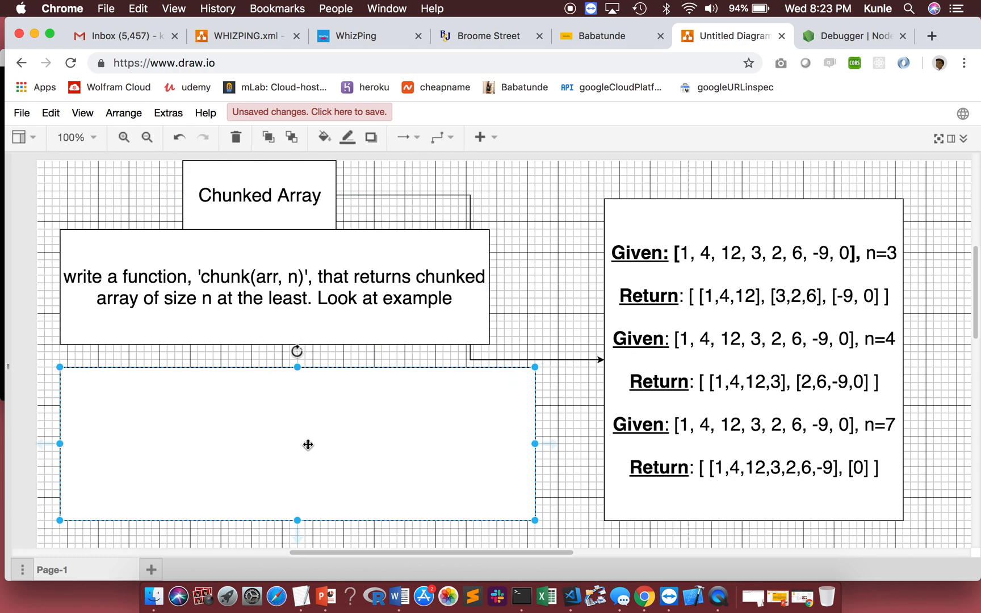
double_click(297, 444)
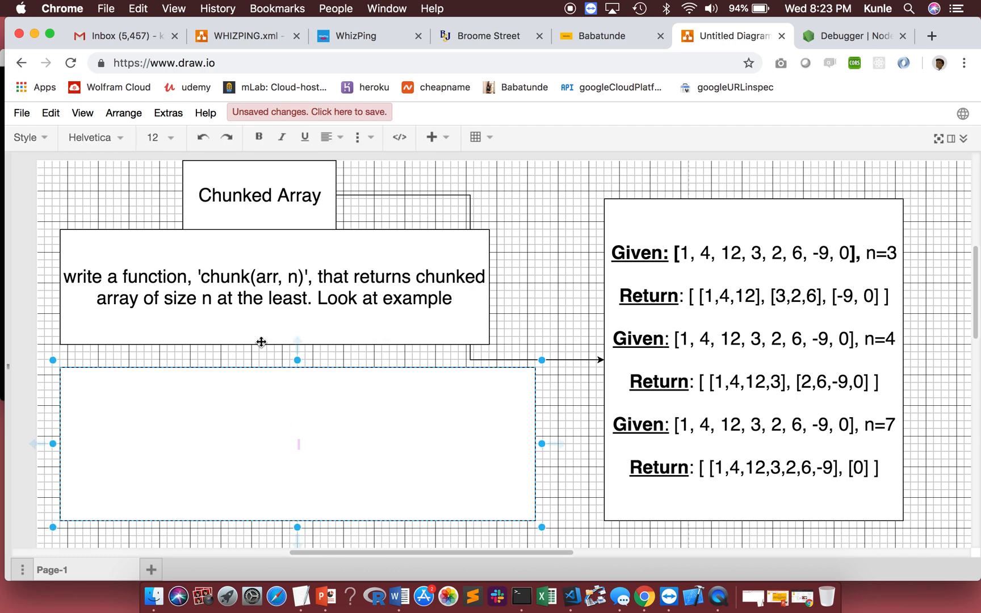
click(169, 137)
text(1)
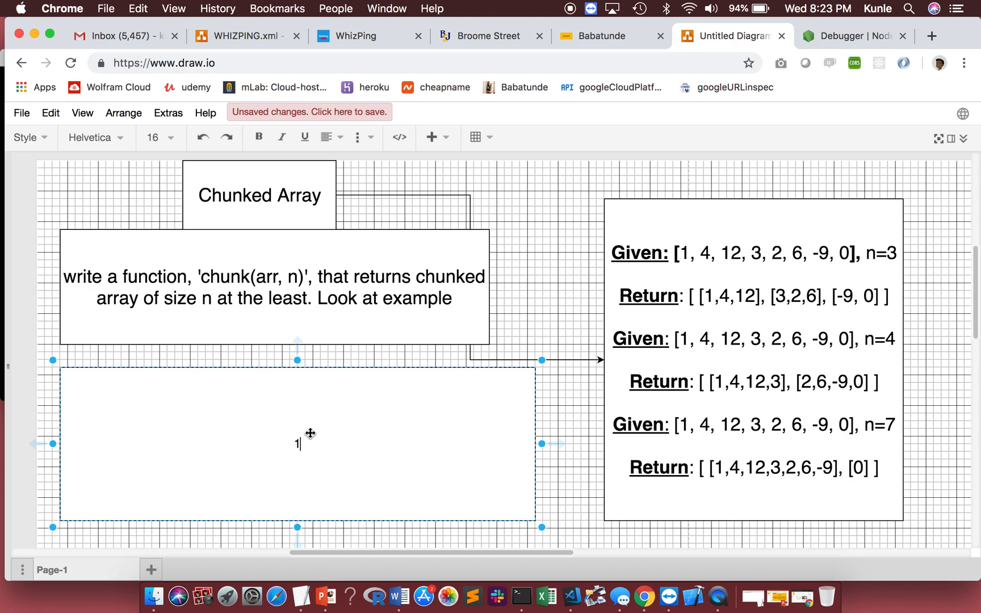
text(.)
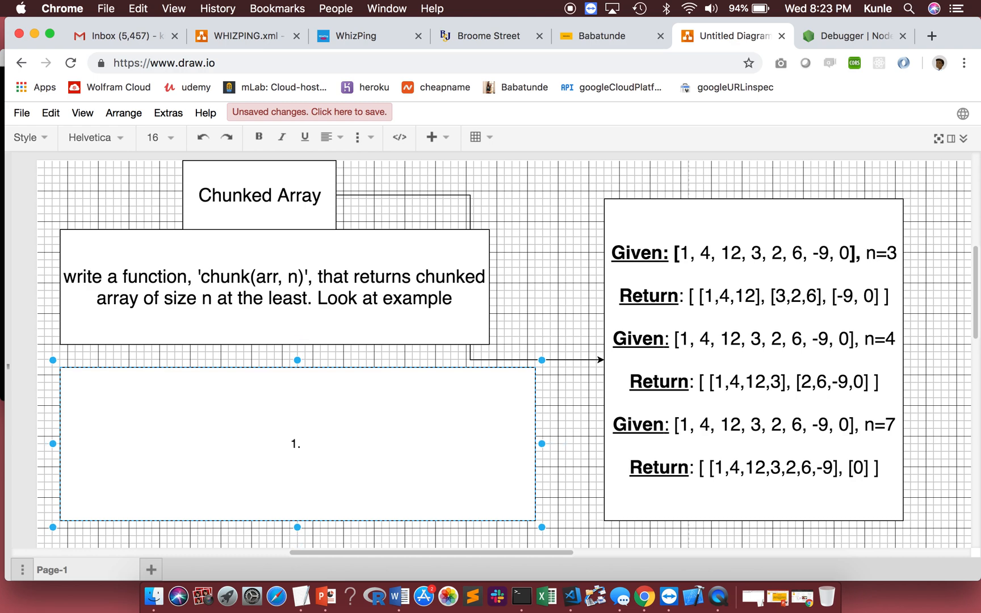
text(cera)
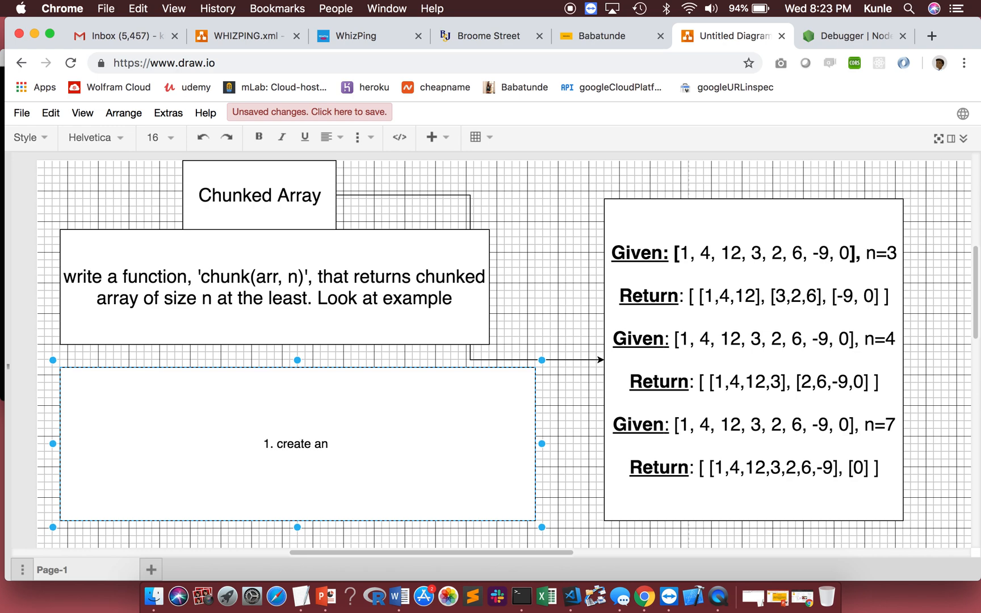
text(array)
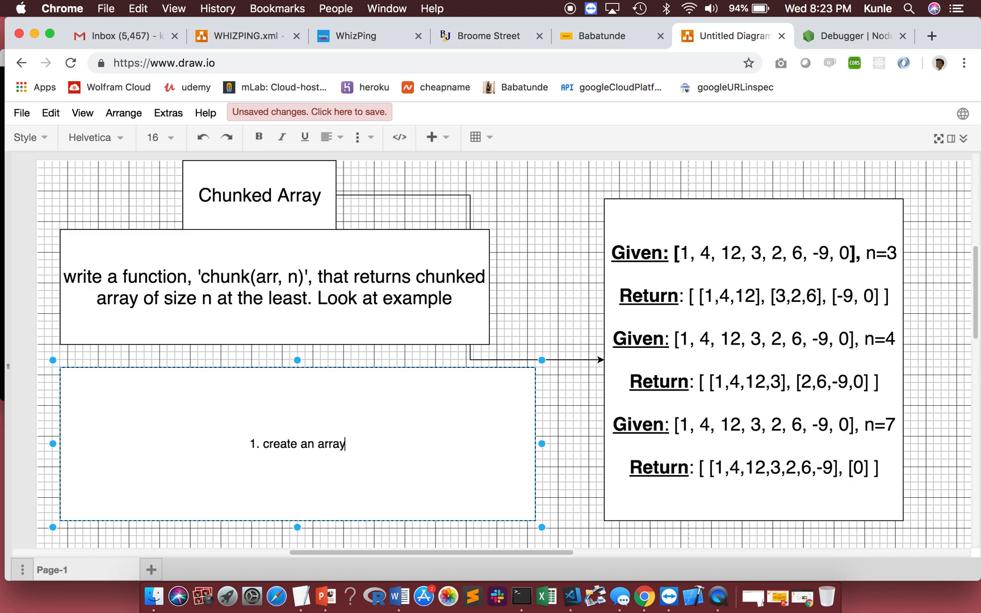
text(called)
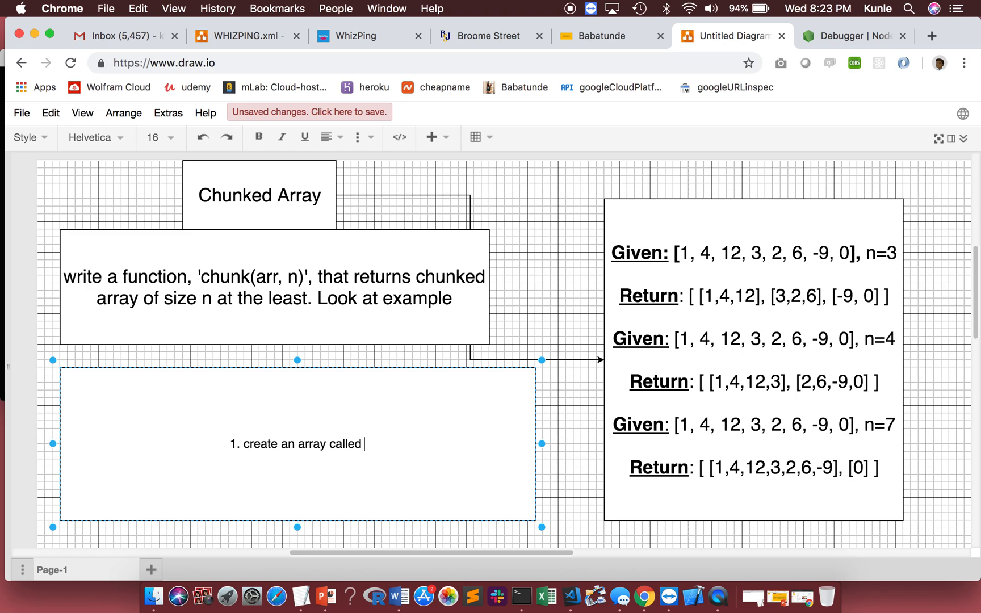
text("chu)
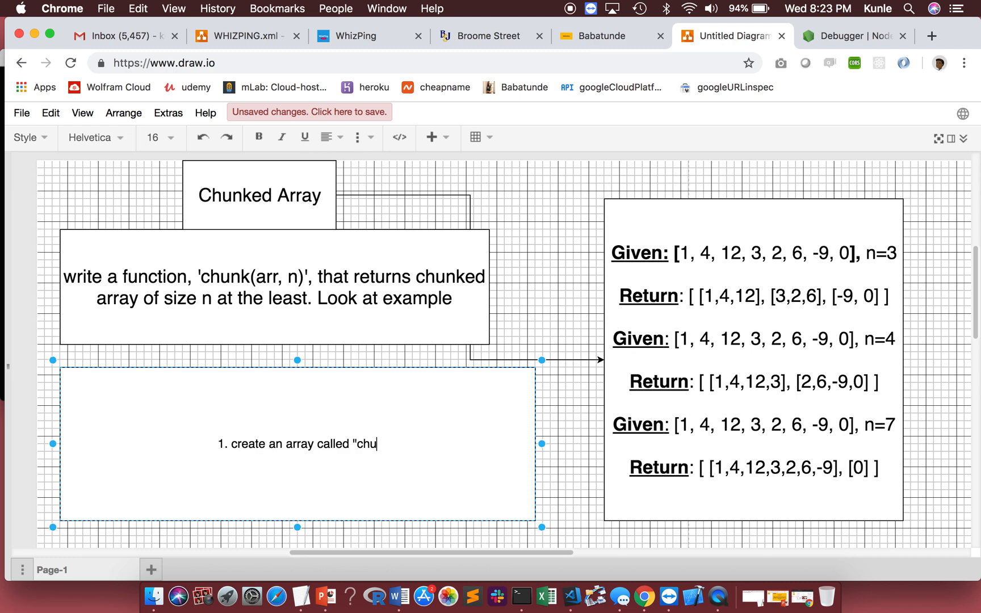
text(nked")
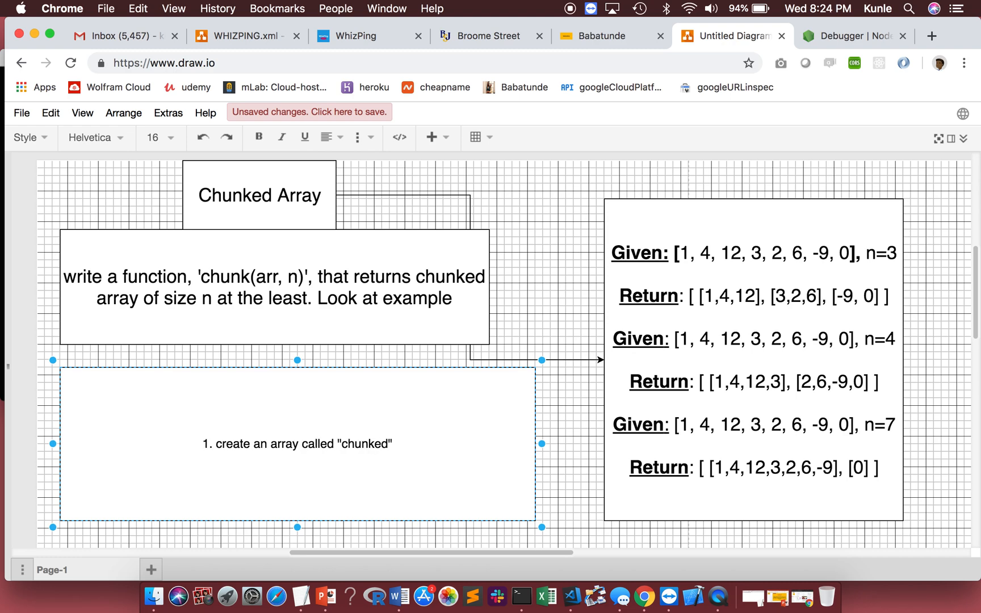
text(= [])
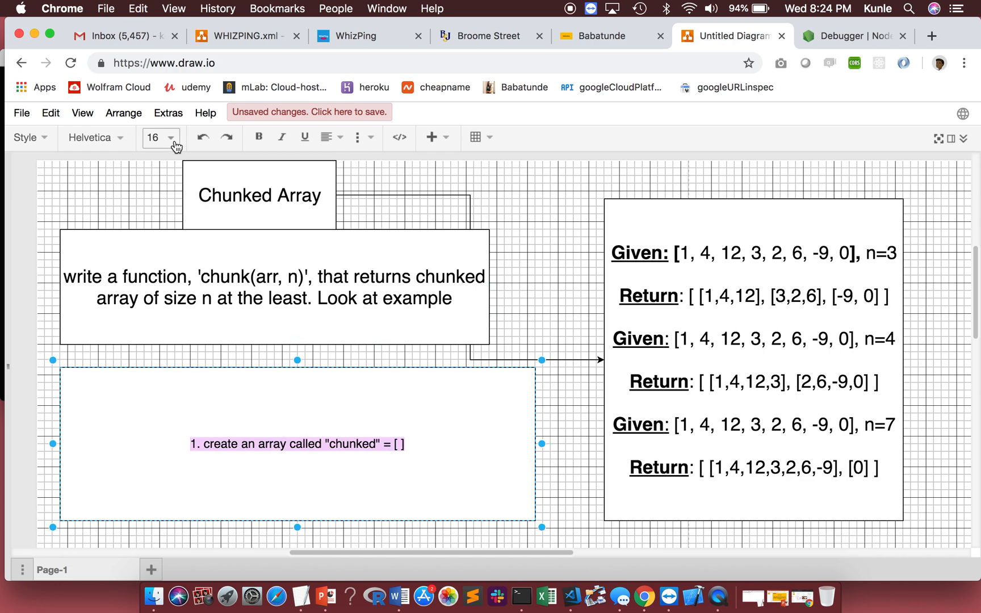
Shrink the step text to size 12 and add numbered line 2.
click(169, 137)
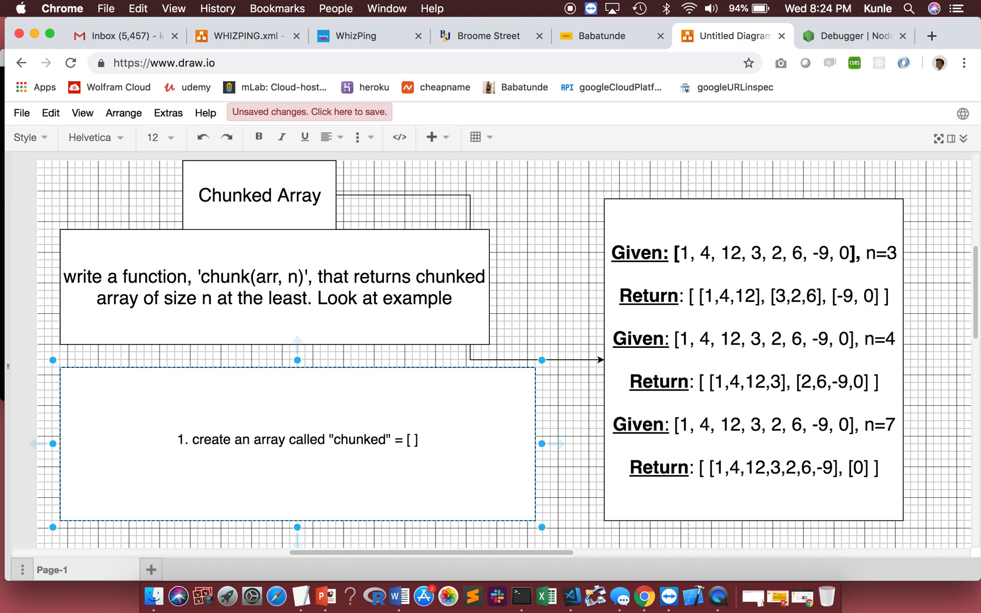
text(2.)
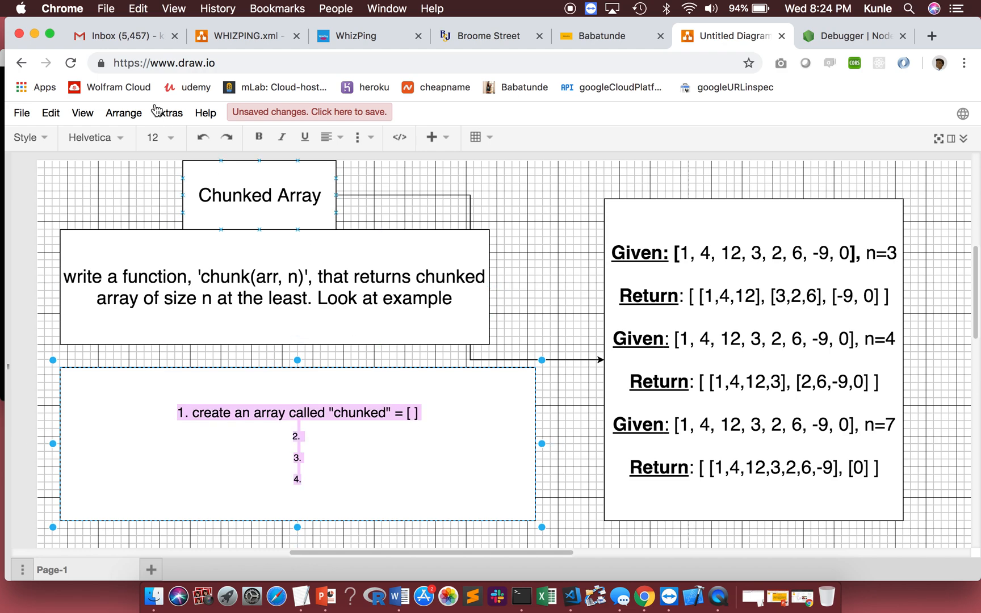
Enlarge the steps text to font size 18.
click(168, 138)
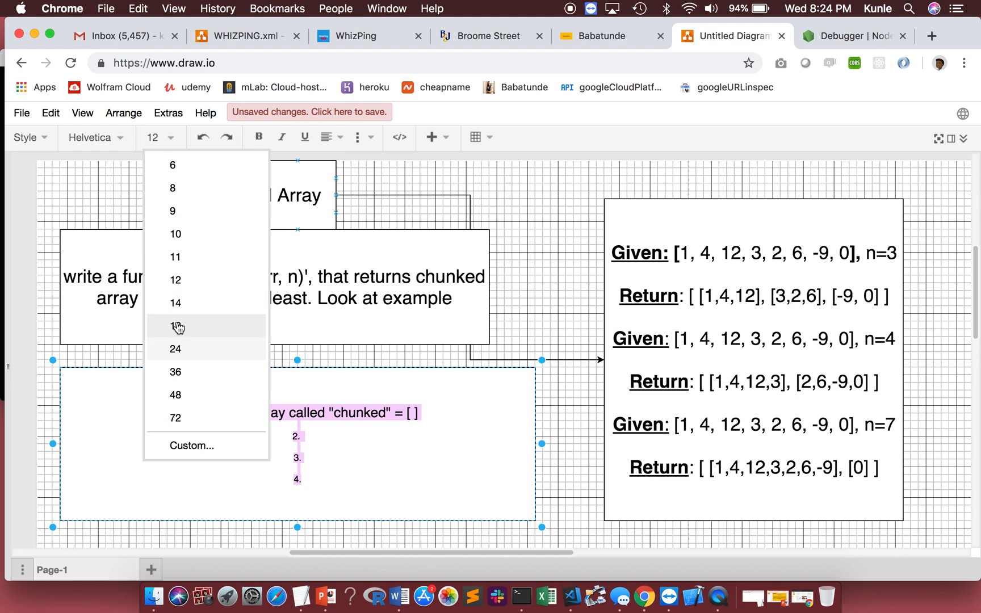
click(176, 325)
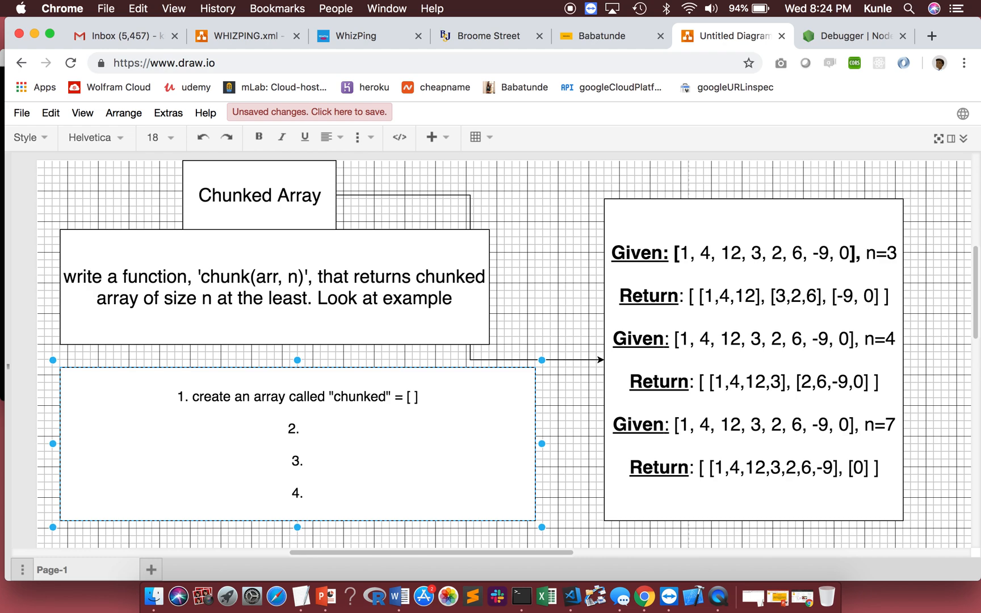
Write step 2: get the last chunked array within "chunked".
text(get the last)
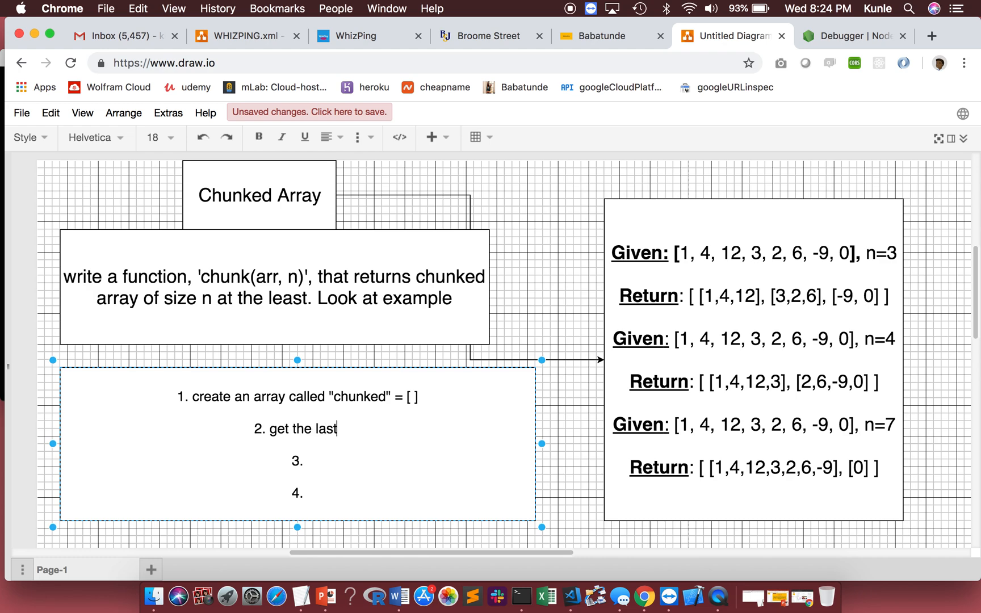
text(chun)
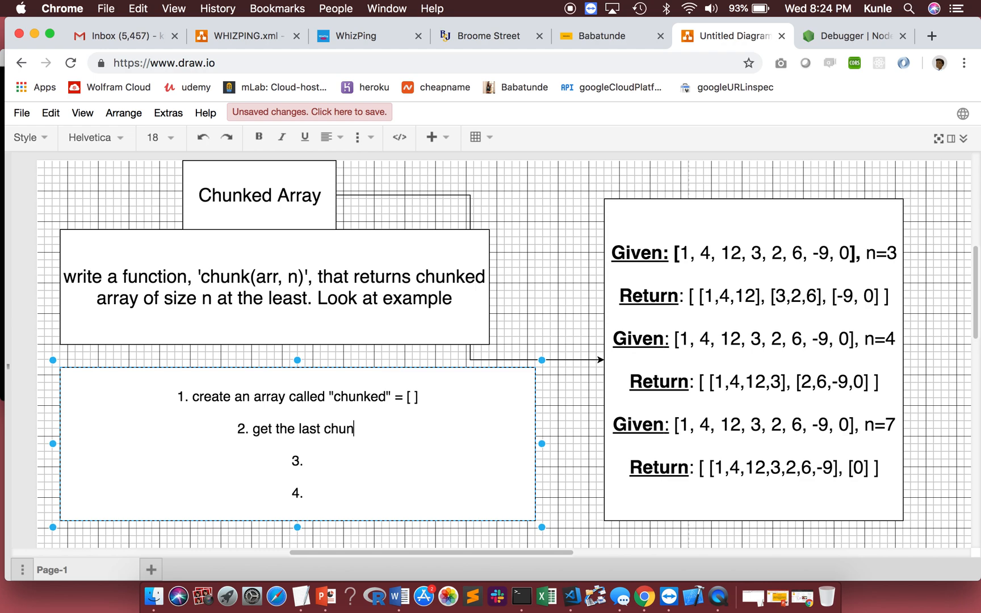
text(k)
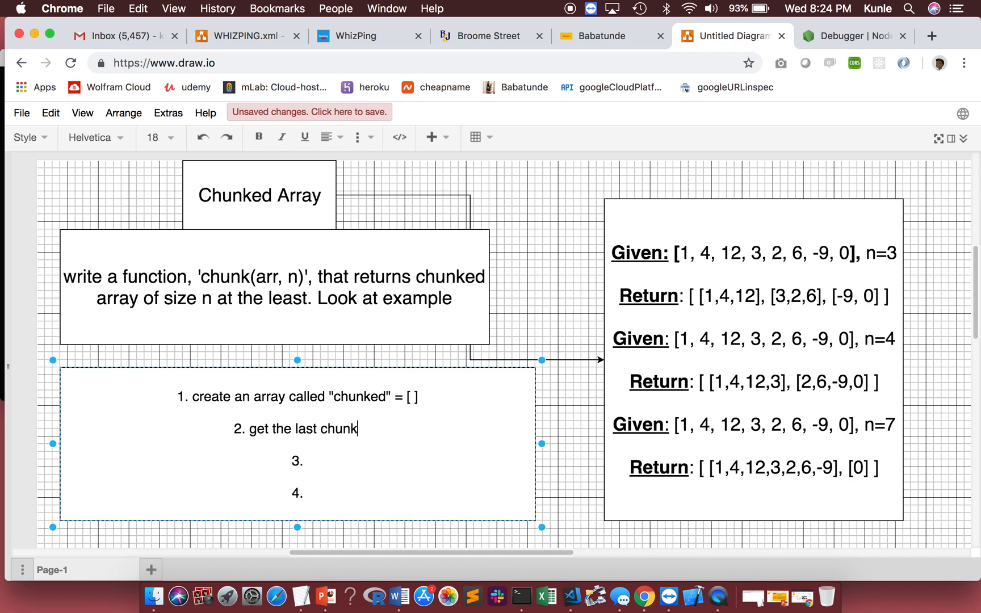
key(Backspace)
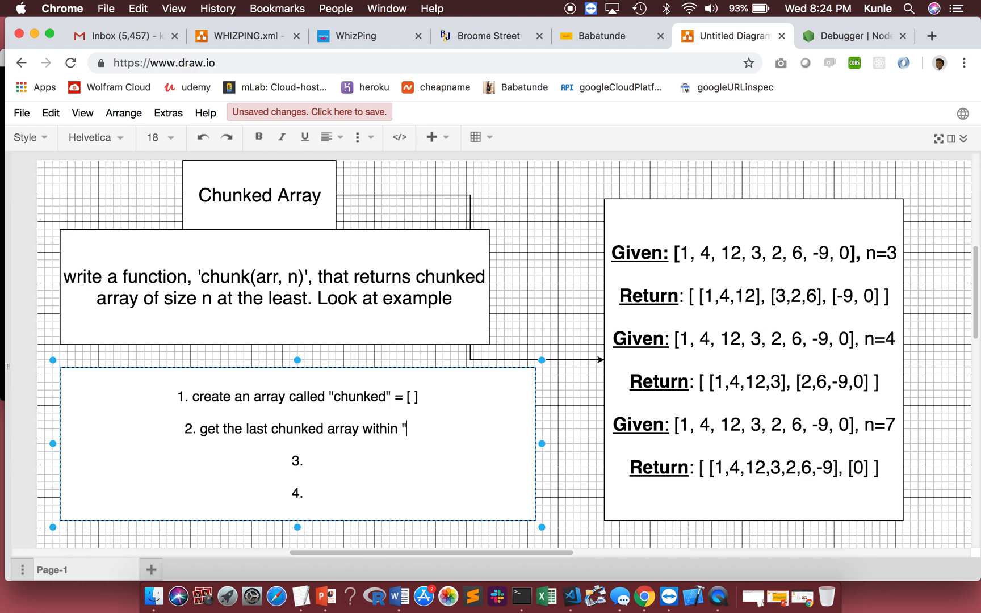
text(chunked")
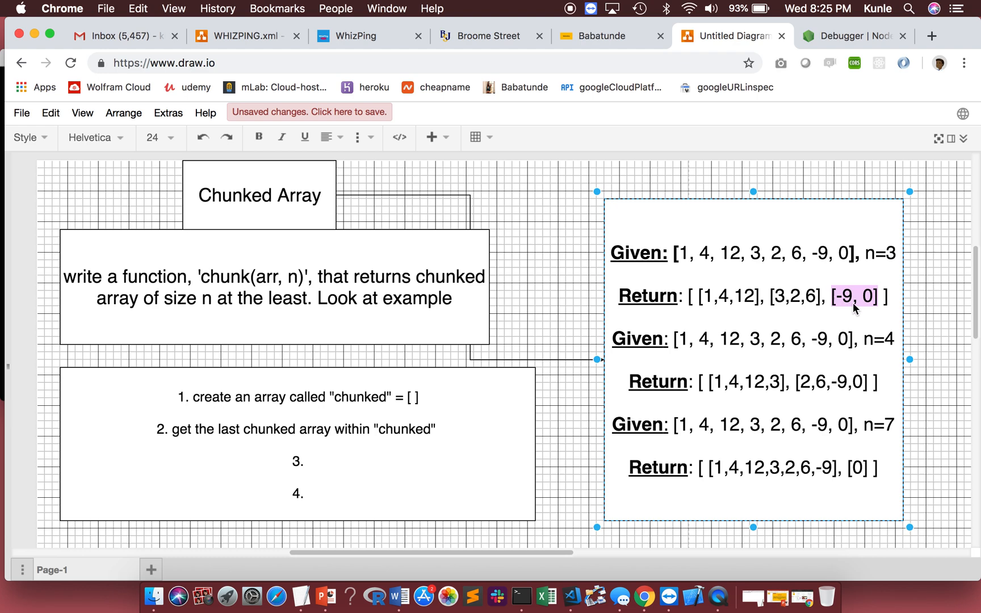
mouse_move(767, 304)
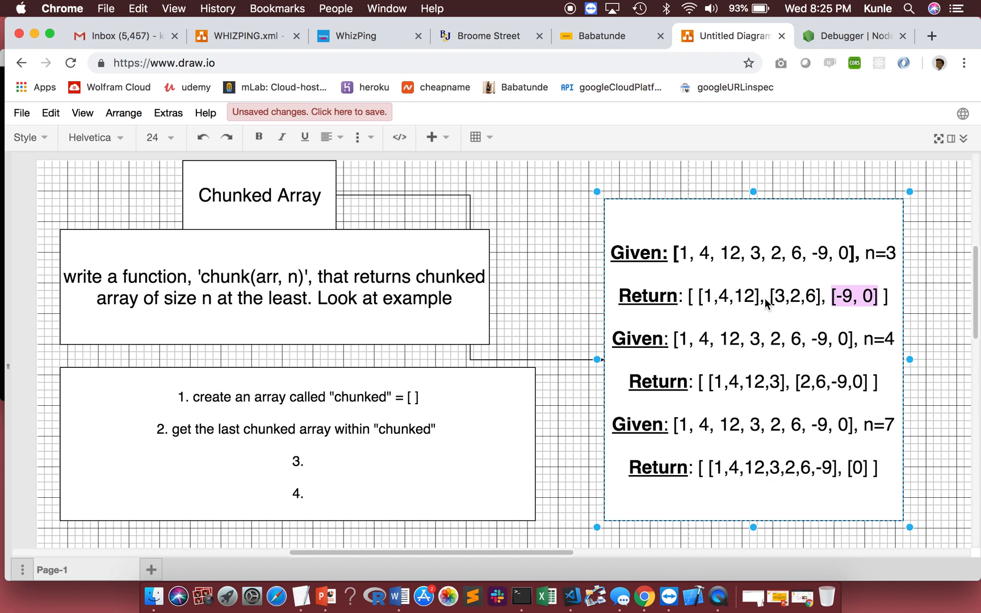
mouse_move(754, 385)
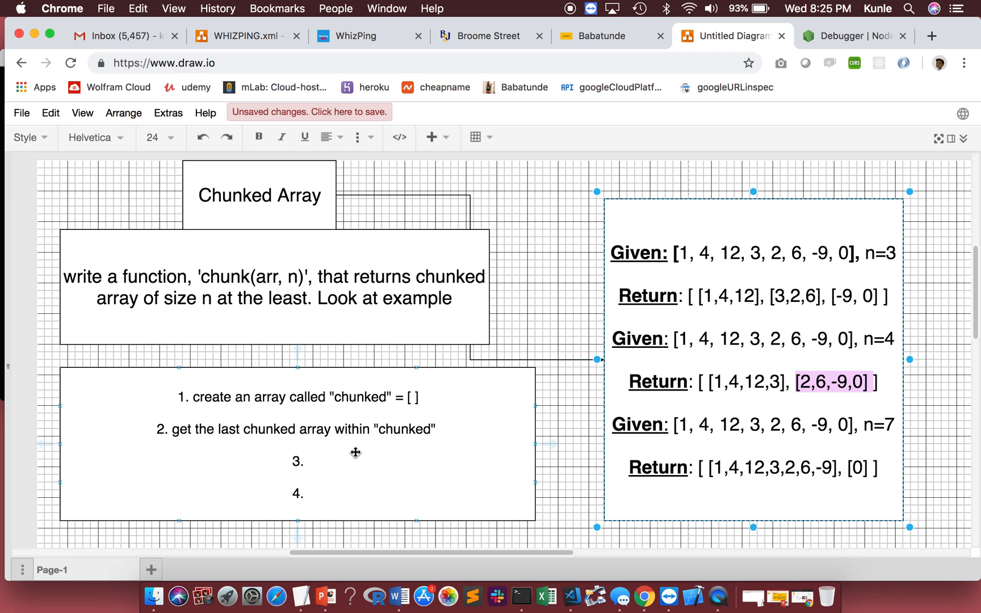
click(296, 444)
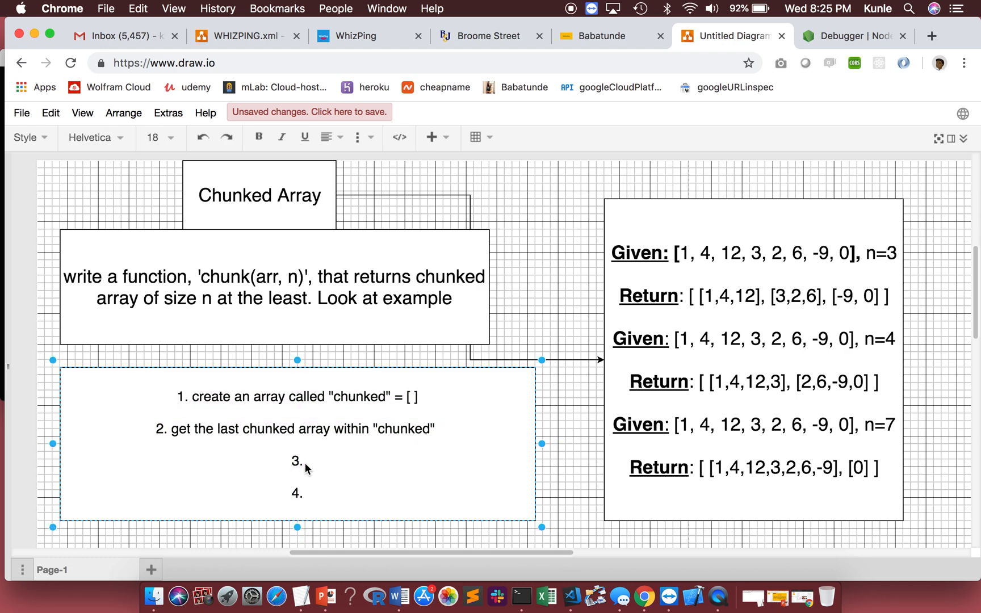
Write step 3's condition: check if the last exists or its size equals n.
text(c)
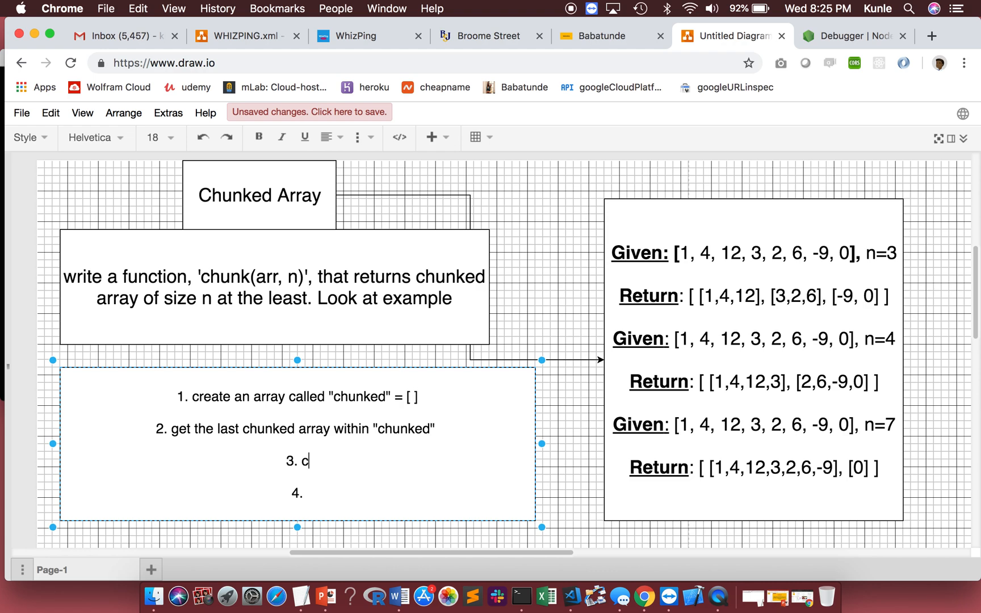
text(heck if t)
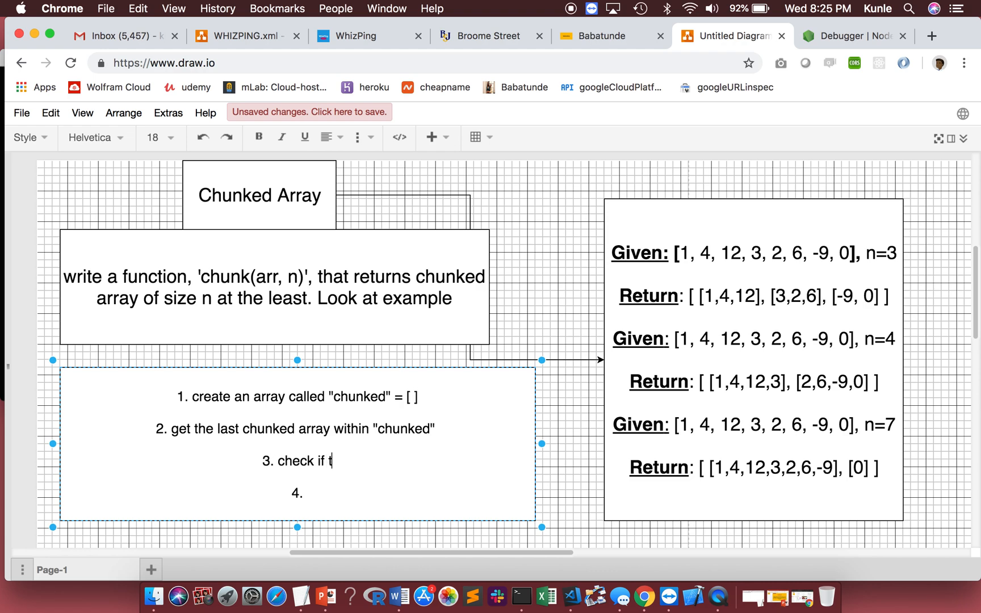
text(he)
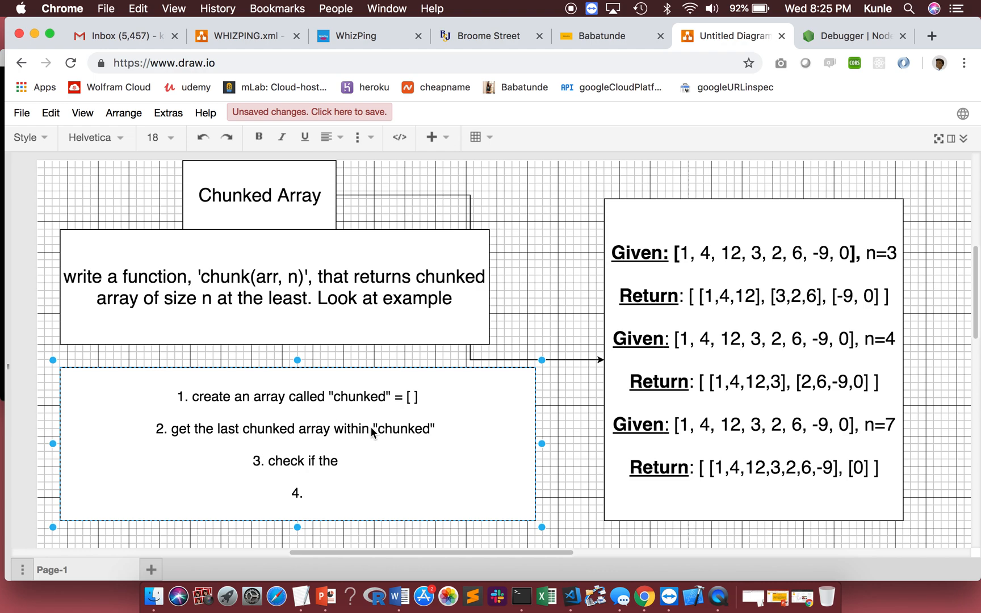
text(last)
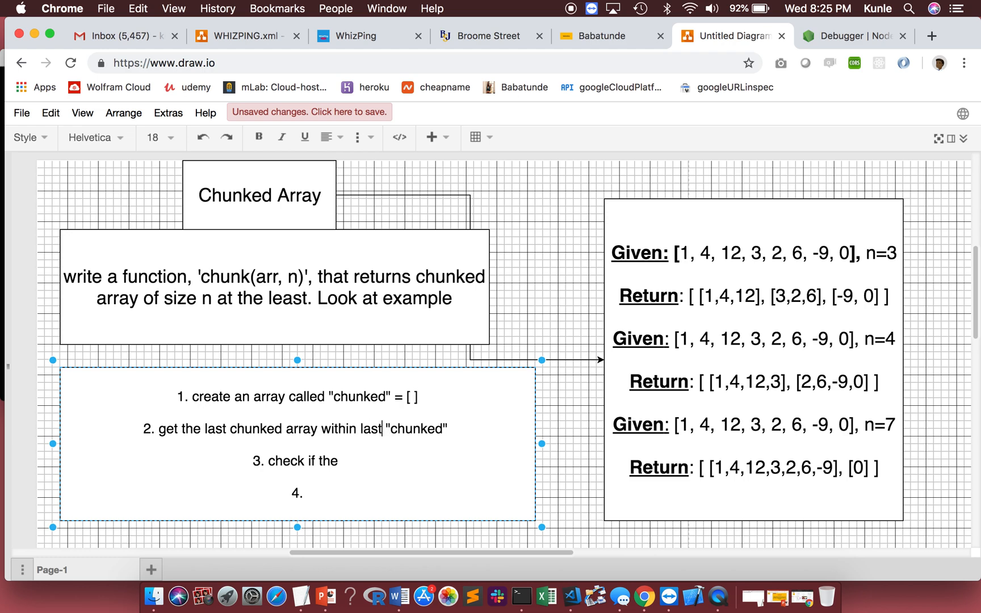
text(=)
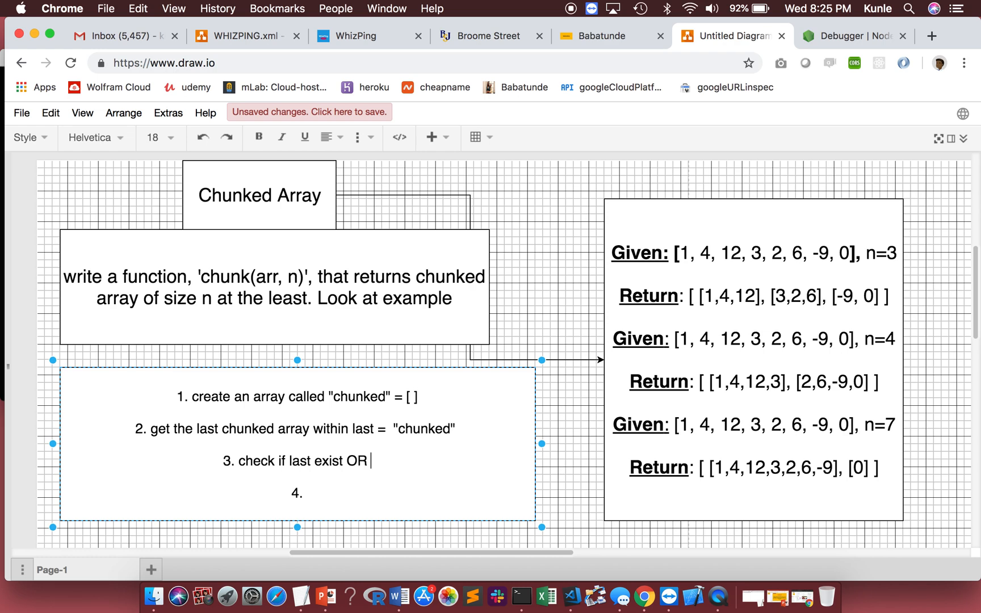
text(si)
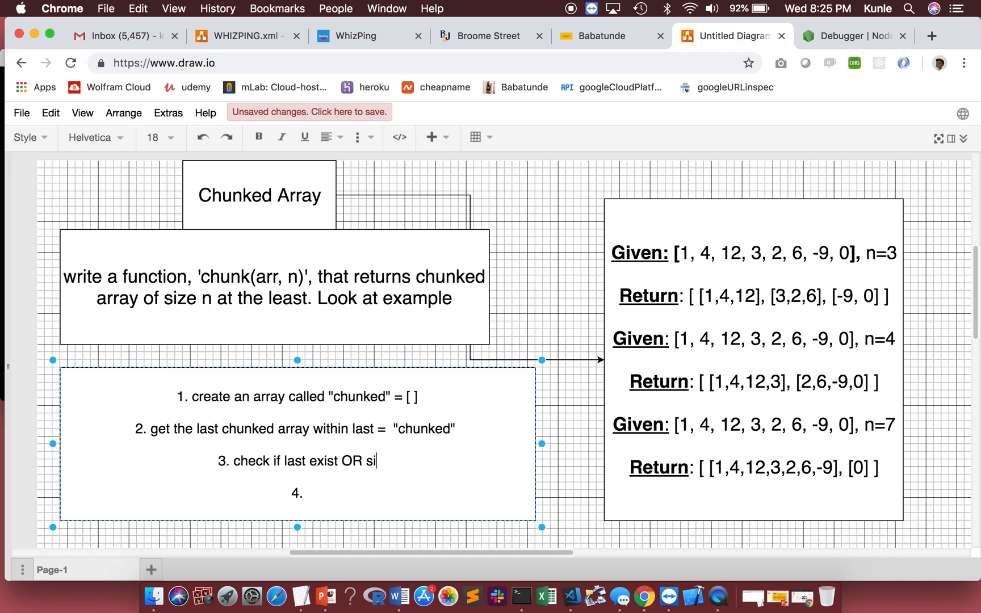
text(ze last)
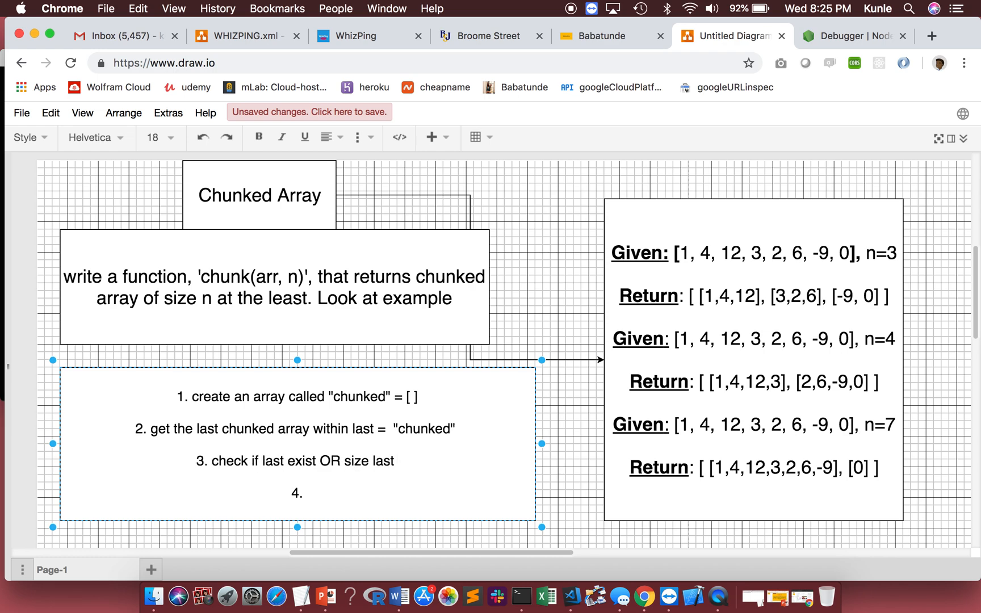
text(eq)
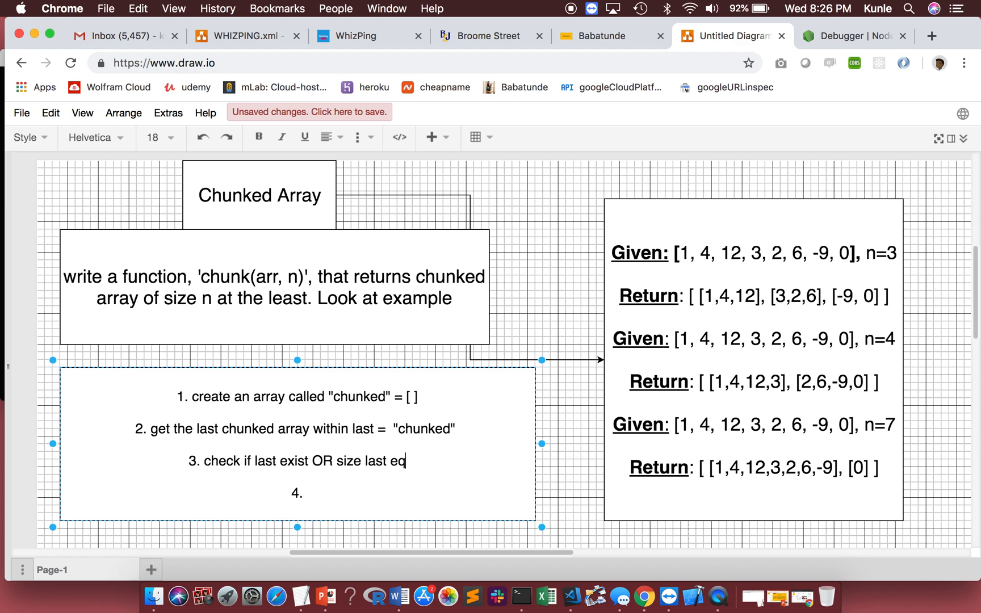
text(uals to n)
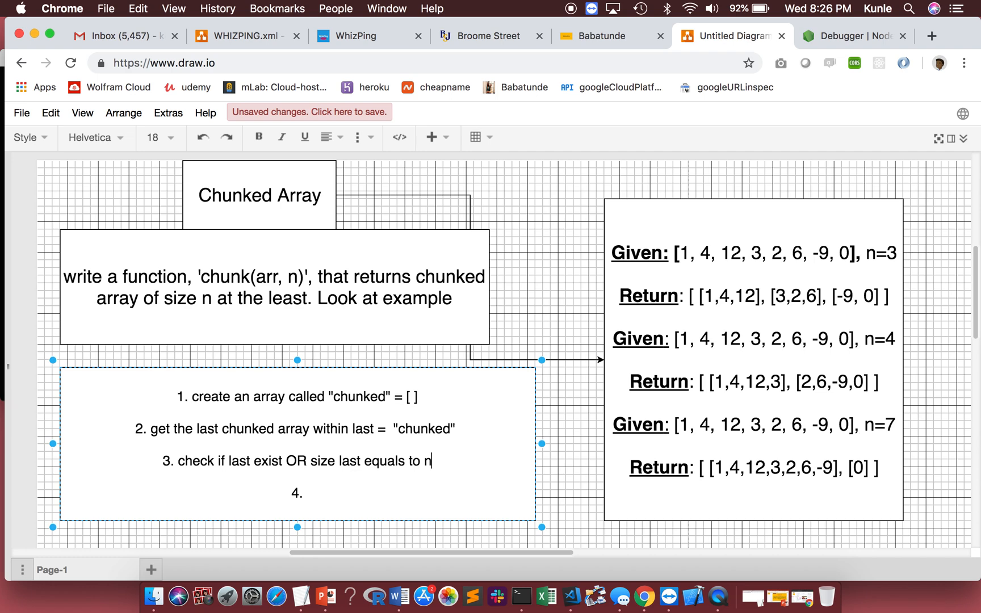
text(.)
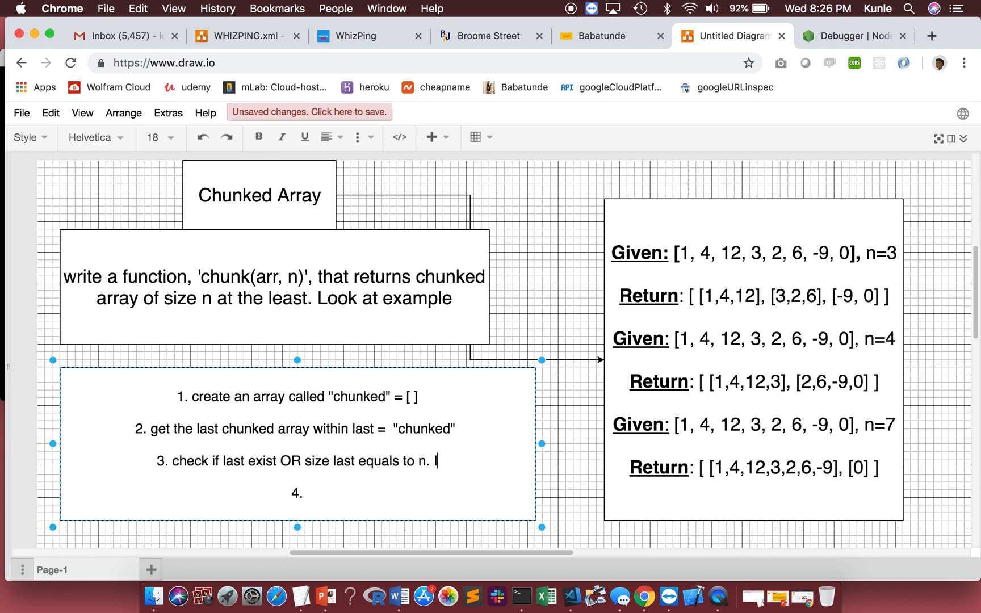
Add the consequence: if it does, push into "chunked".
text(If)
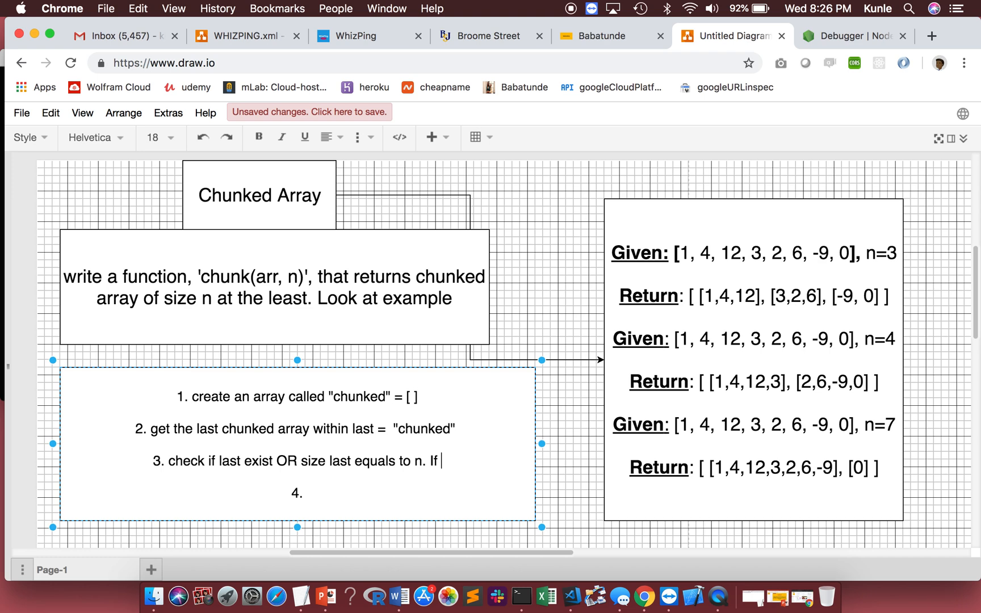
text(la)
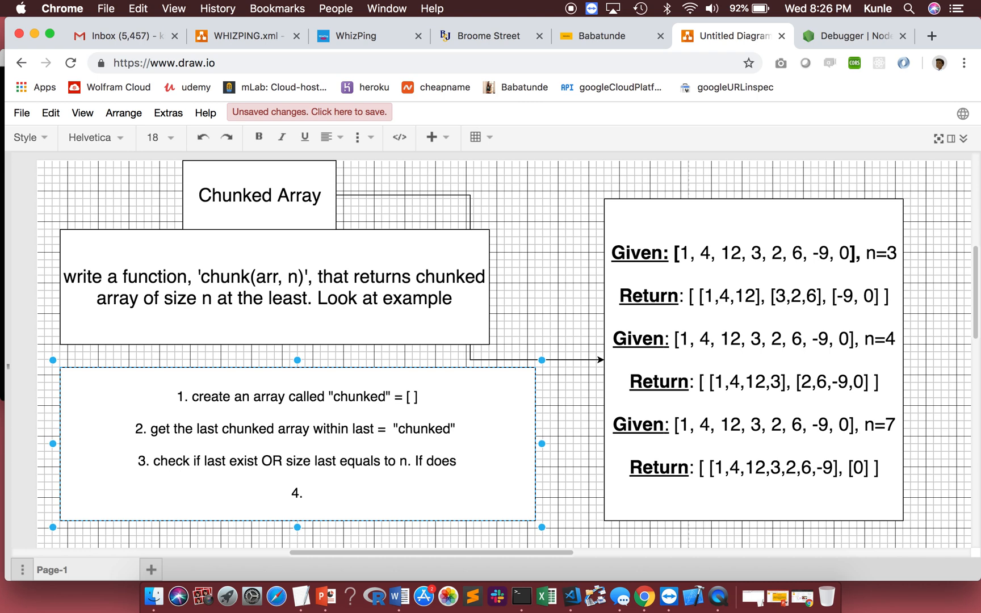
text(it)
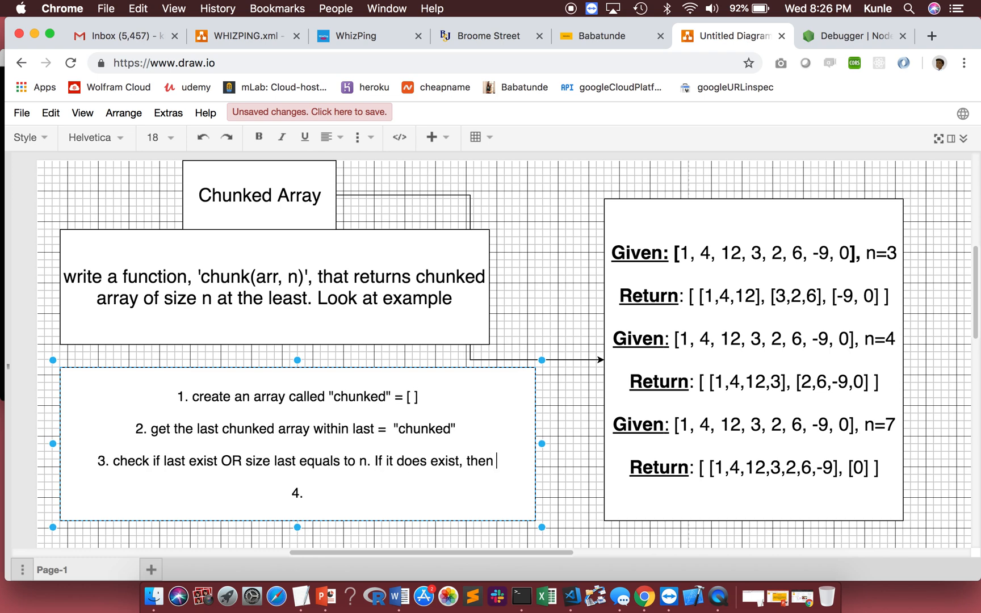
text(push into)
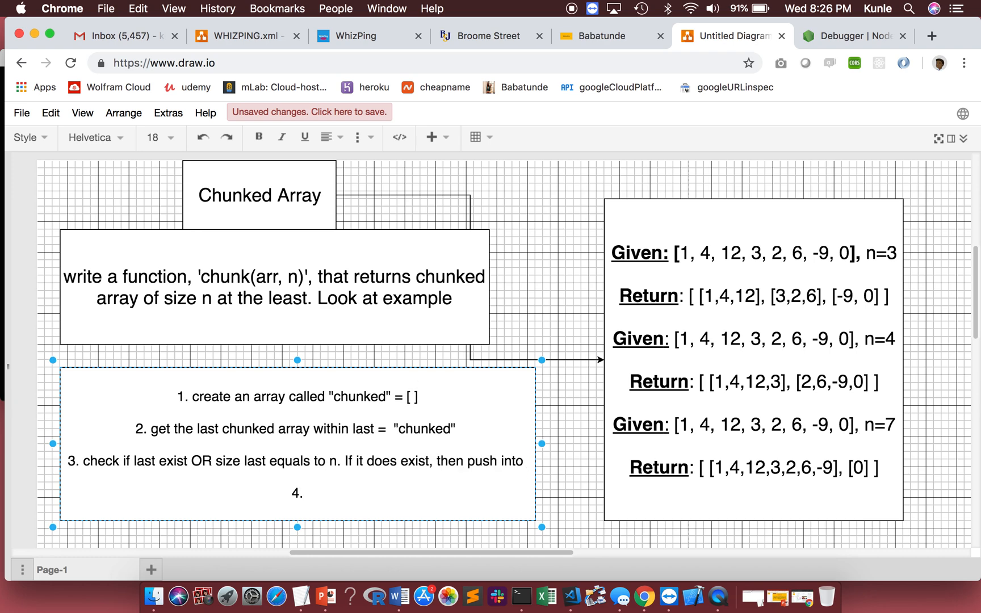
text("chunked")
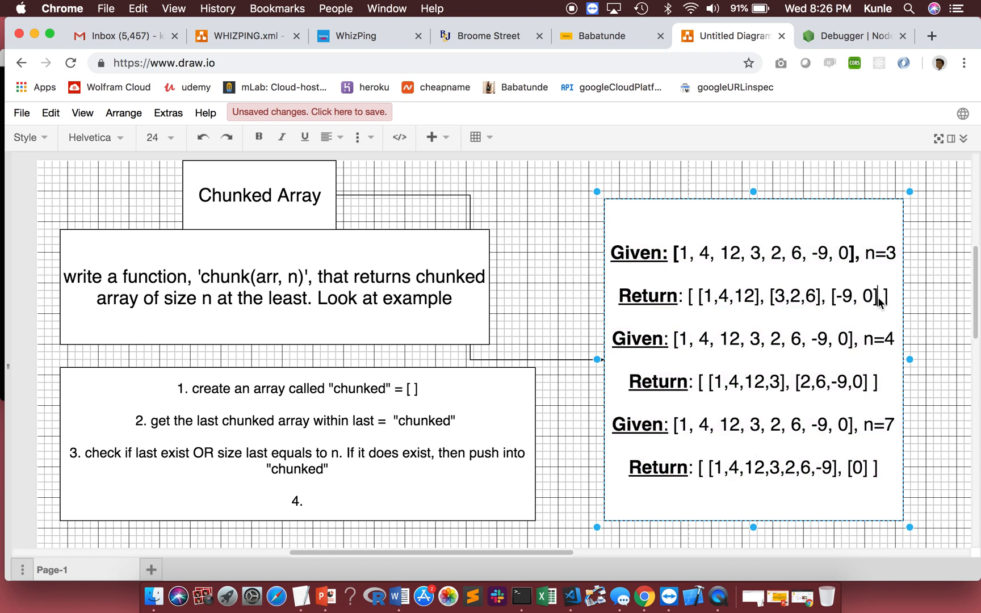
Append ELSE push into "last" to step 3.
double_click(851, 296)
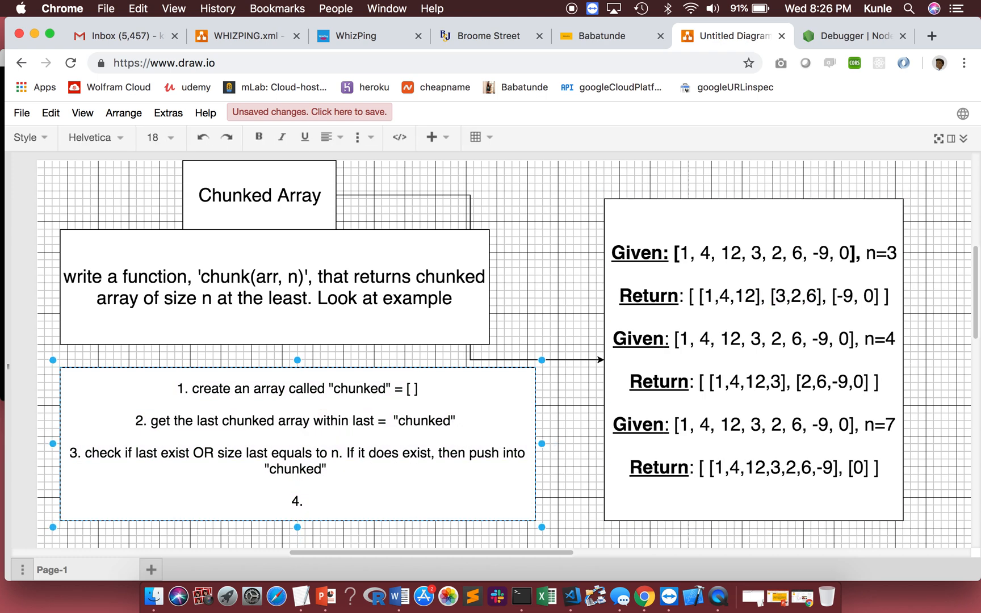
text(ELSE p)
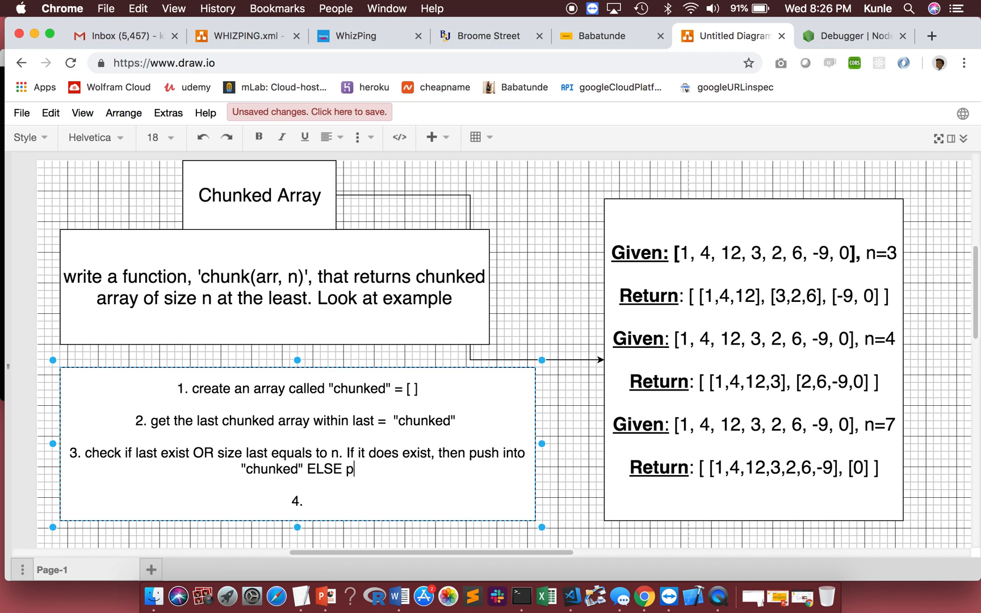
text(ush into "last)
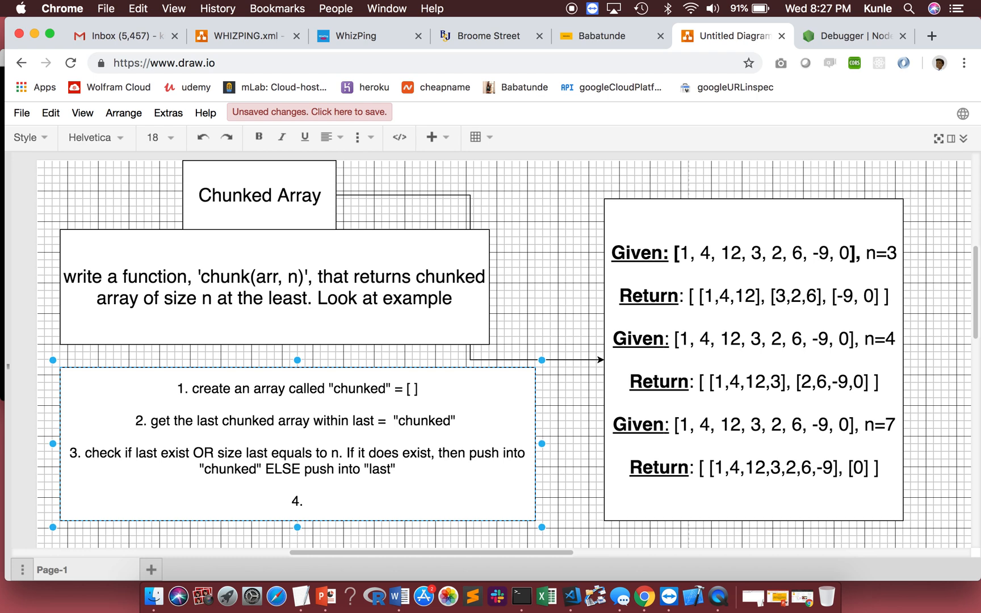
Write step 4: return "chunked".
text(return chu)
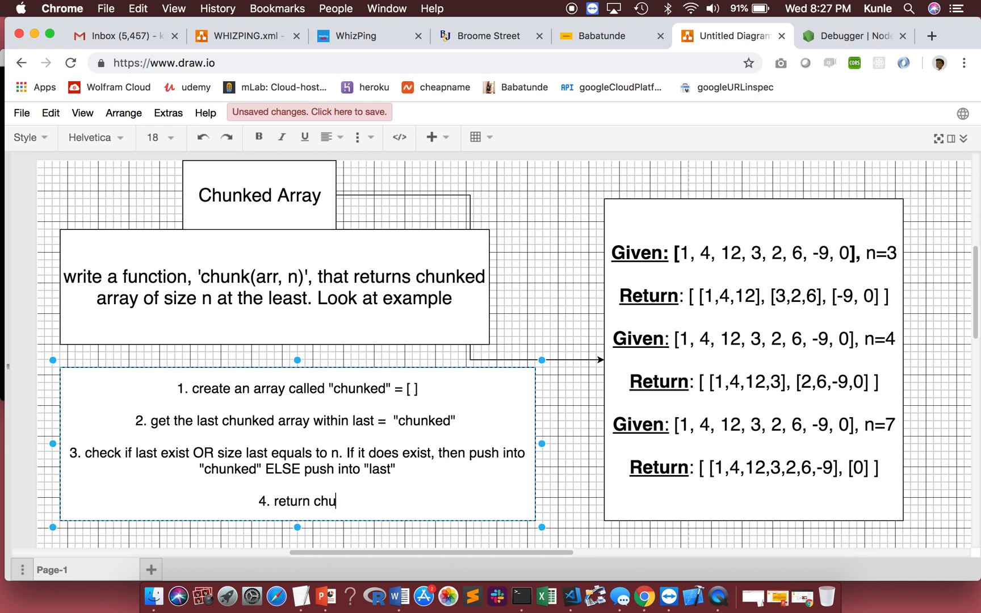
text("r)
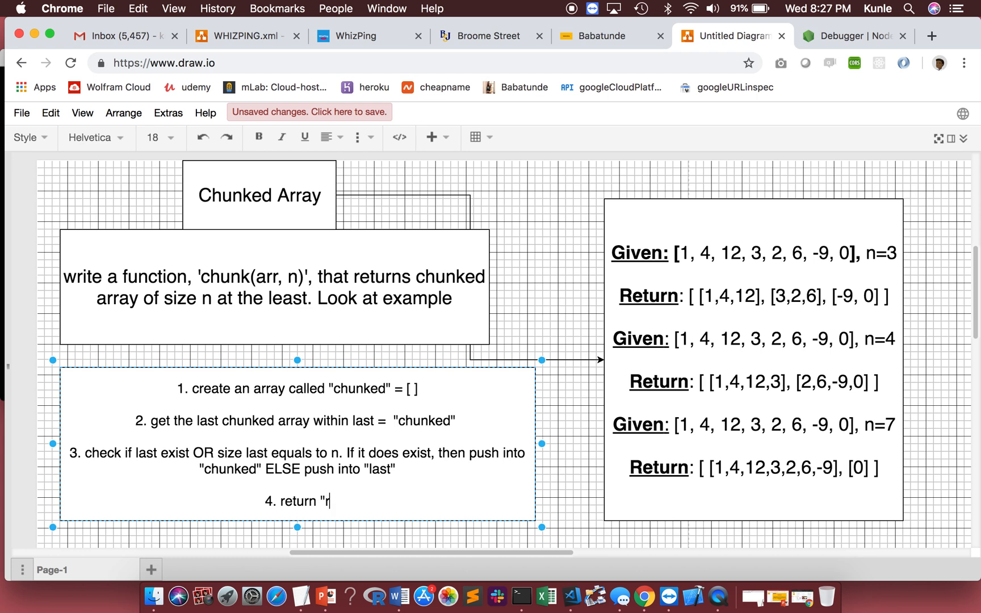
text(chun)
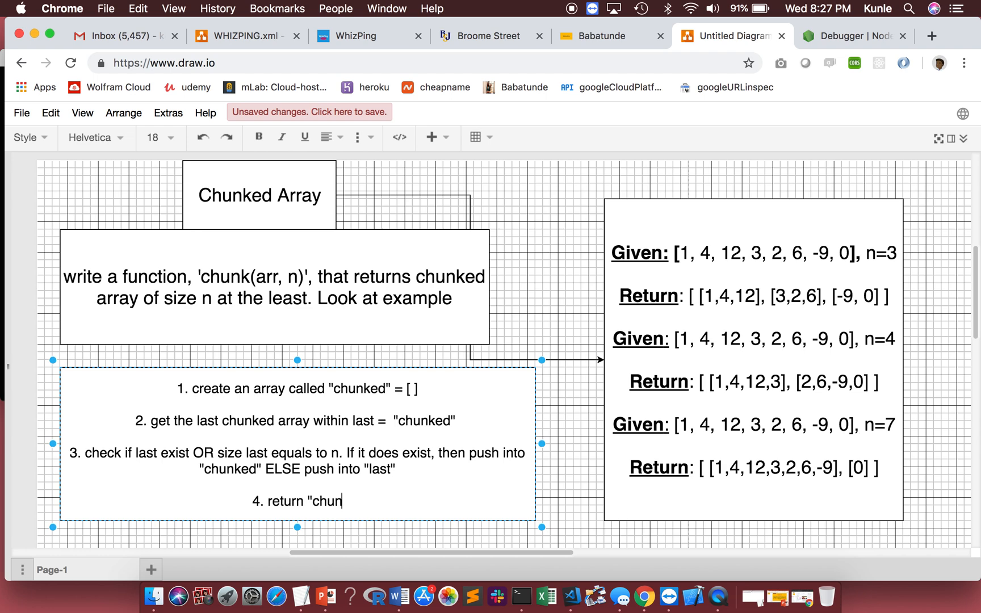
text(ked")
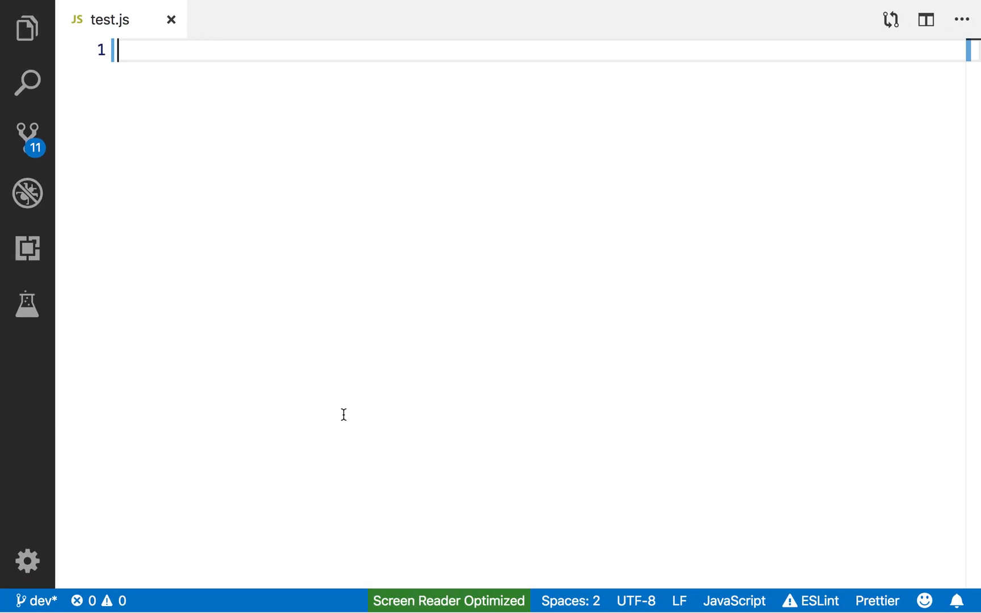
Declare const chunks as an immediately invoked arrow function taking (arr, n).
text(const chunk)
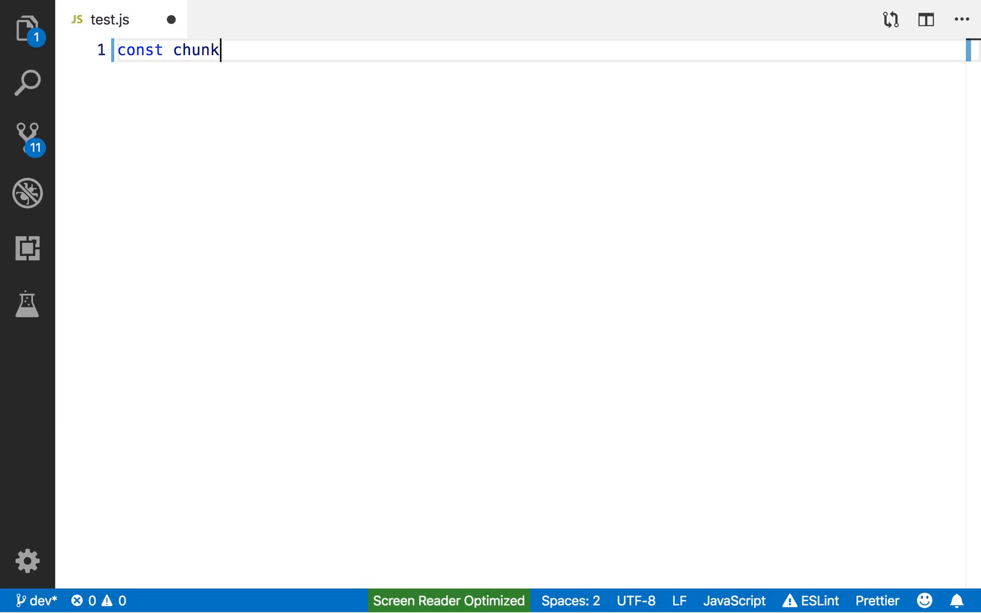
text(s = ())
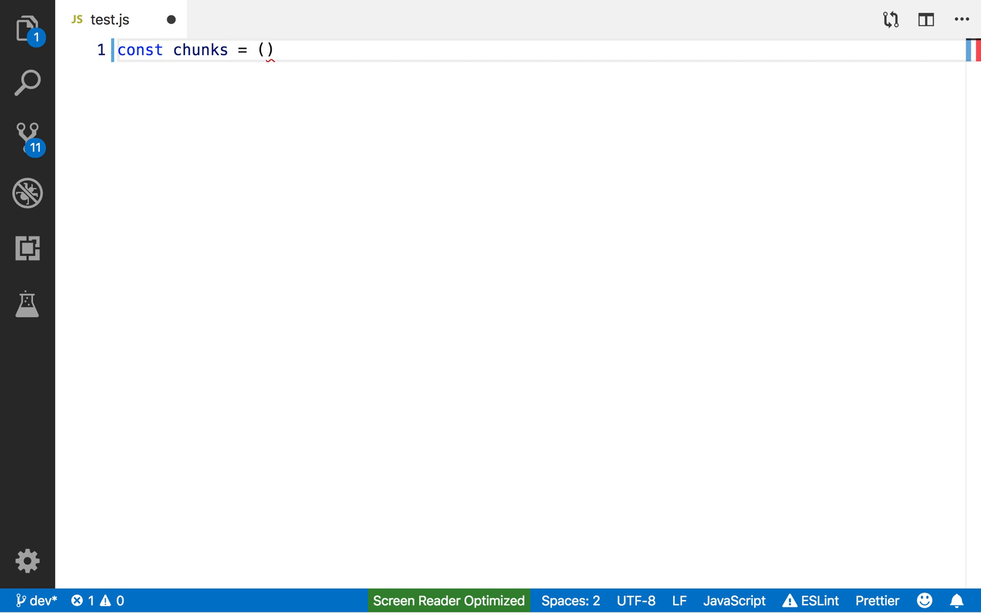
text(arr)
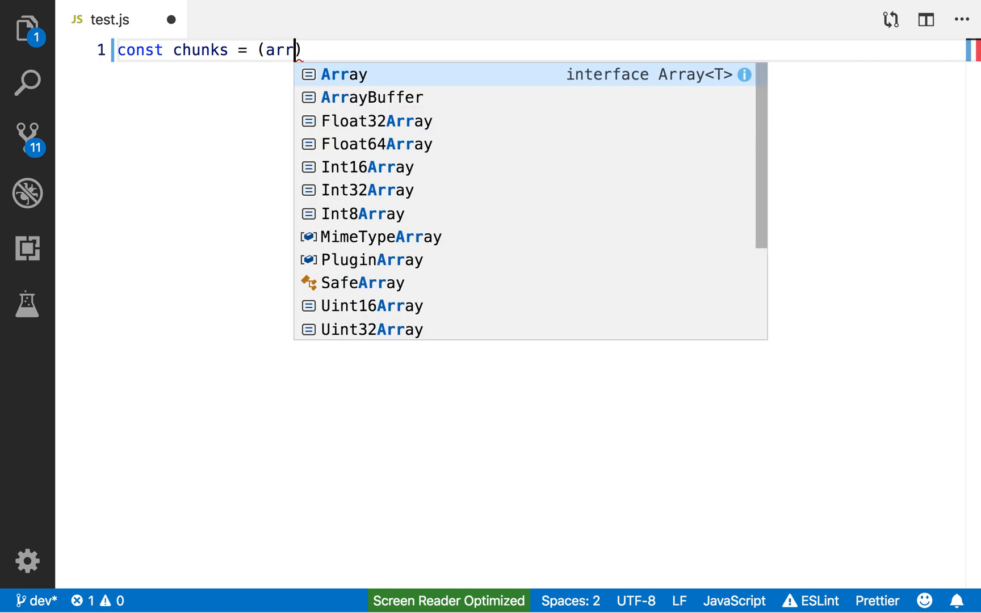
text(,n)
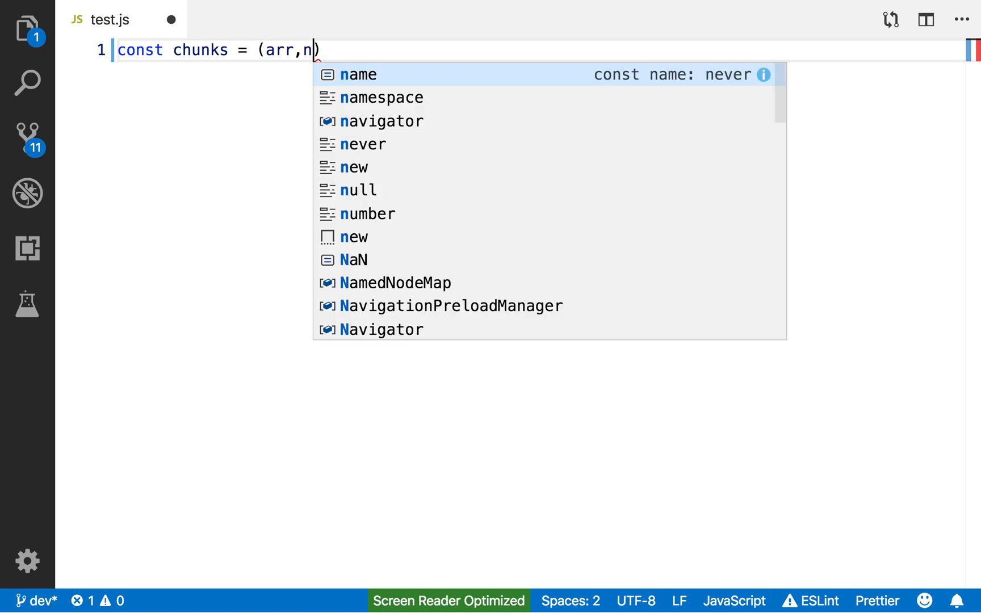
text(=>)
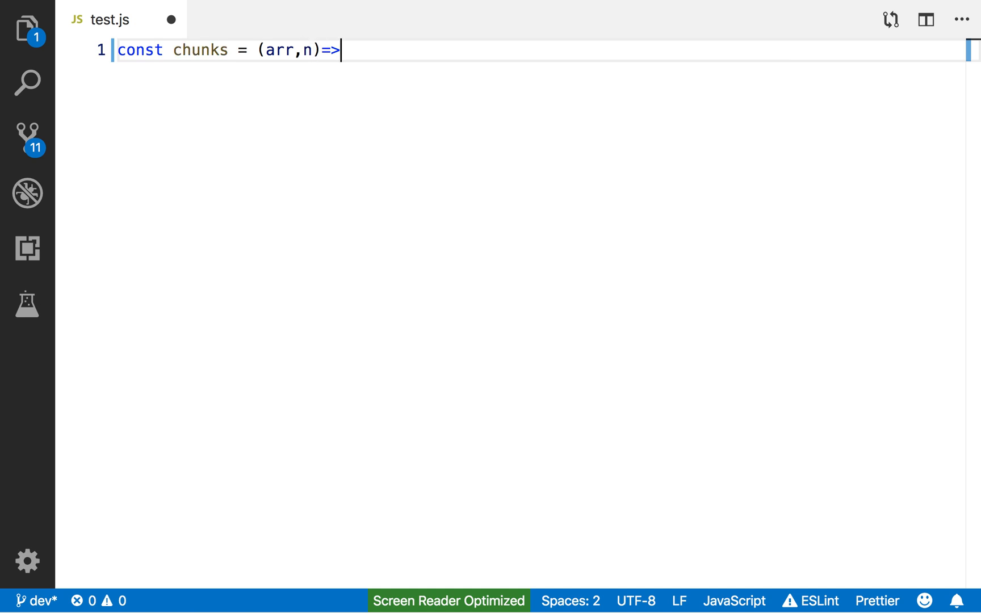
text({)
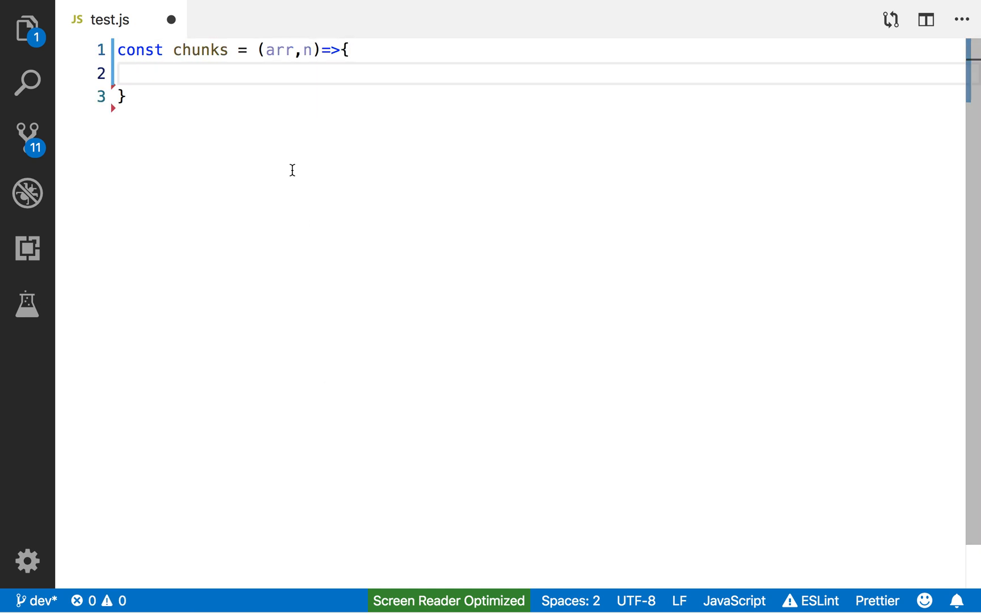
text(()
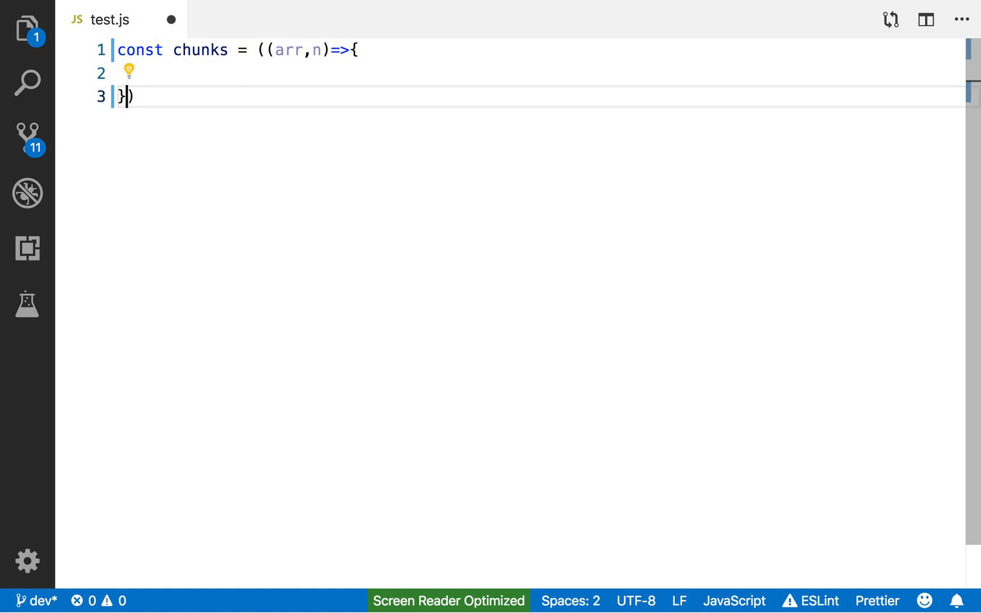
text(())
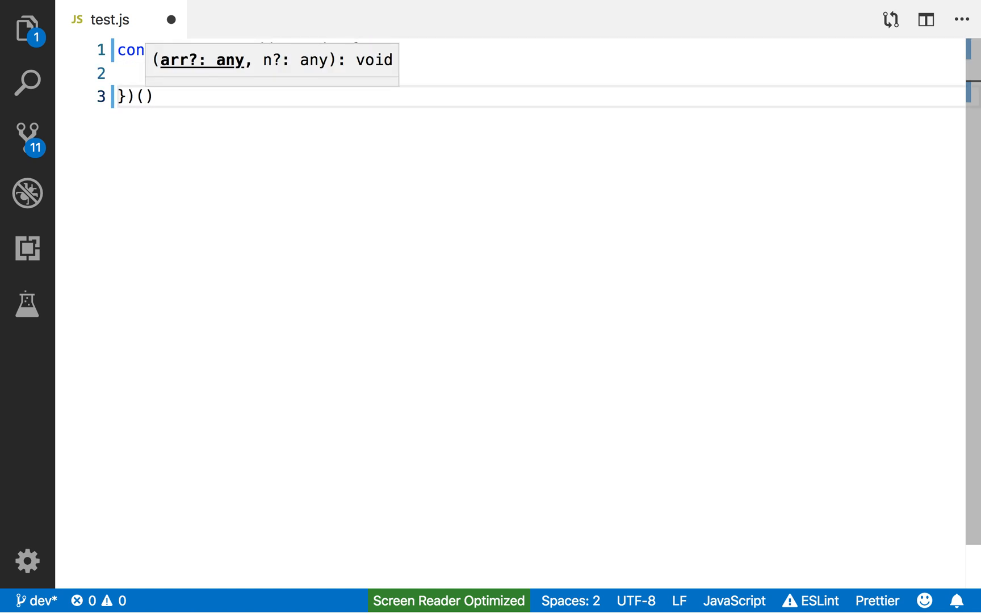
Call it with the example array [1, 4, 12, 3, 2, 6, -9, 0] and n = 3.
text([1, 4, 12, 3, 2, 6, -9, 0],)
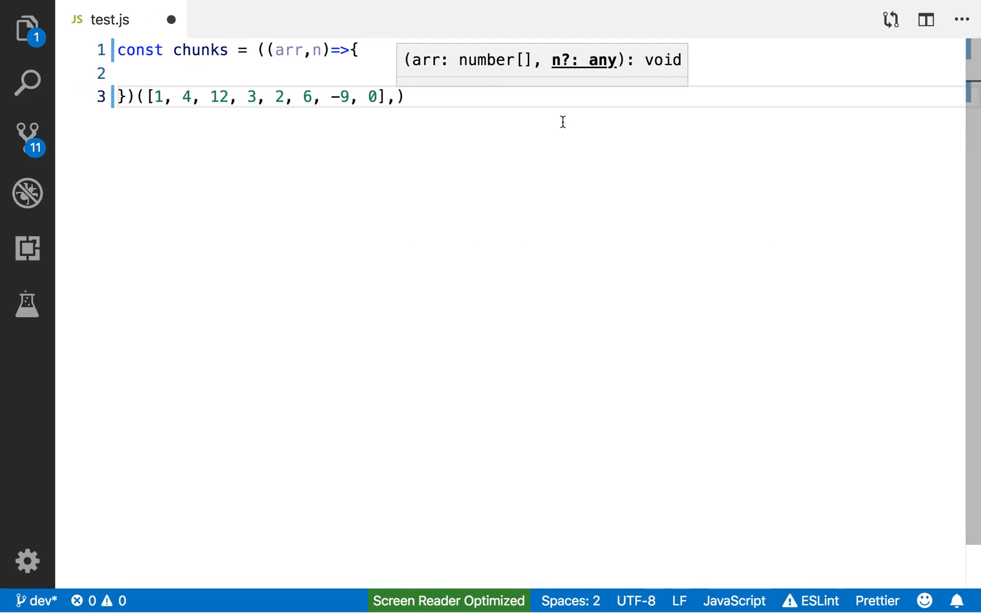
text(3)
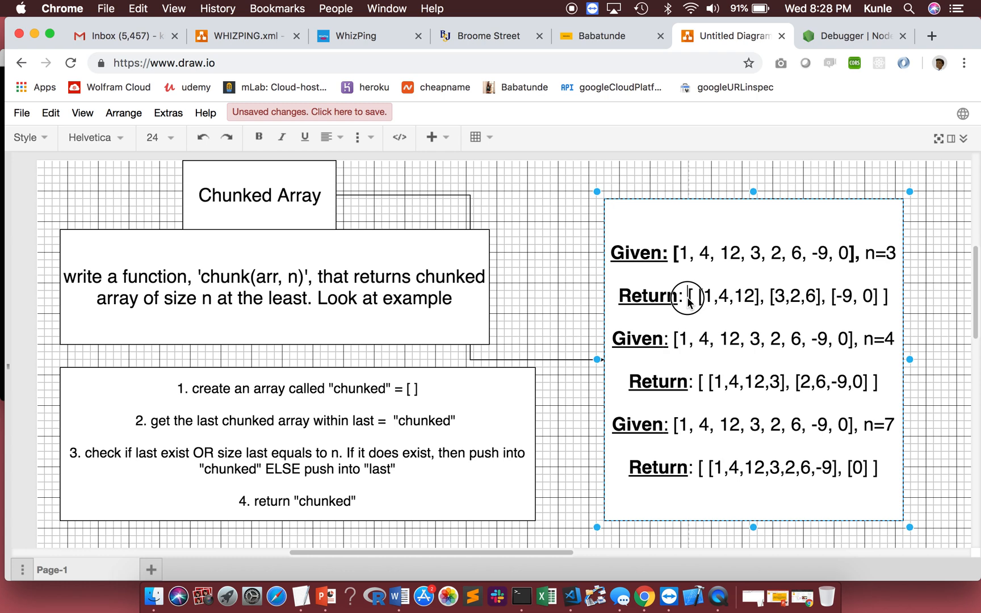
drag(688, 297, 888, 296)
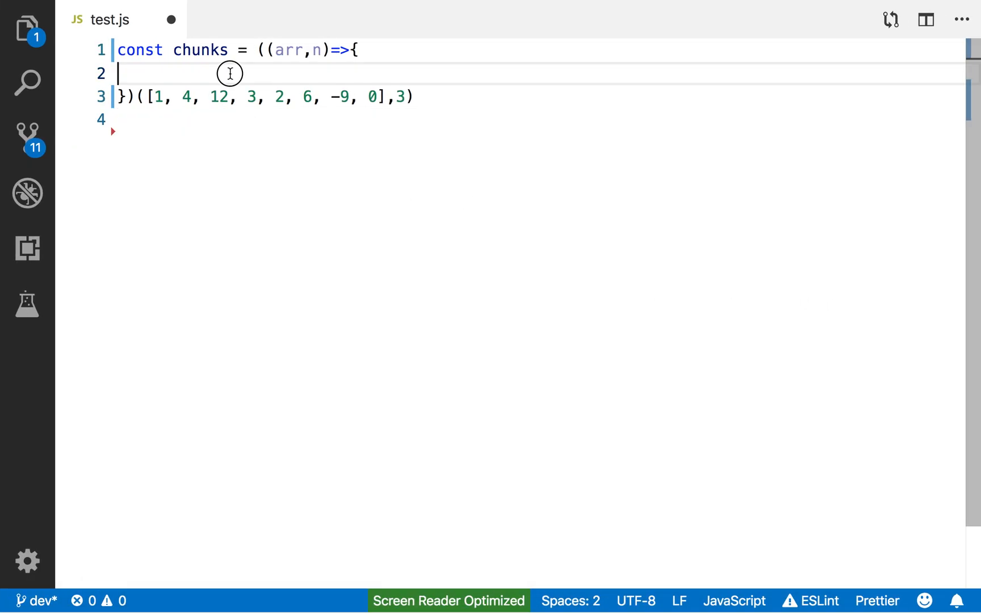
Declare an empty chunked array at the top of the function body.
key(Enter)
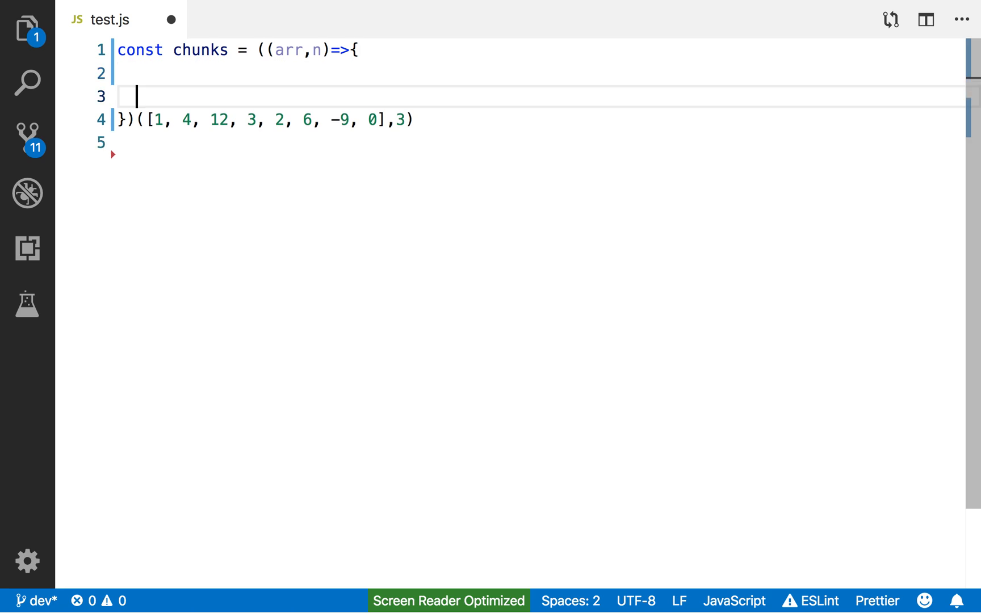
key(Enter)
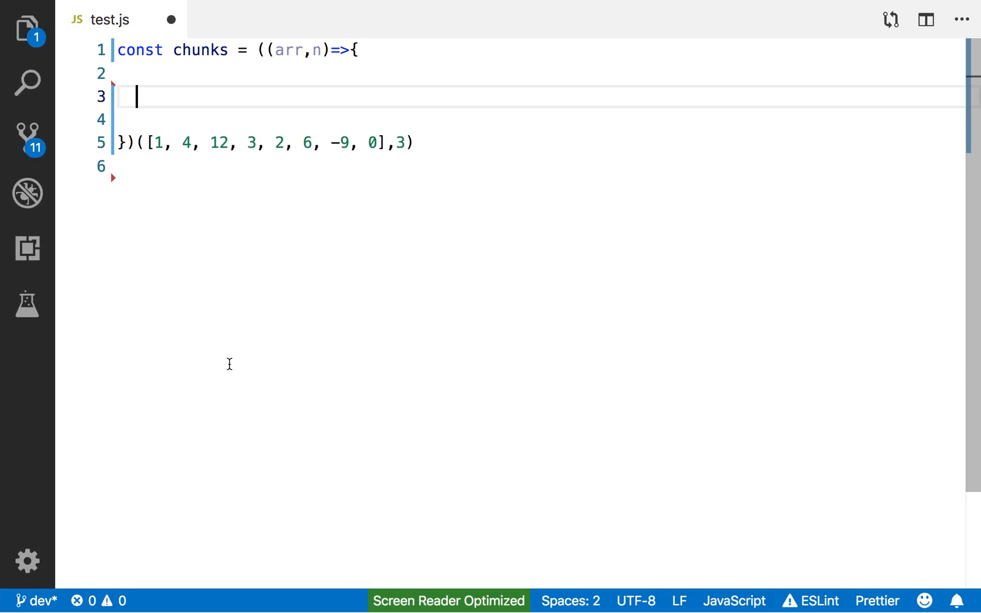
text(let chunke)
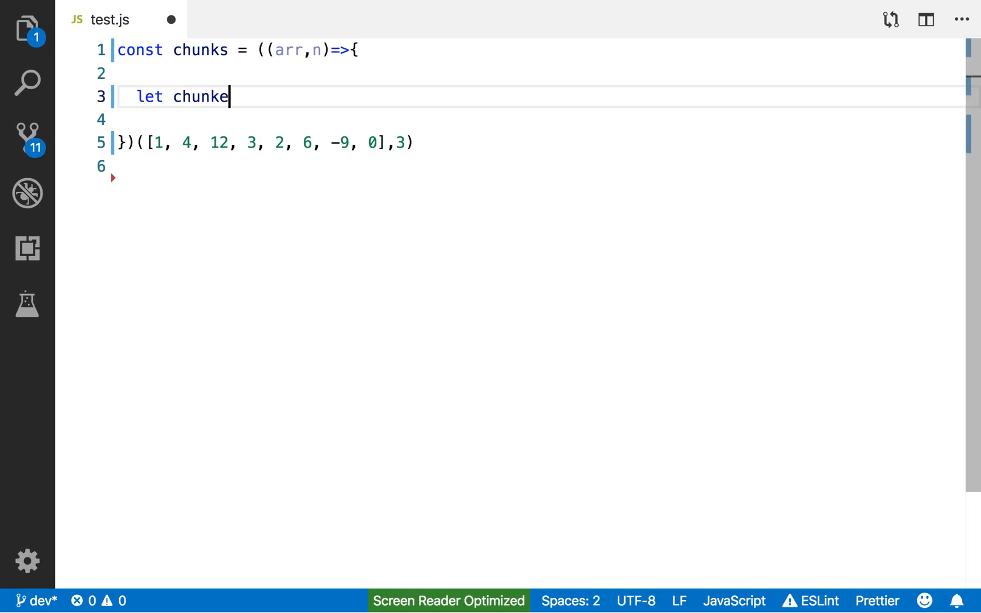
text(d)
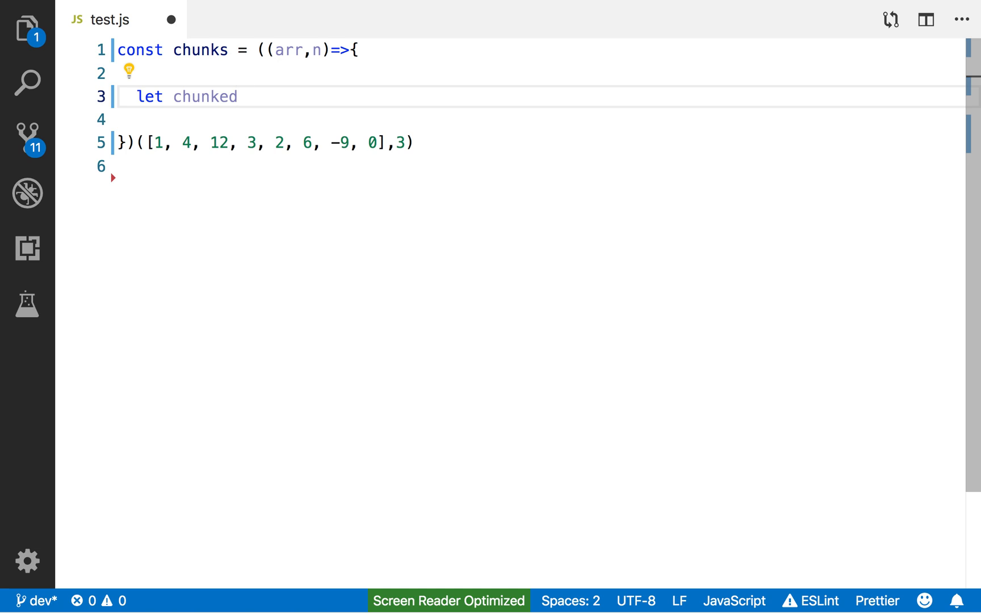
text(= [];)
text(l)
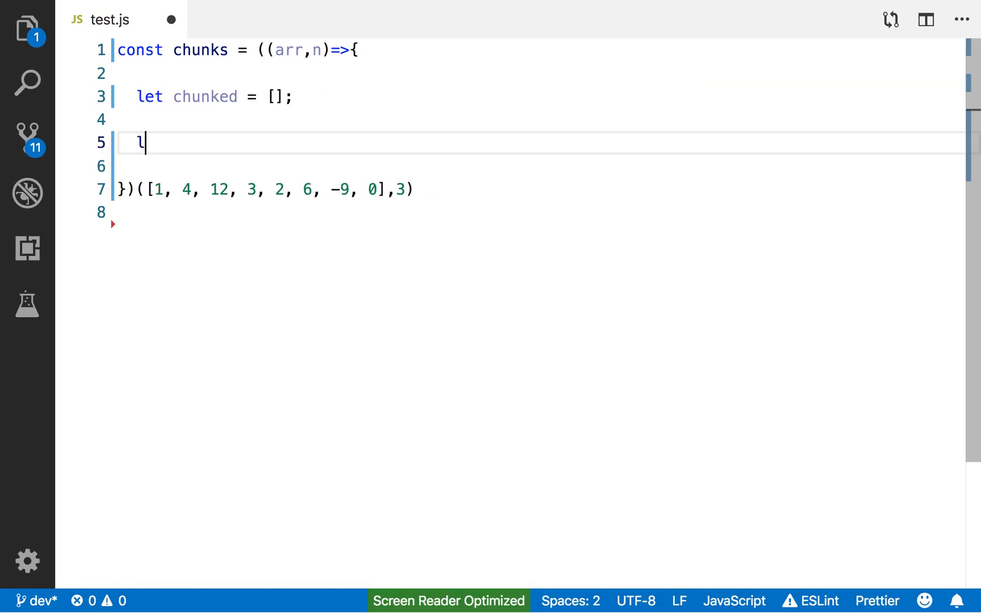
text(et)
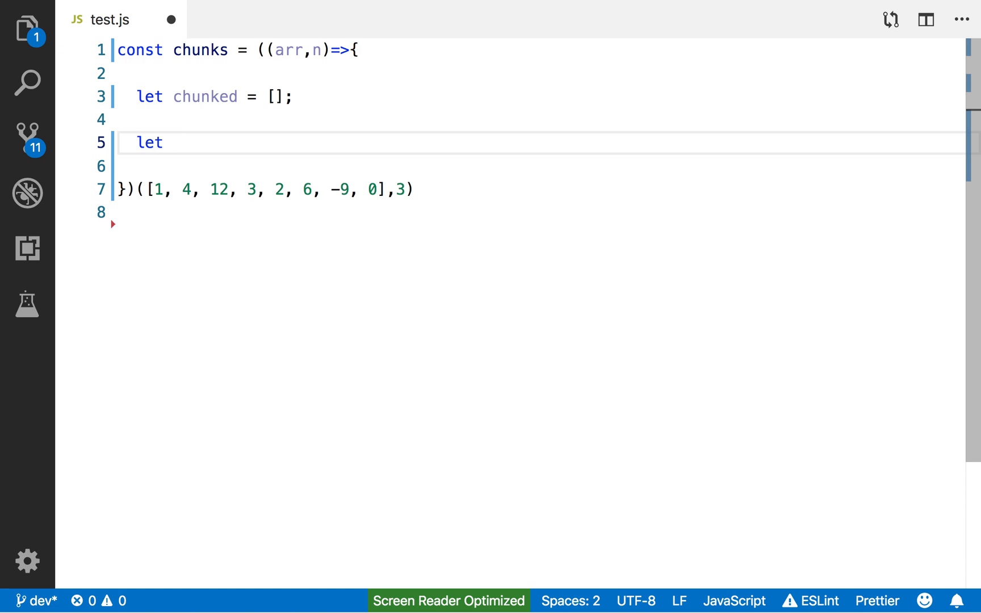
click(145, 96)
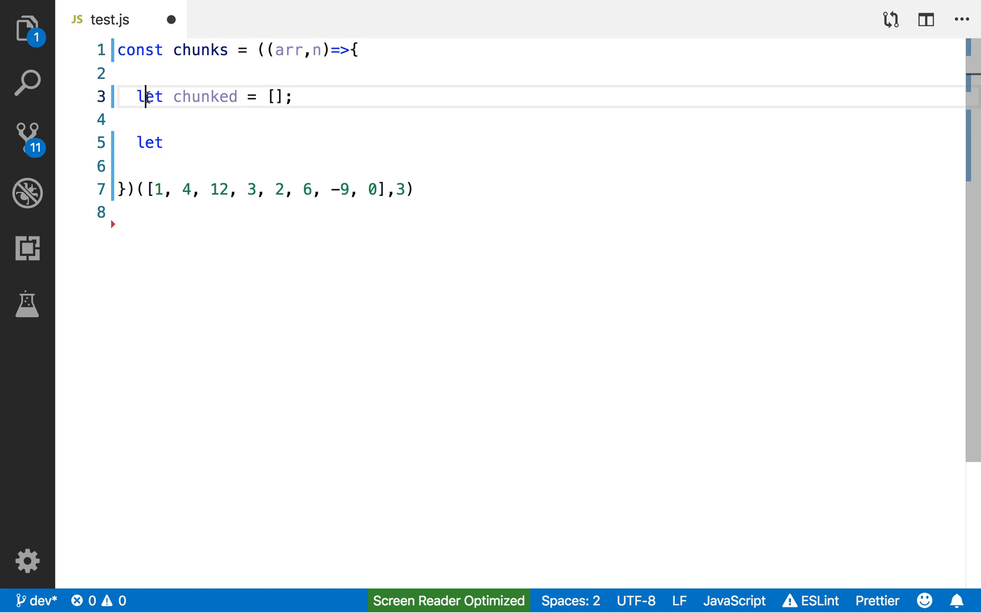
text(const)
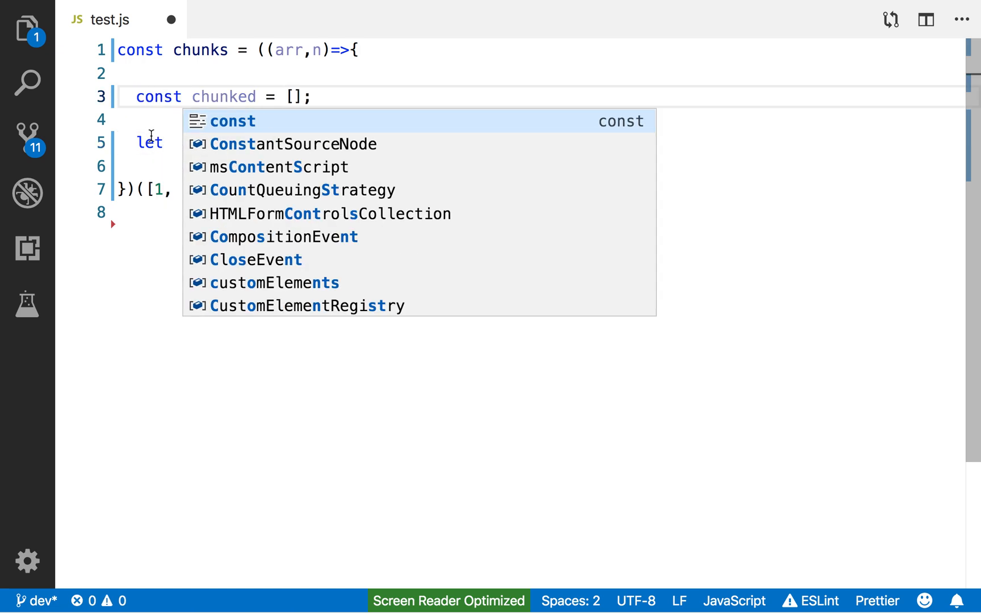
Look up the last chunk as const last = chunked[chunked.length - 1].
text(l)
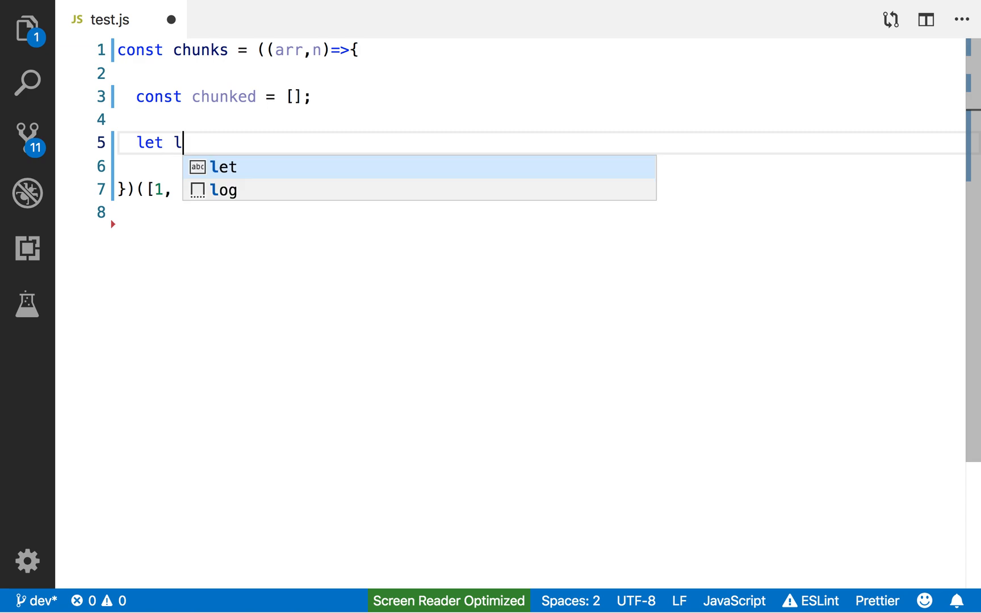
text(ast =)
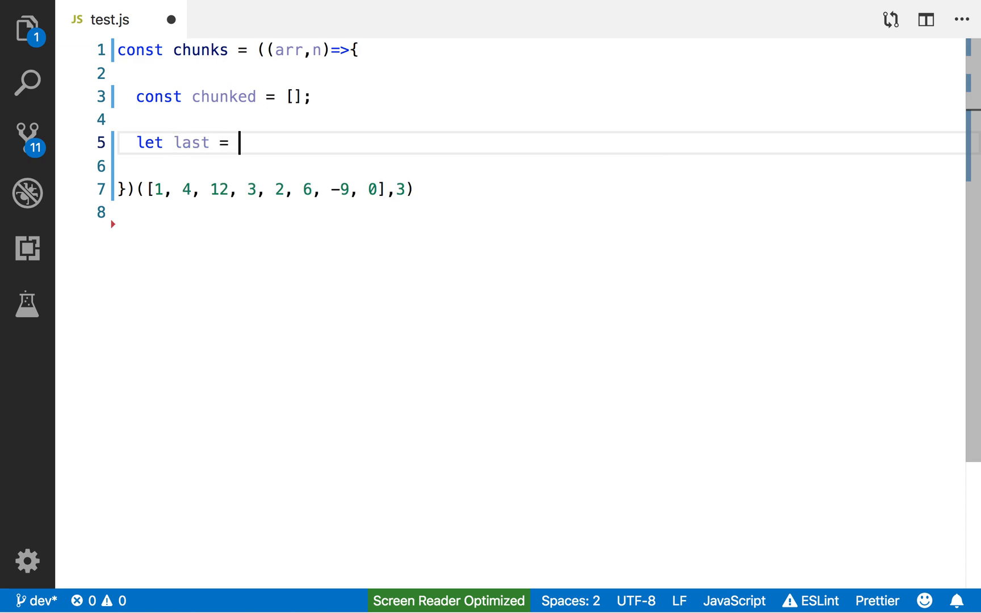
text(chunked)
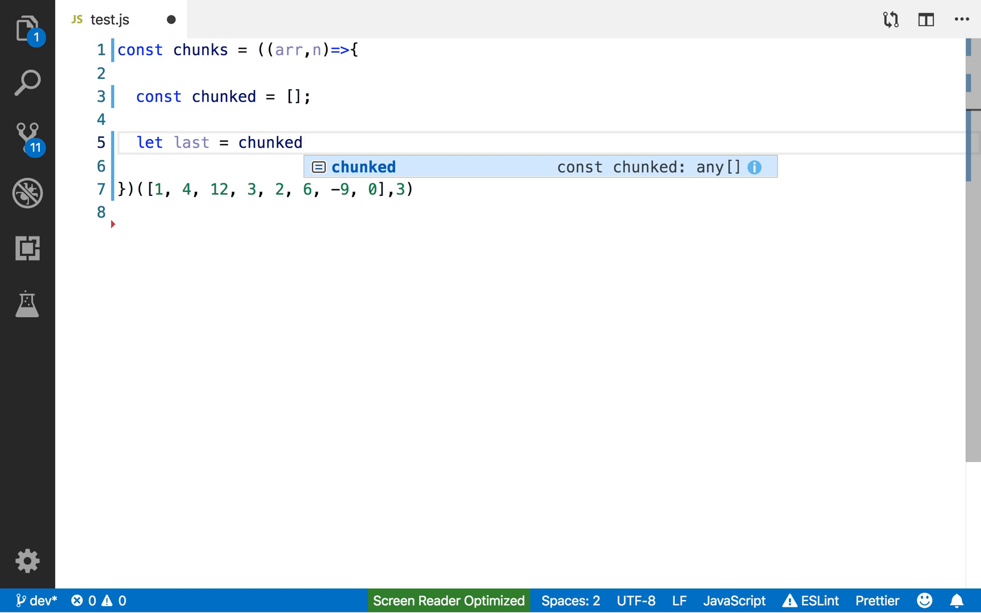
text([ch)
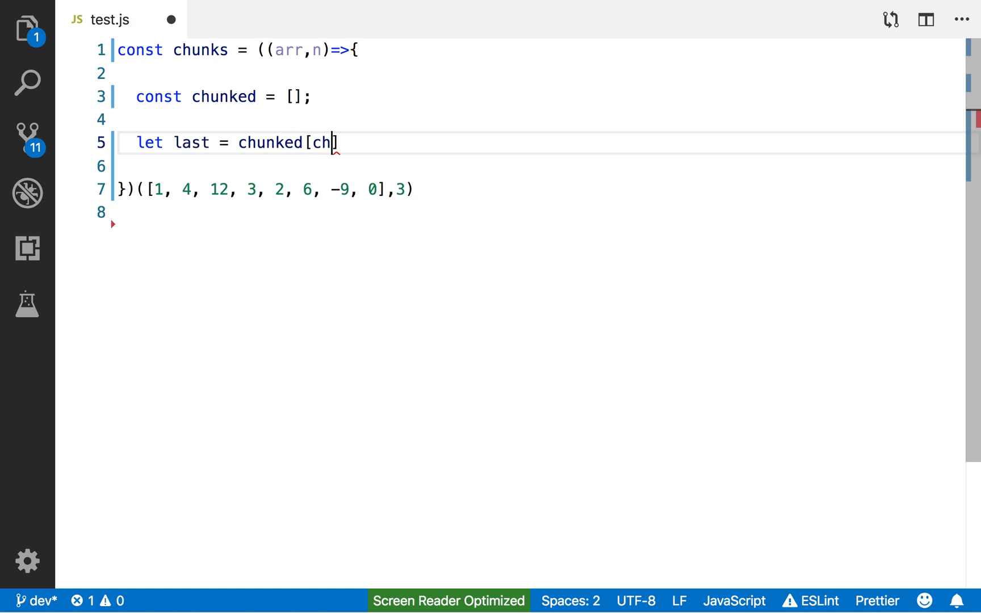
text(unked.length-)
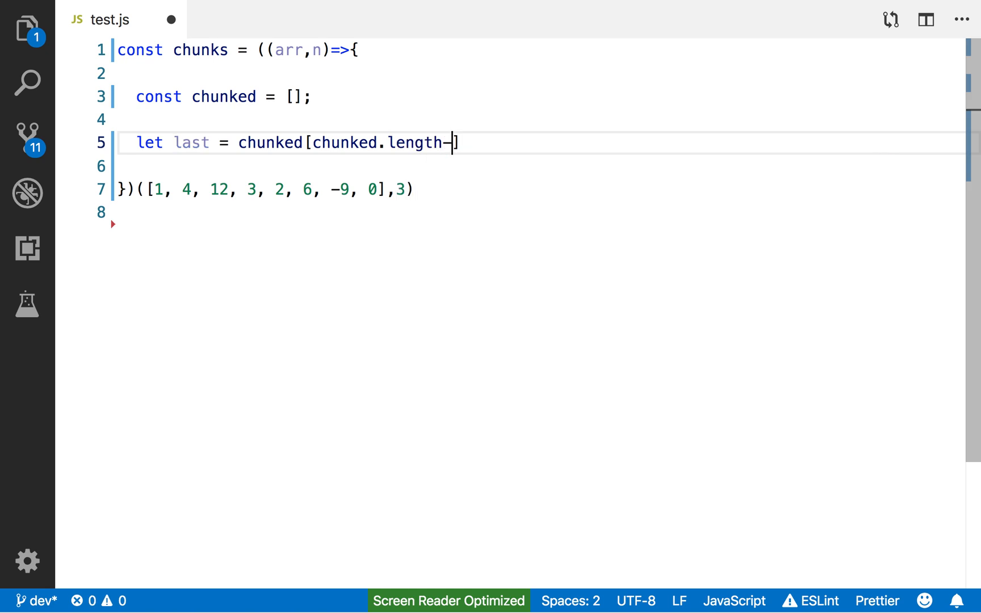
text(1)
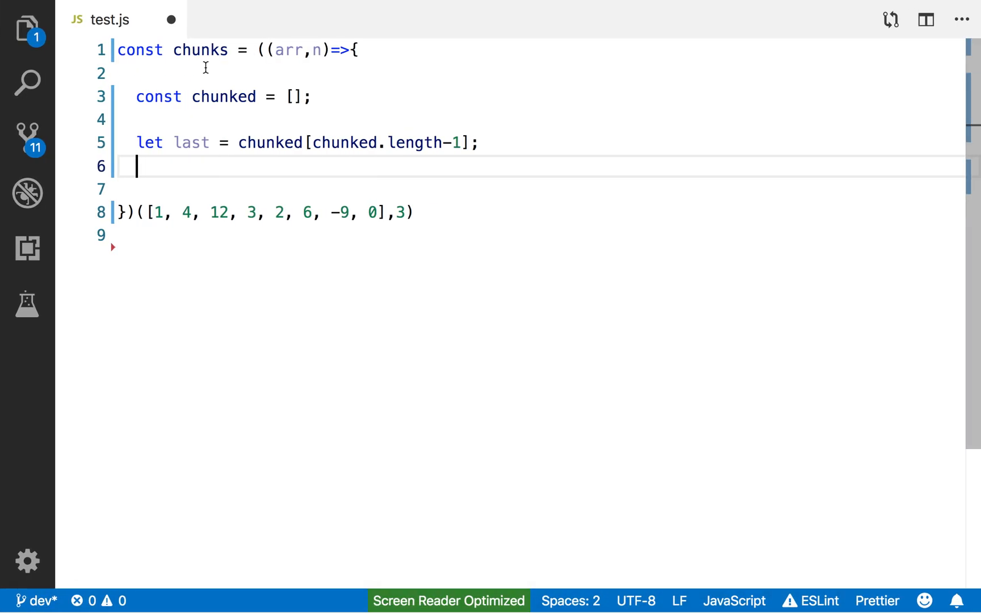
Add if(!last || last.length === n) pushing into chunked, else pushing into last, with ? placeholders.
text(if()
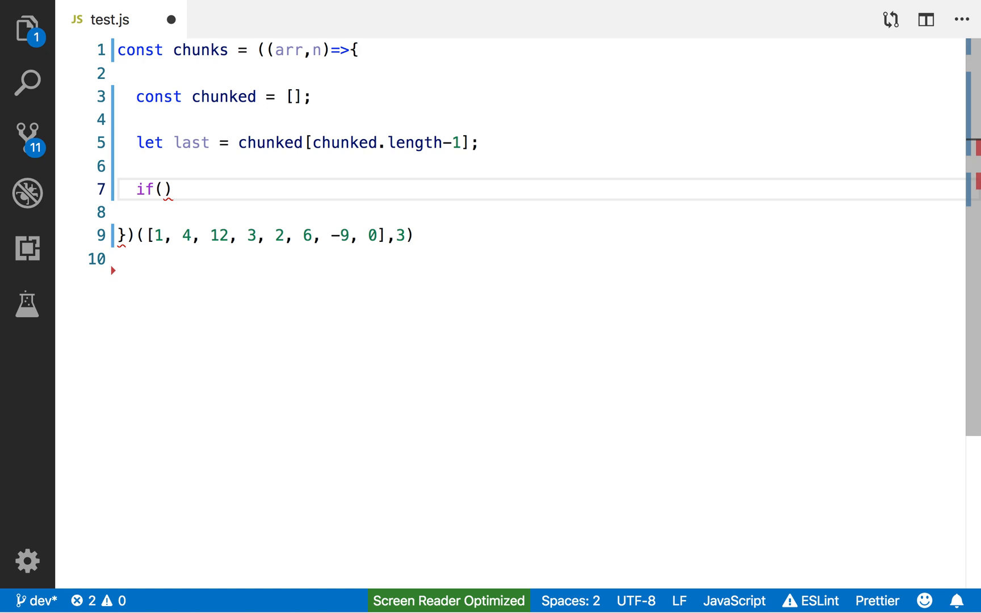
text(!last ||)
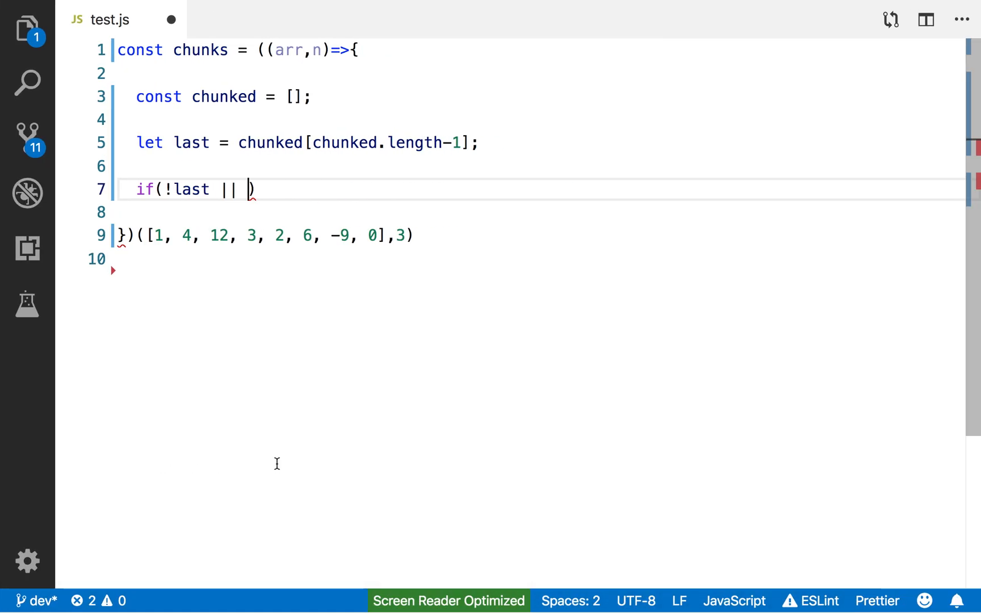
text(last.)
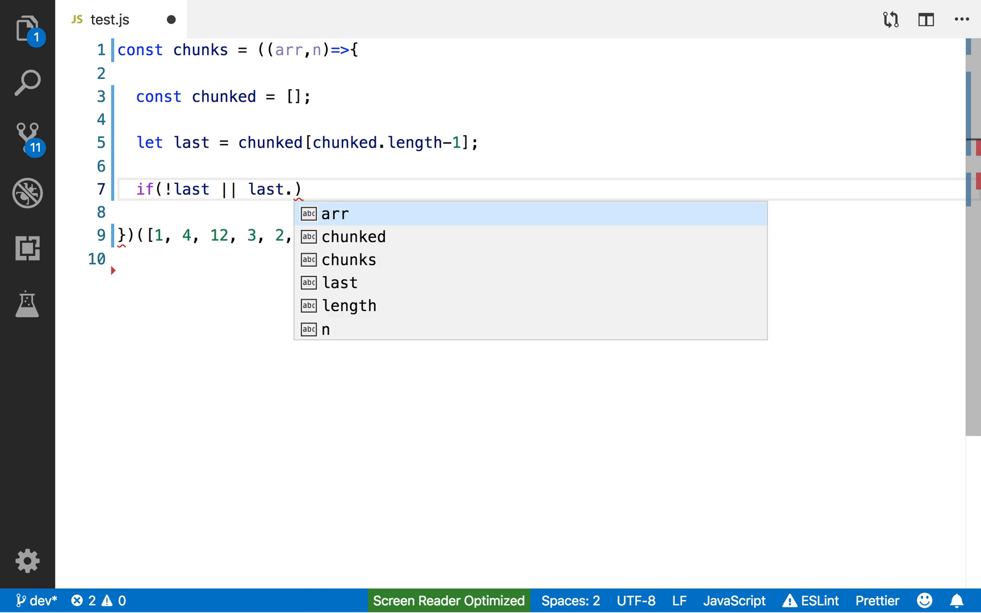
text(len)
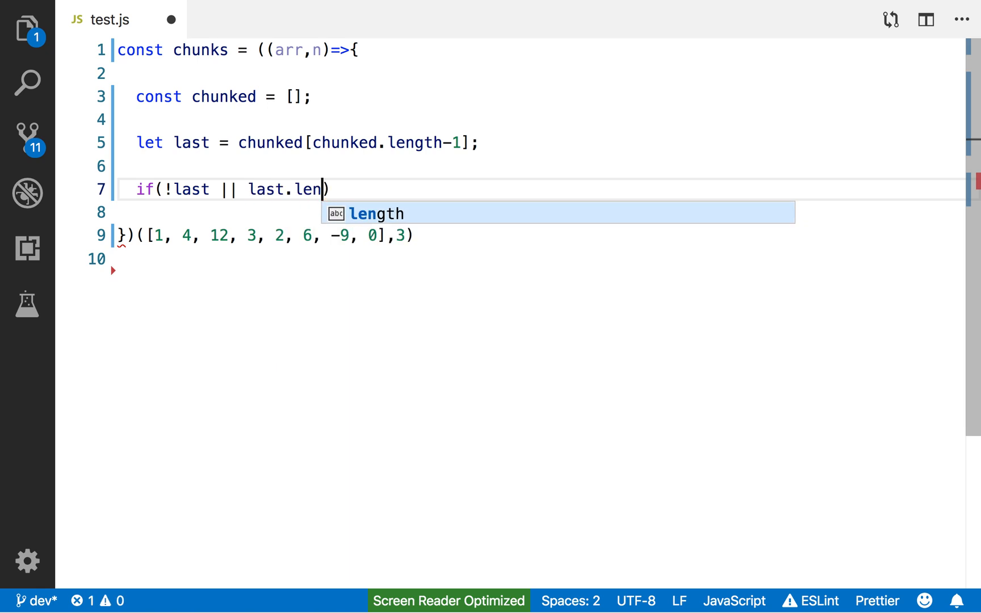
text(gth===)
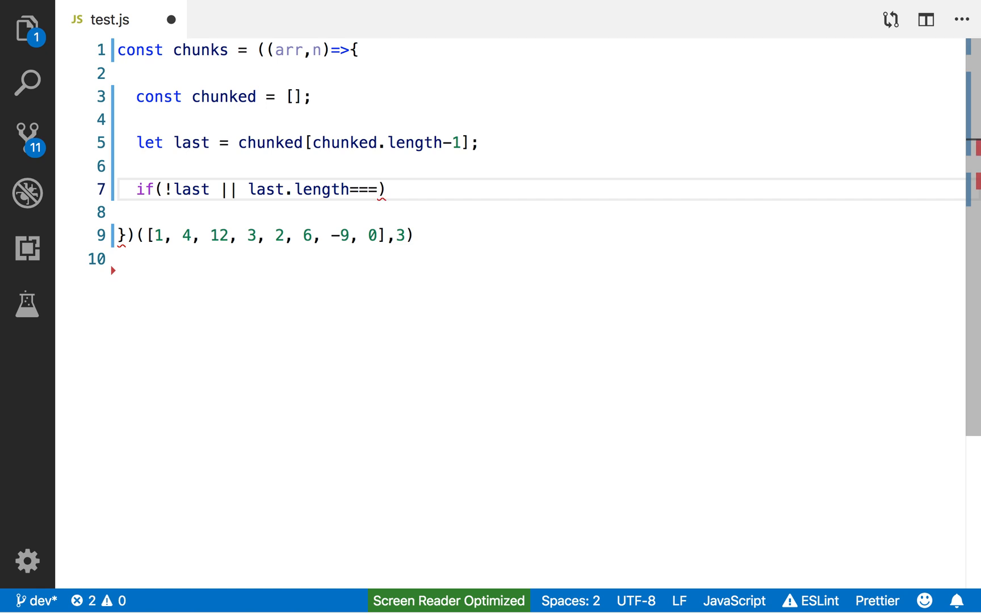
text(n)
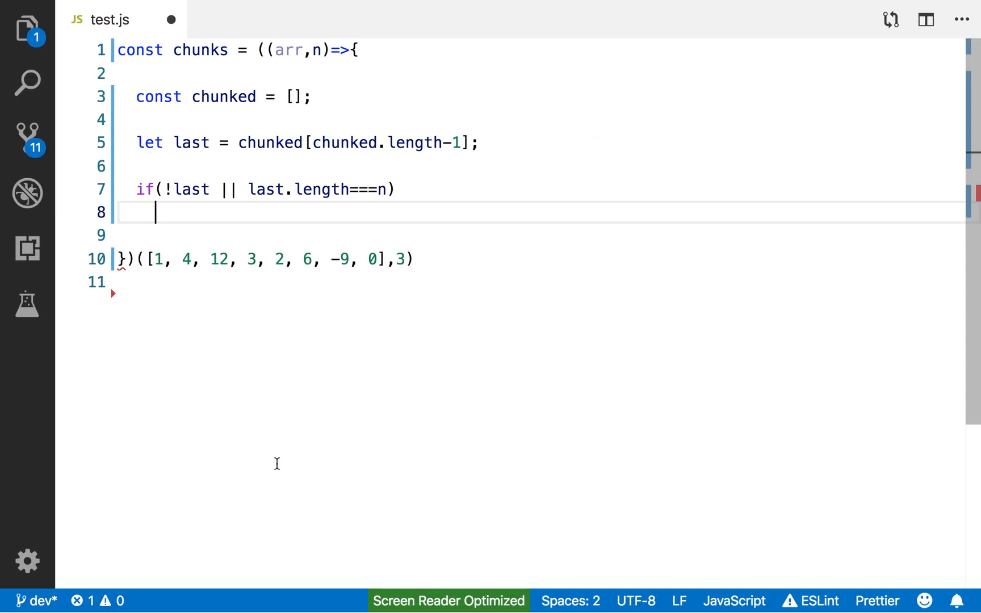
text(chunked)
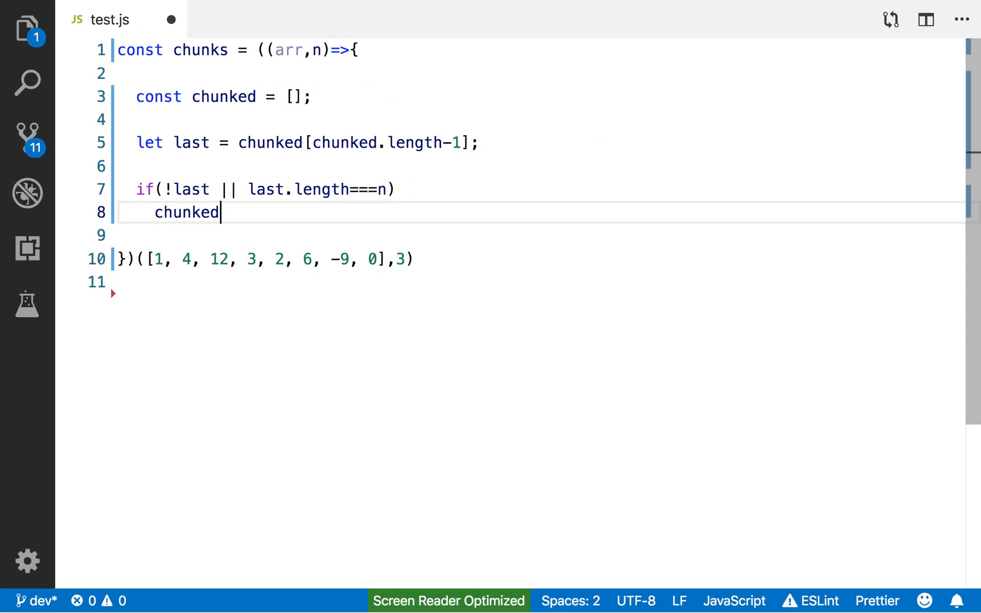
text(.push()
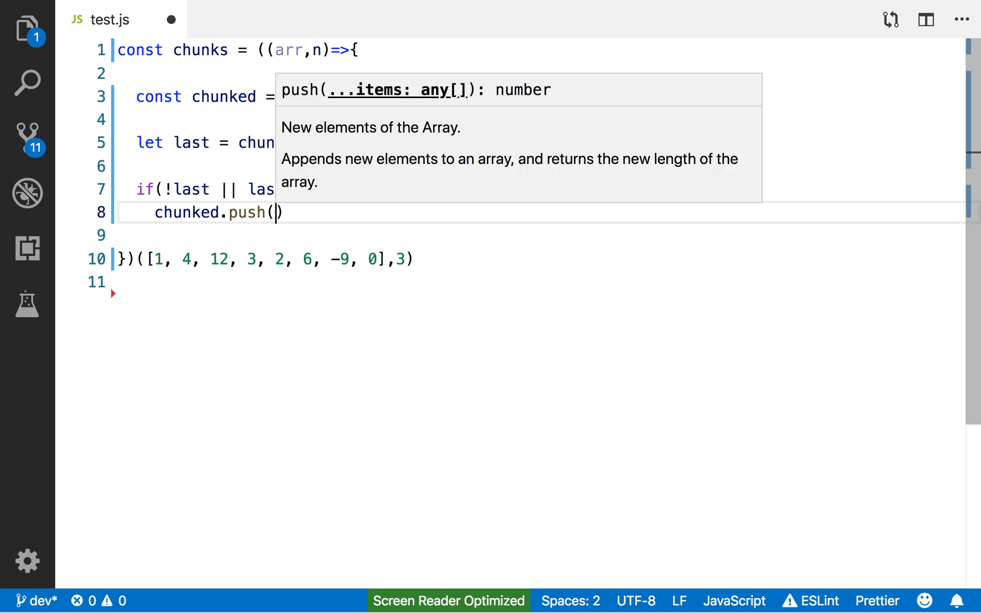
text(?)
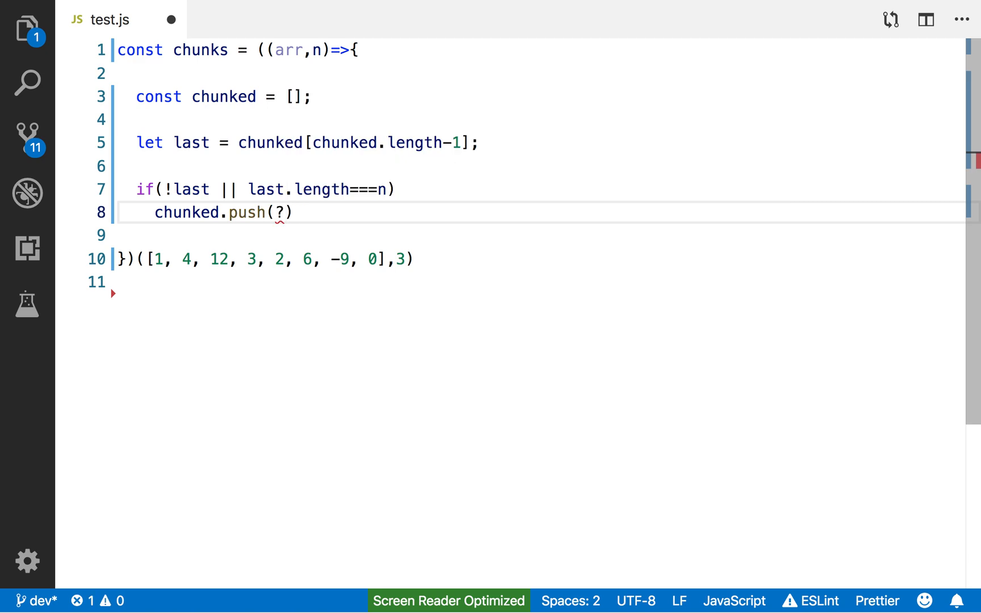
text(else)
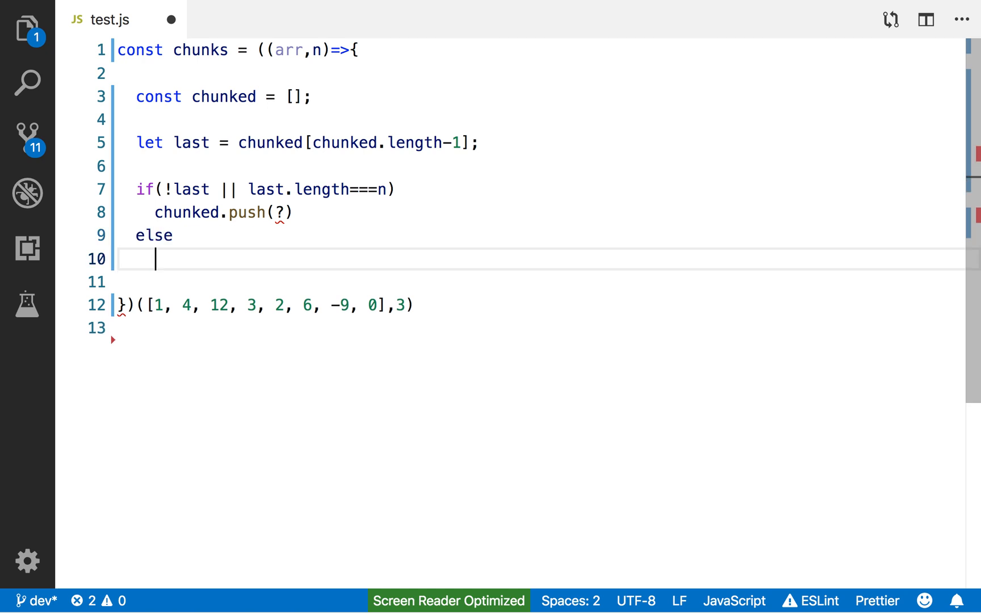
text(last.push(?)
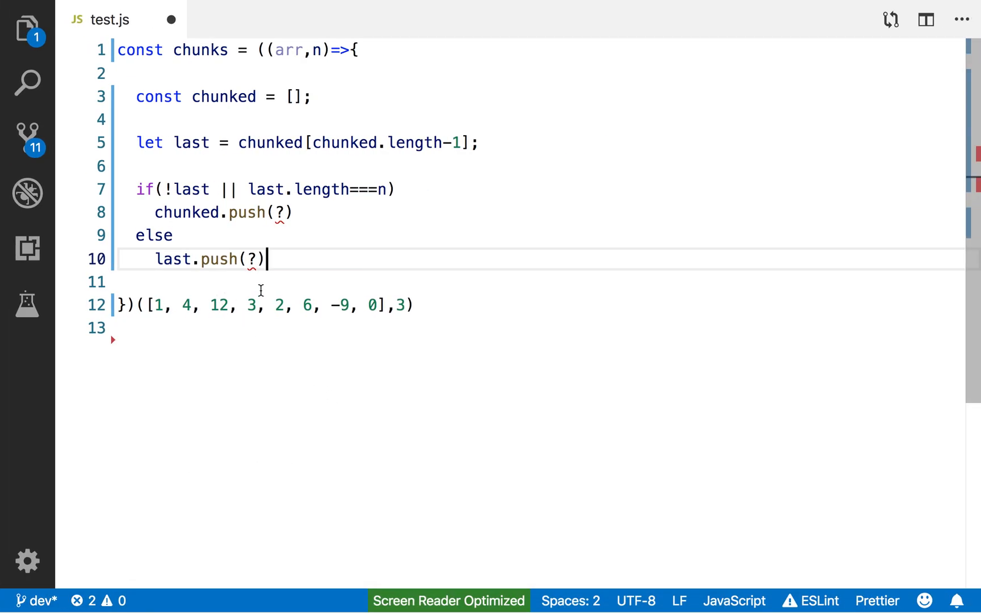
End the function with return chunked.
key(Enter)
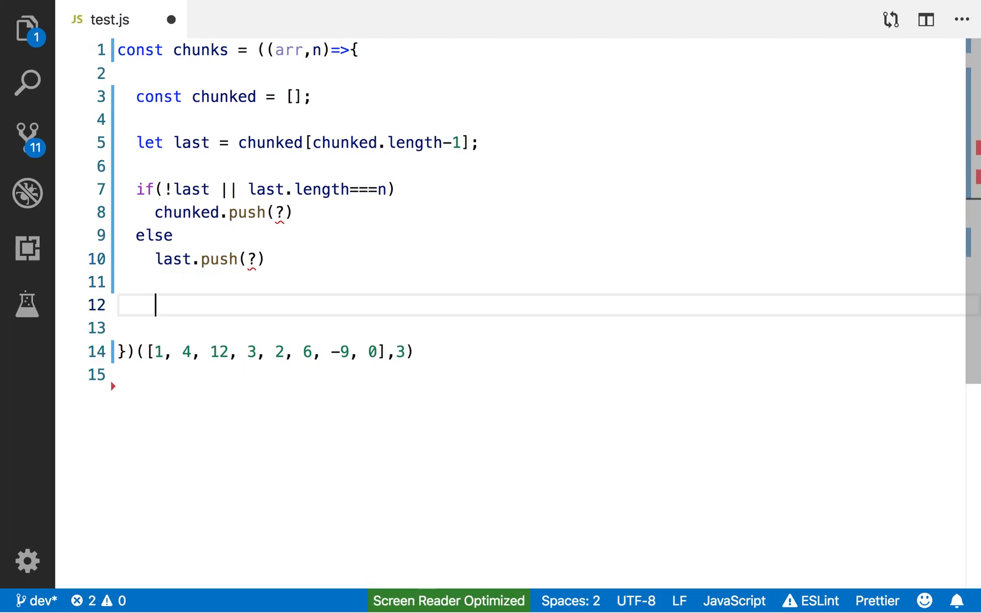
text(return c)
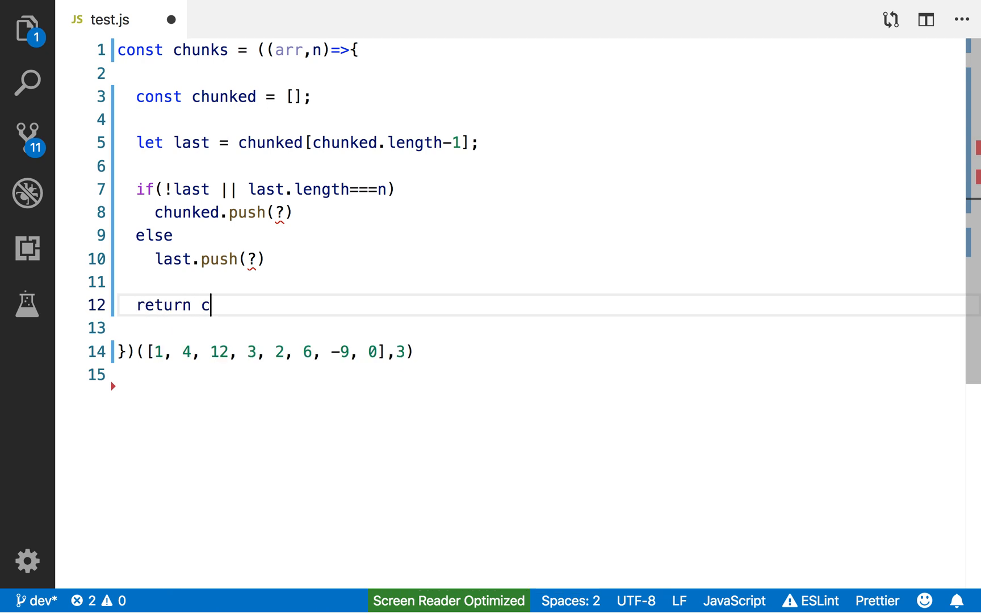
text(hunked;)
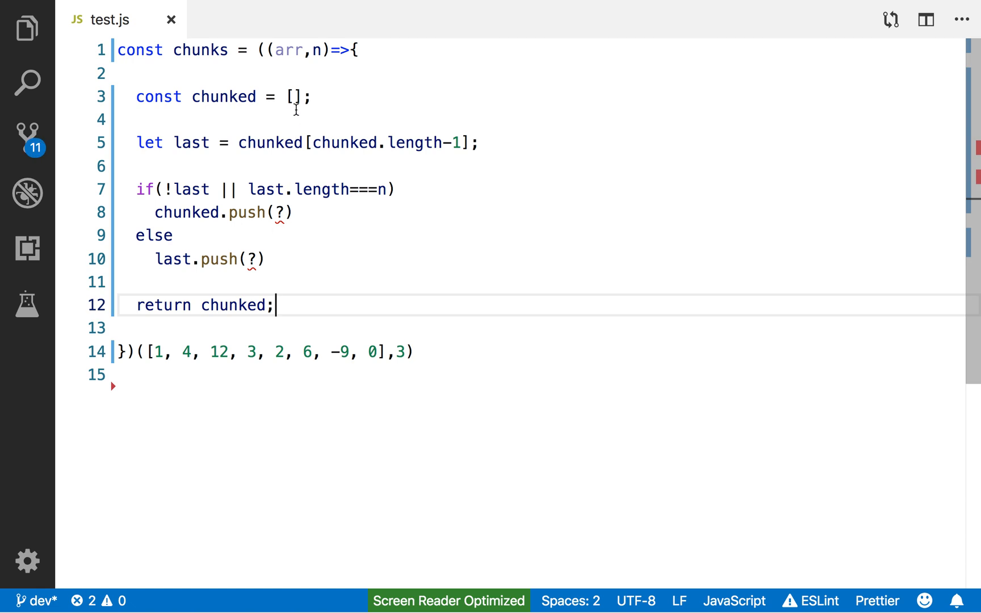
double_click(286, 50)
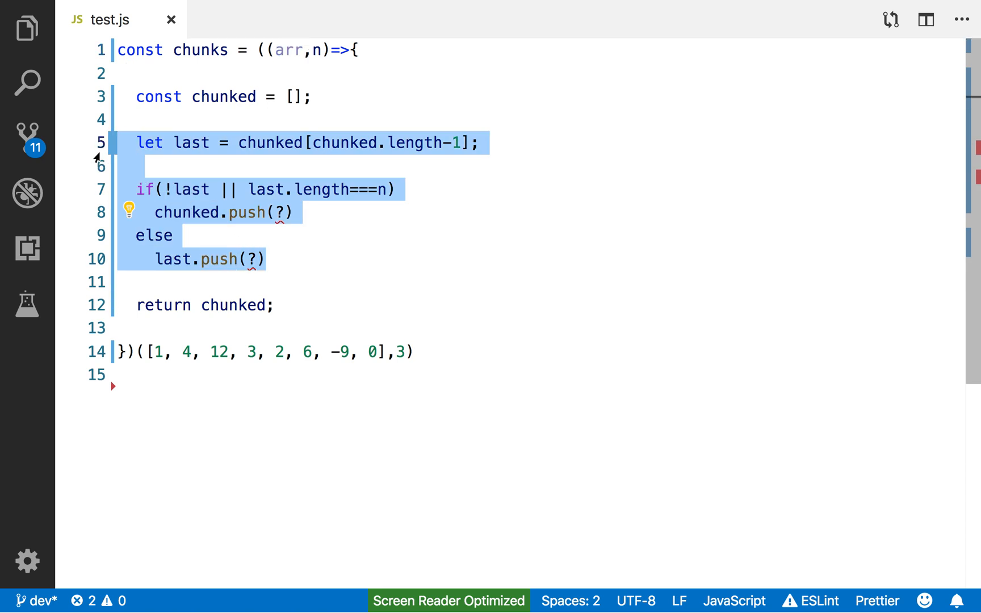
Wrap the last-chunk lookup and if/else in a for (let elem of arr) loop.
key(Delete)
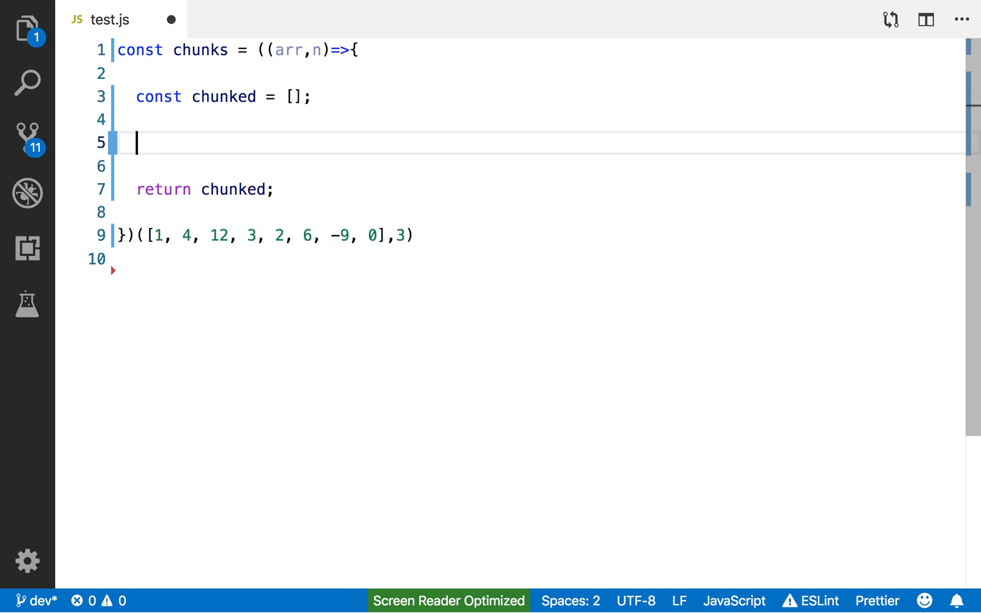
text(for()
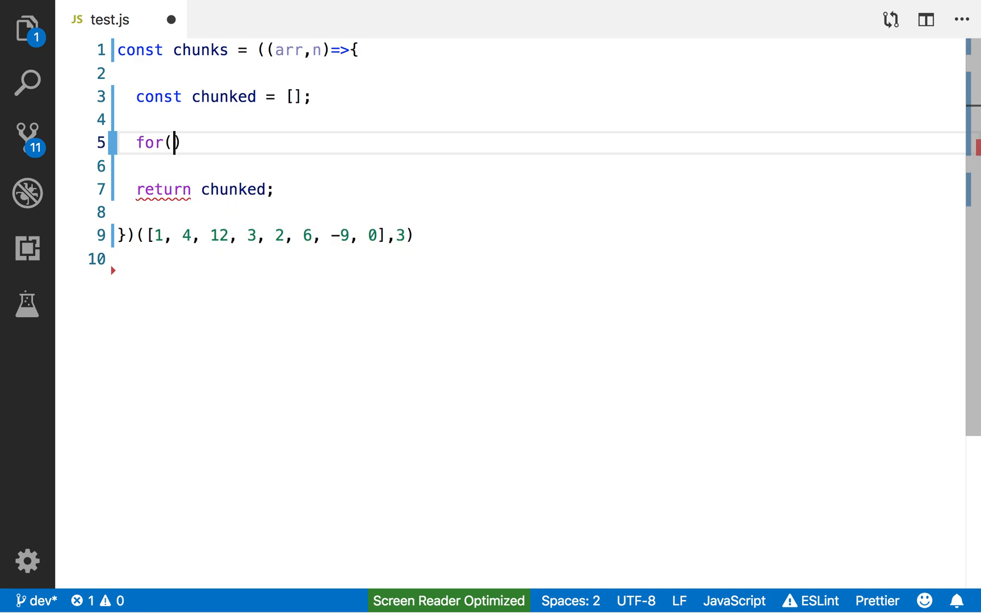
text(l)
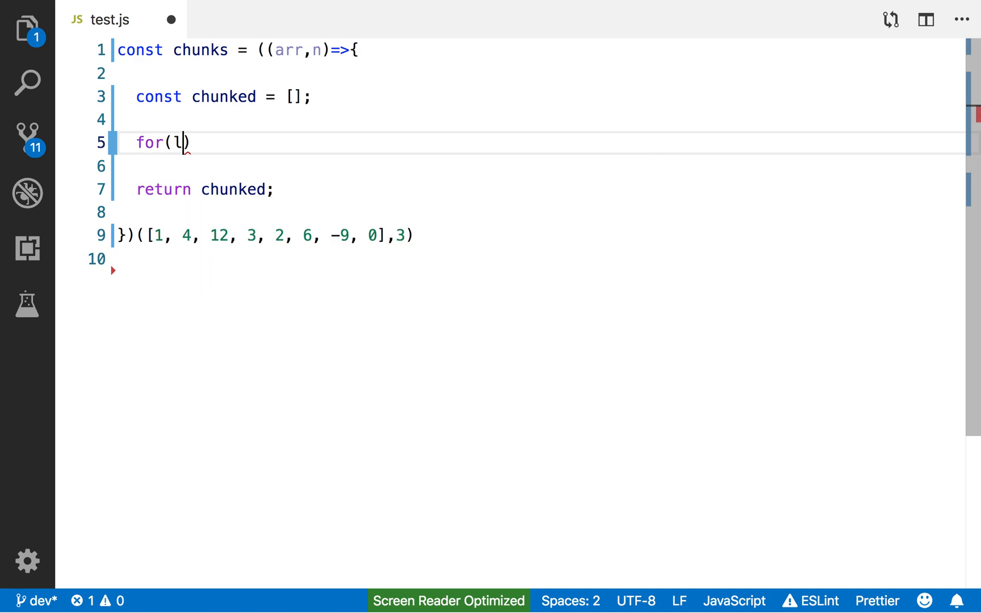
text(et elem)
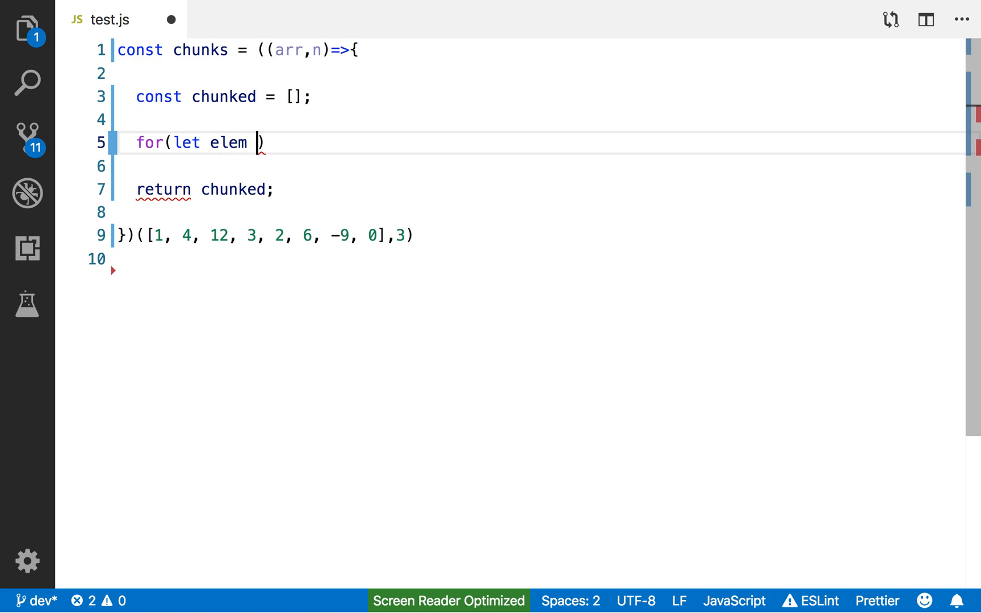
text(of arr)
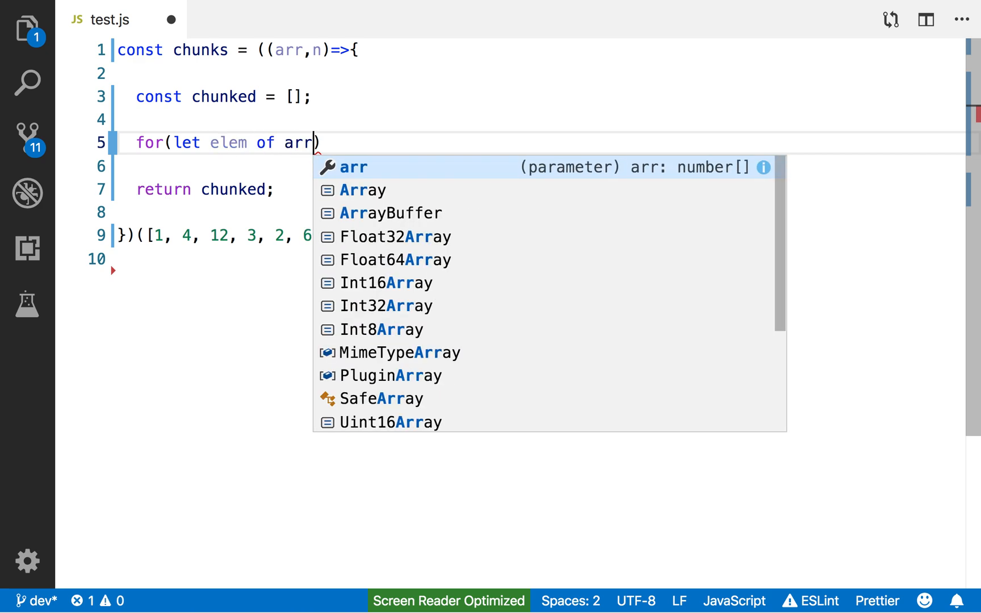
text({)
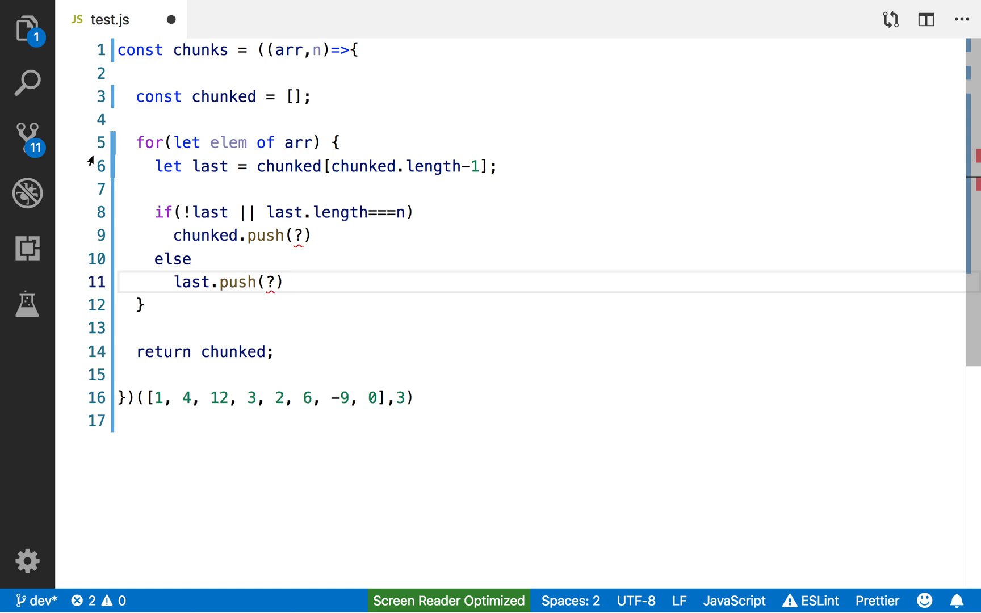
mouse_move(298, 238)
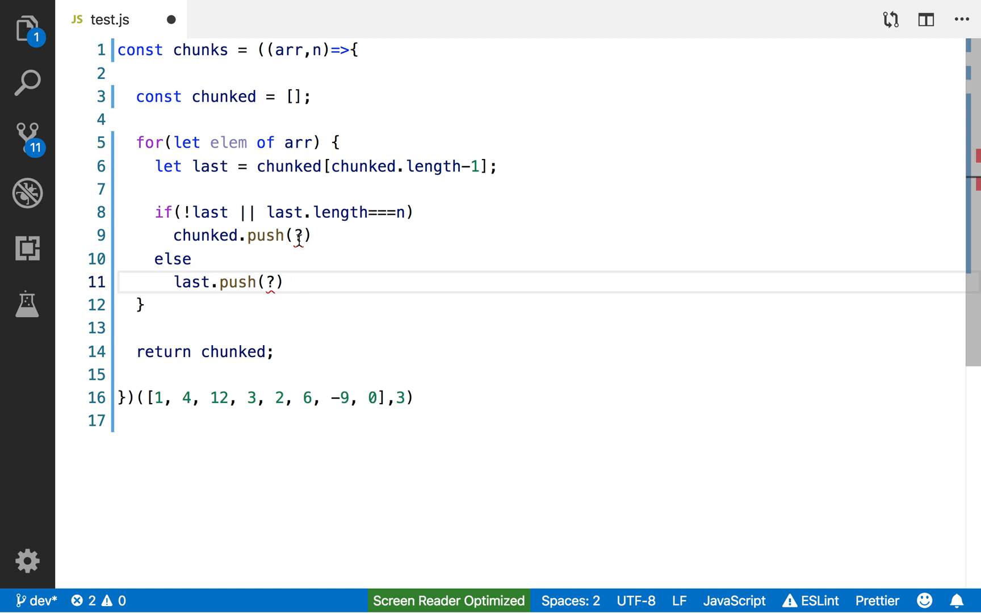
Replace the first ? placeholder so chunked pushes elem.
text(elem)
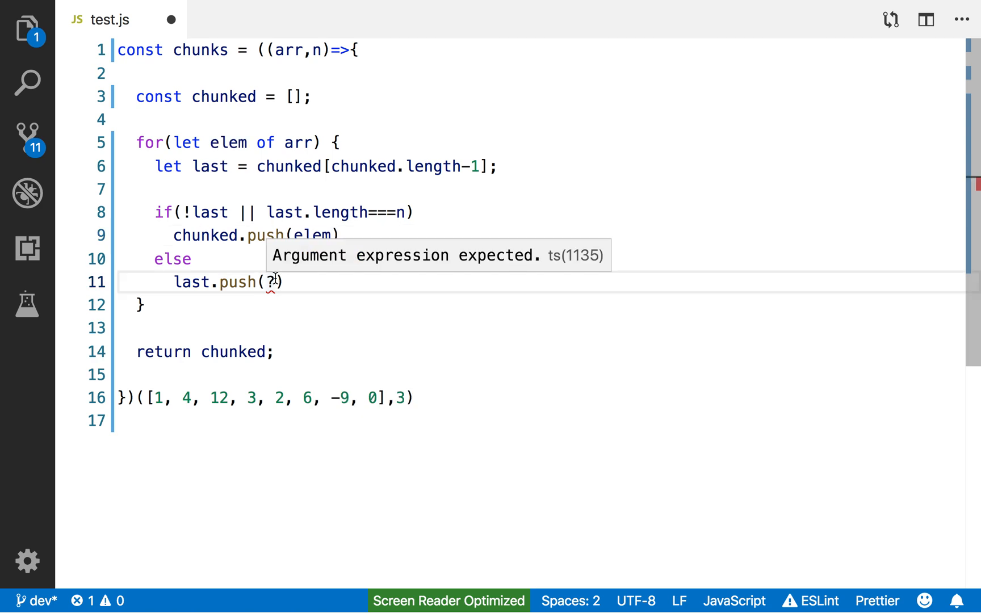
text(elem)
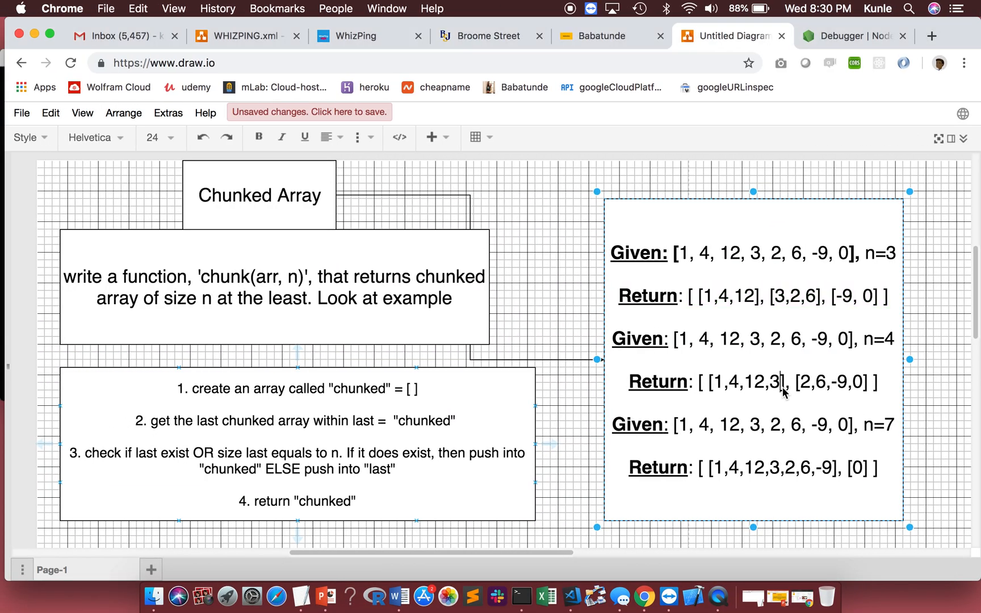
double_click(832, 296)
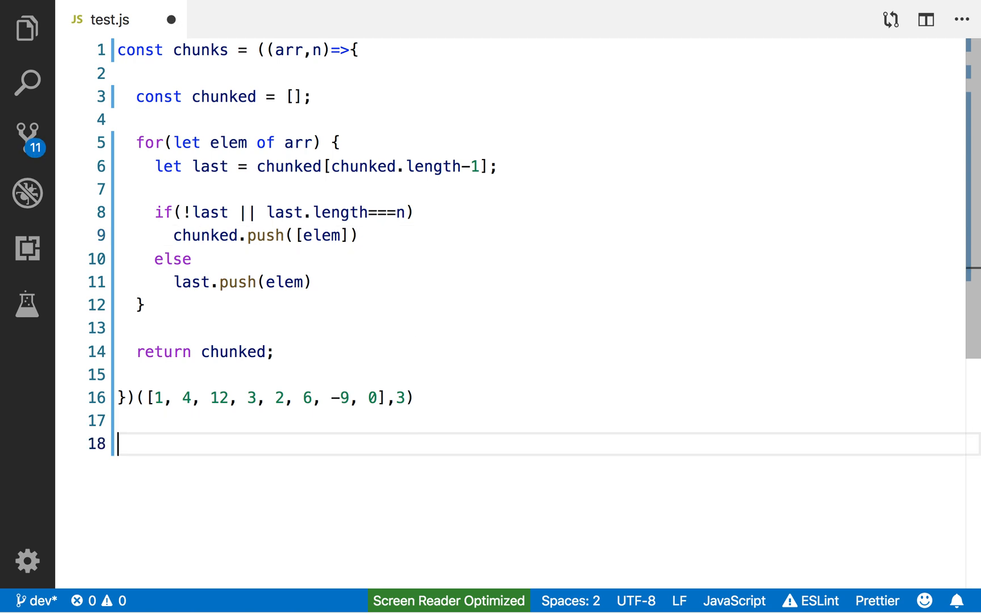
Log the chunks result with console.log below the function.
text(console.lo)
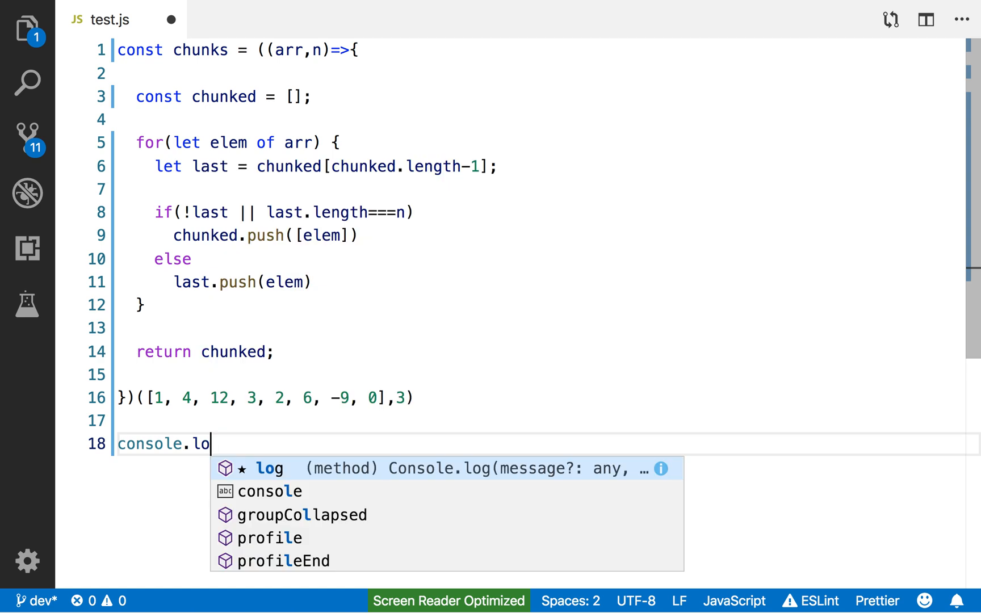
key(enter)
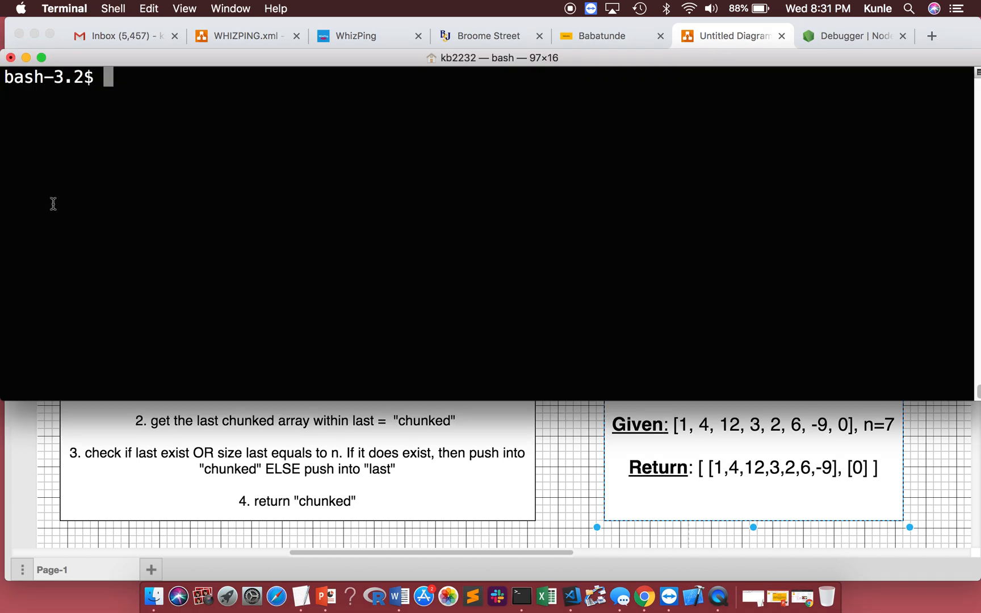
Run node test.js and compare its chunks output with the highlighted n=3 example.
text(node test.js)
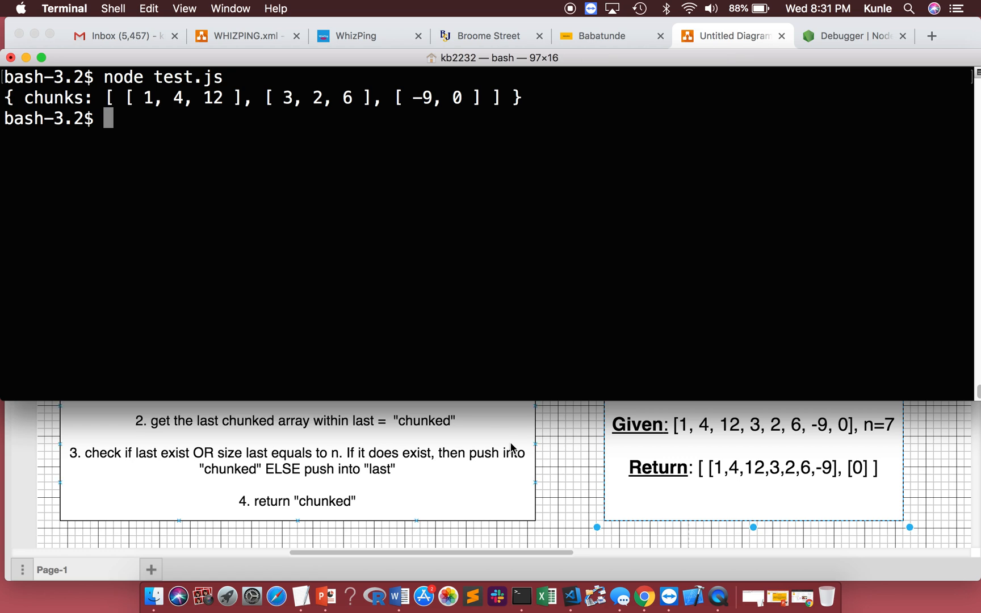
mouse_move(570, 455)
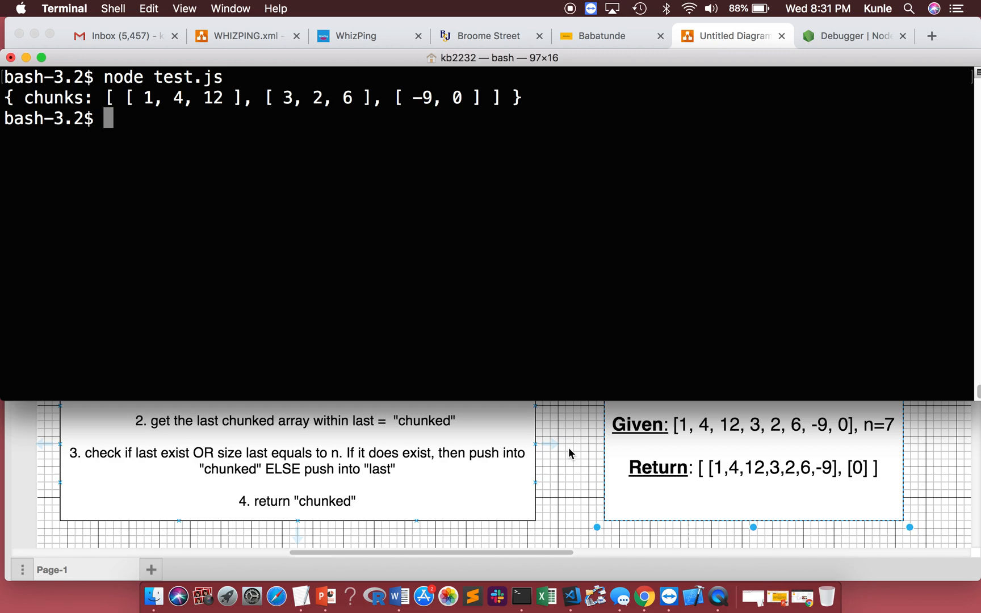
click(732, 35)
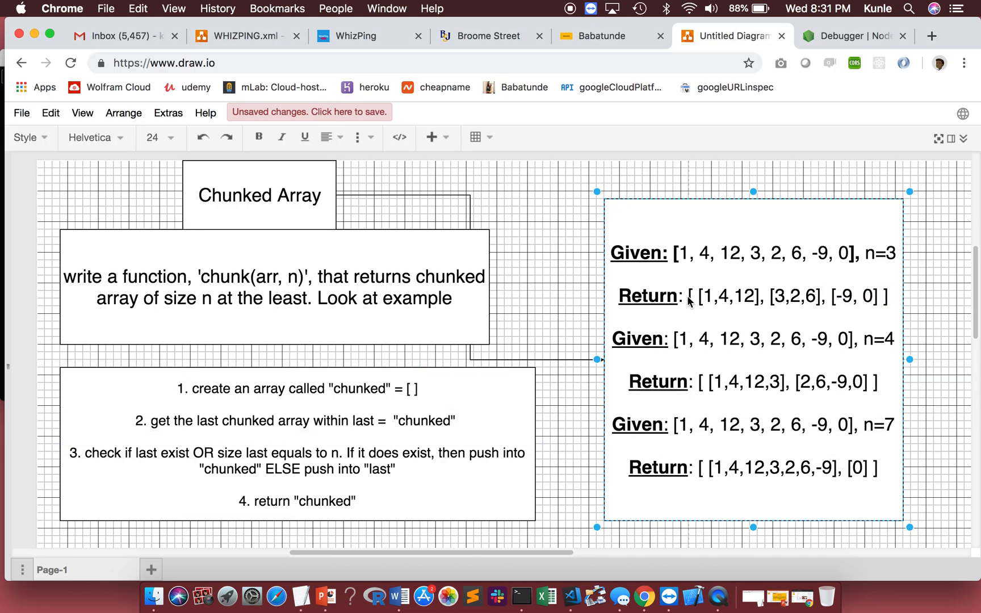
drag(691, 297, 888, 296)
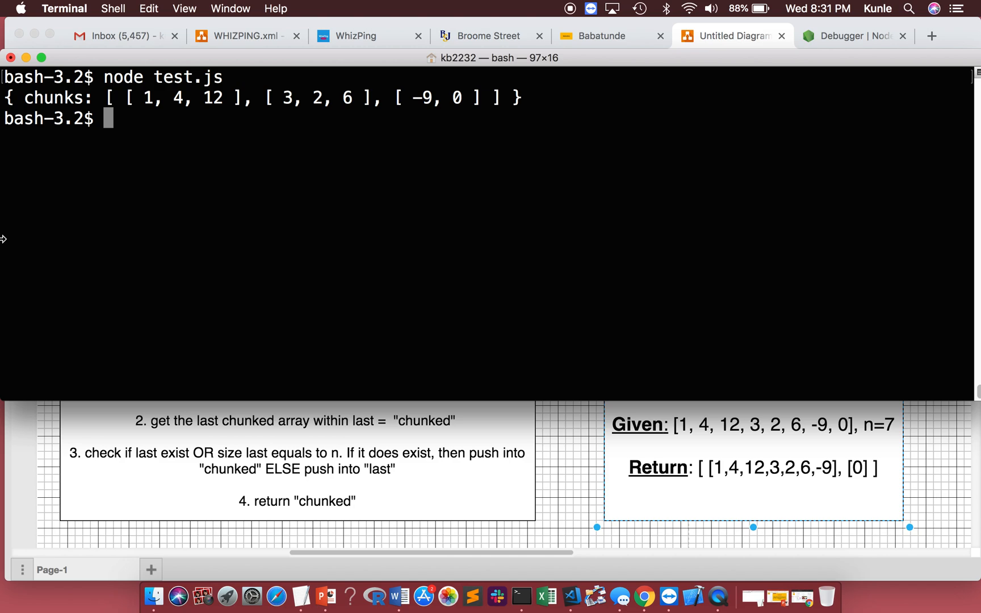
click(729, 35)
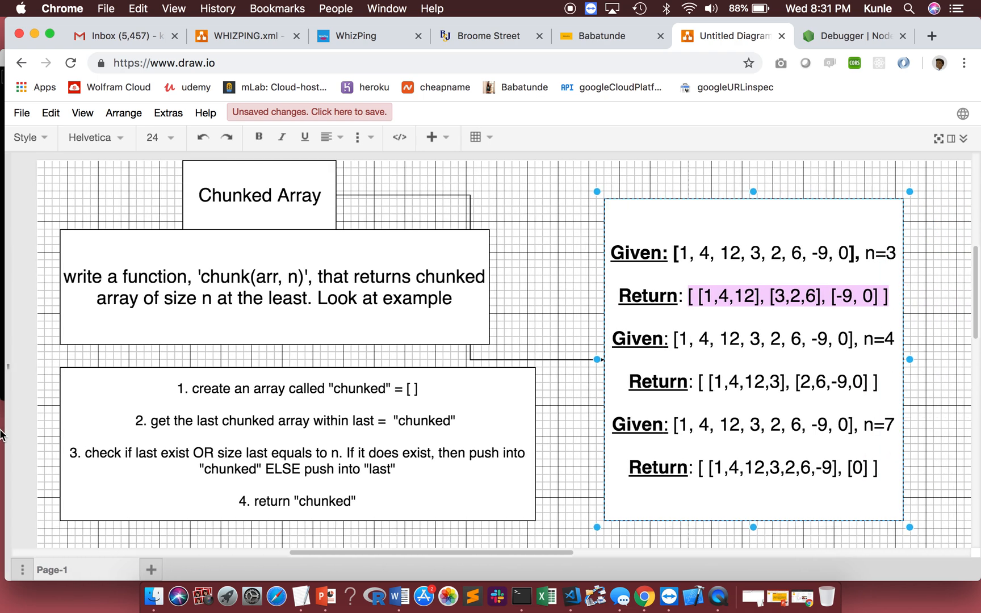
mouse_move(880, 356)
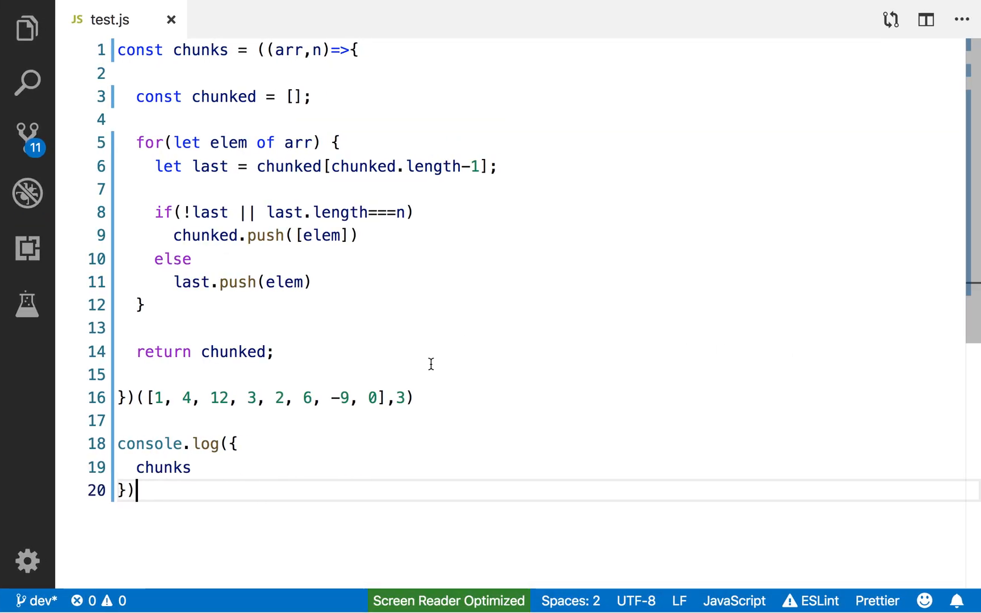
Change the call's last argument from 3 to 4.
key(Backspace)
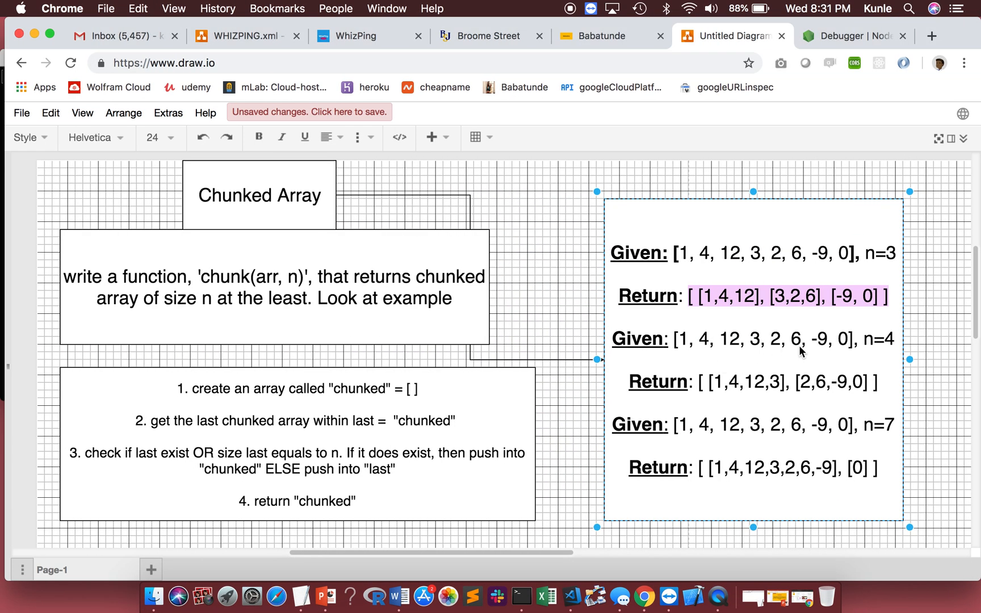
click(273, 288)
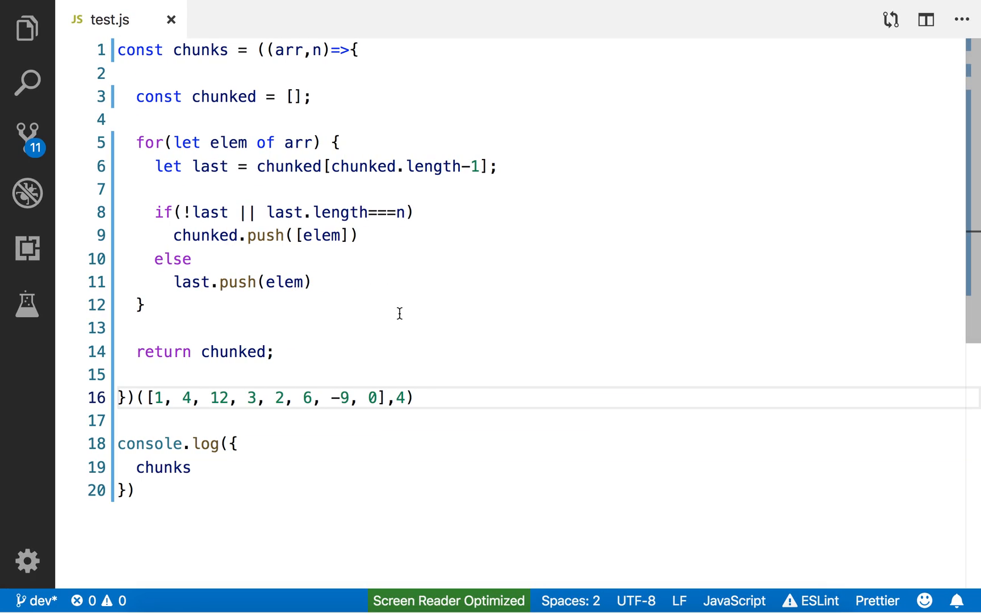
Change the chunk size argument to 7 and rerun node test.js to get [[1,4,12,3,2,6,-9],[0]].
click(729, 35)
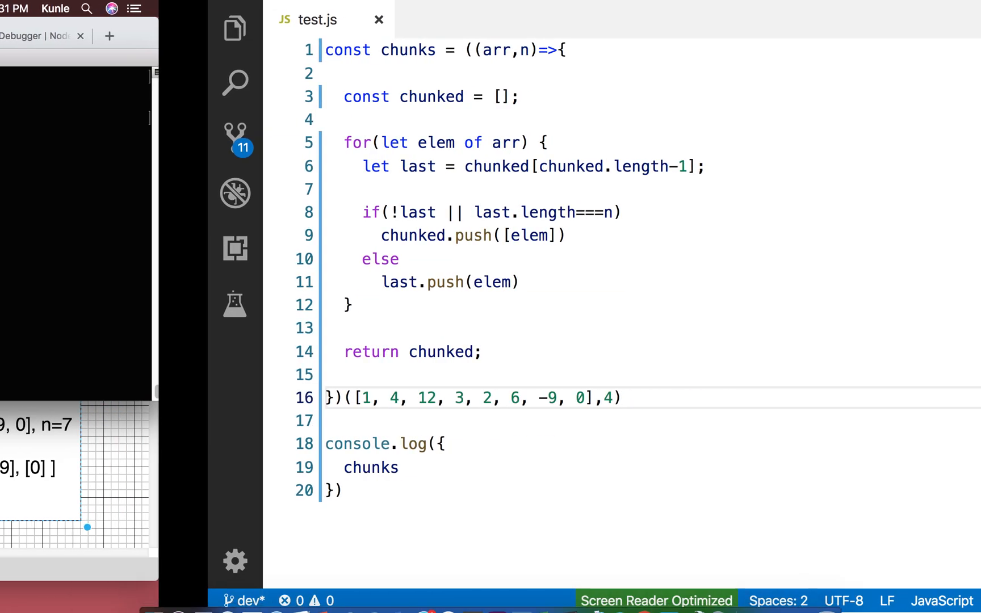
text(7)
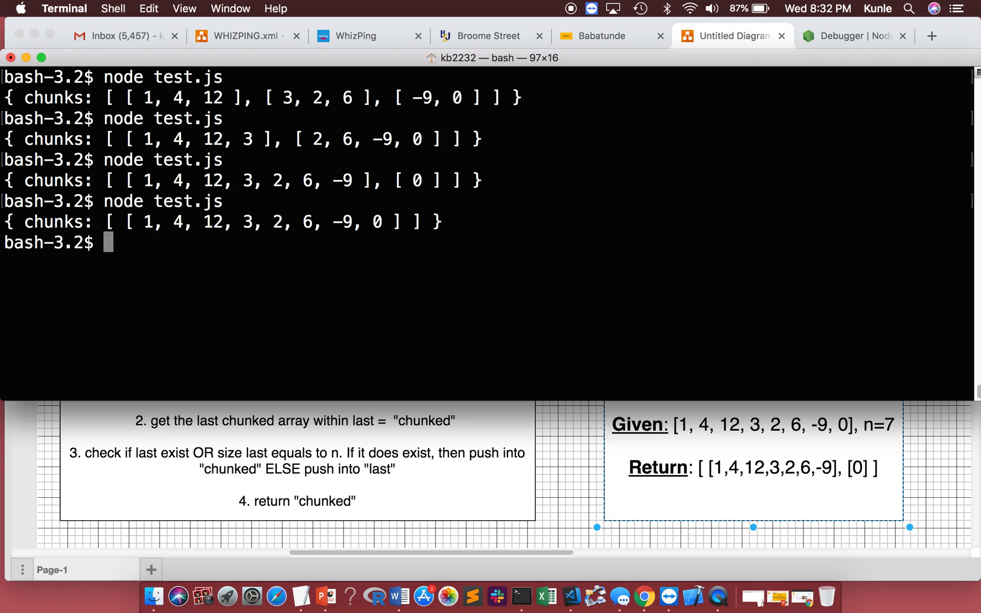
mouse_move(320, 383)
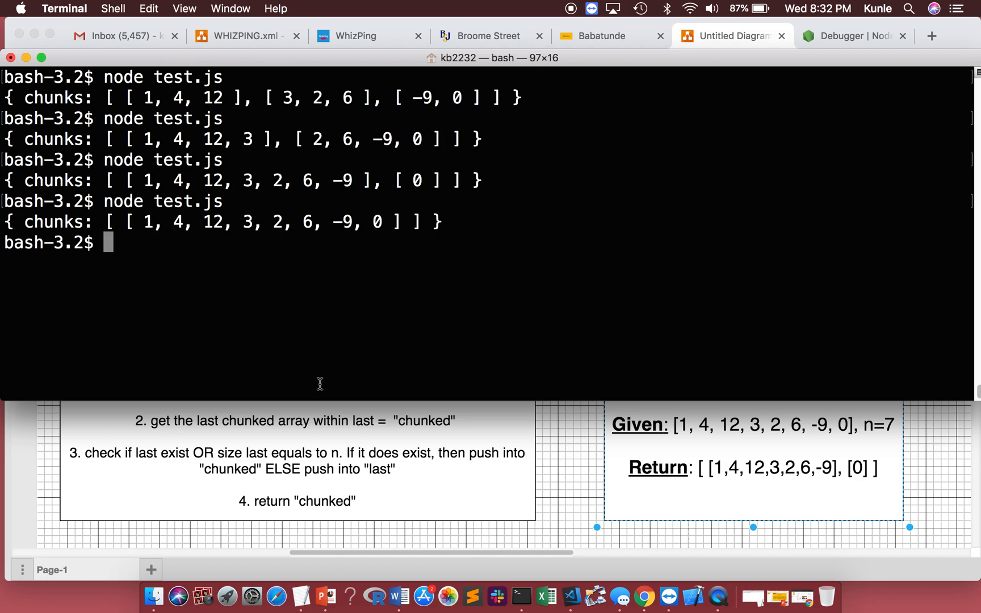